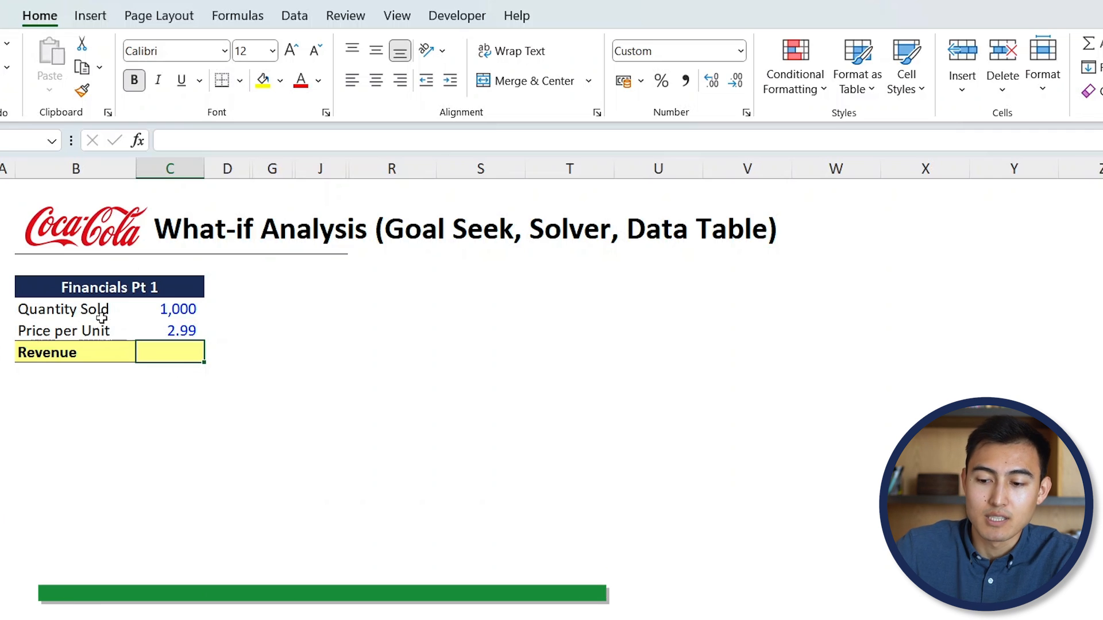
Enter the Revenue formula in C7 multiplying Quantity Sold C5 by Price per Unit C6.
{"action": "left_click", "coordinate": [170, 309]}
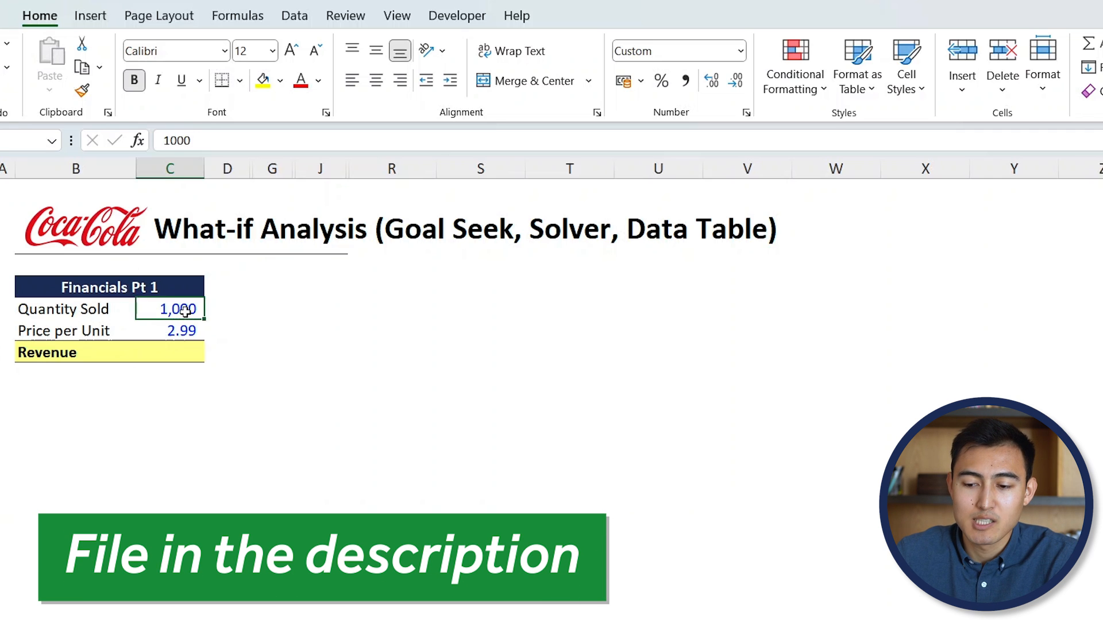
{"action": "left_click", "coordinate": [180, 331]}
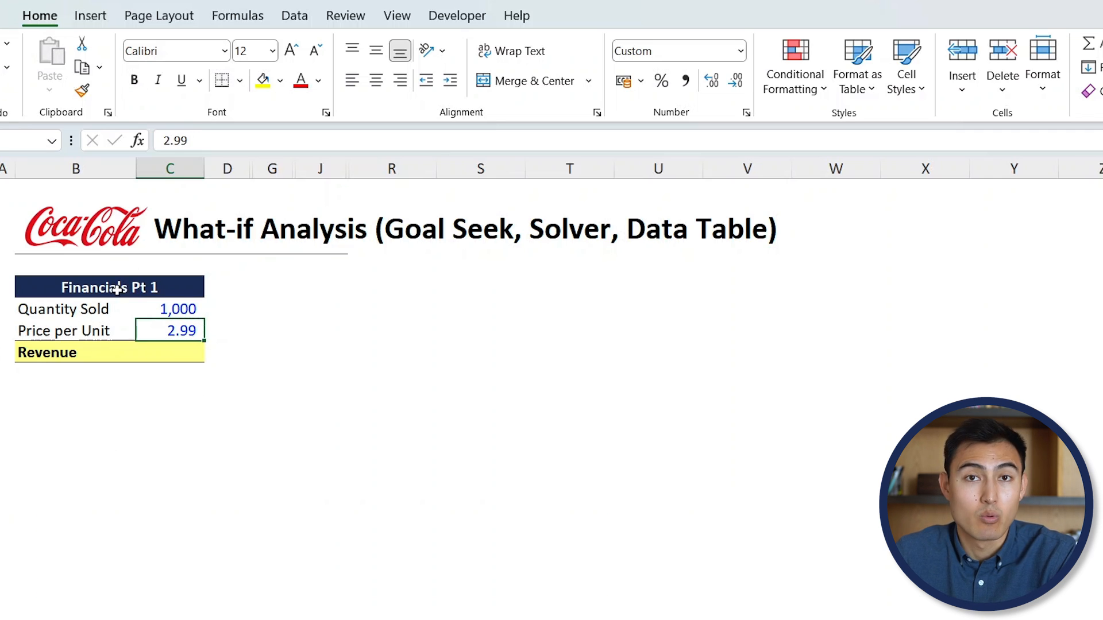
{"action": "left_click", "coordinate": [170, 352]}
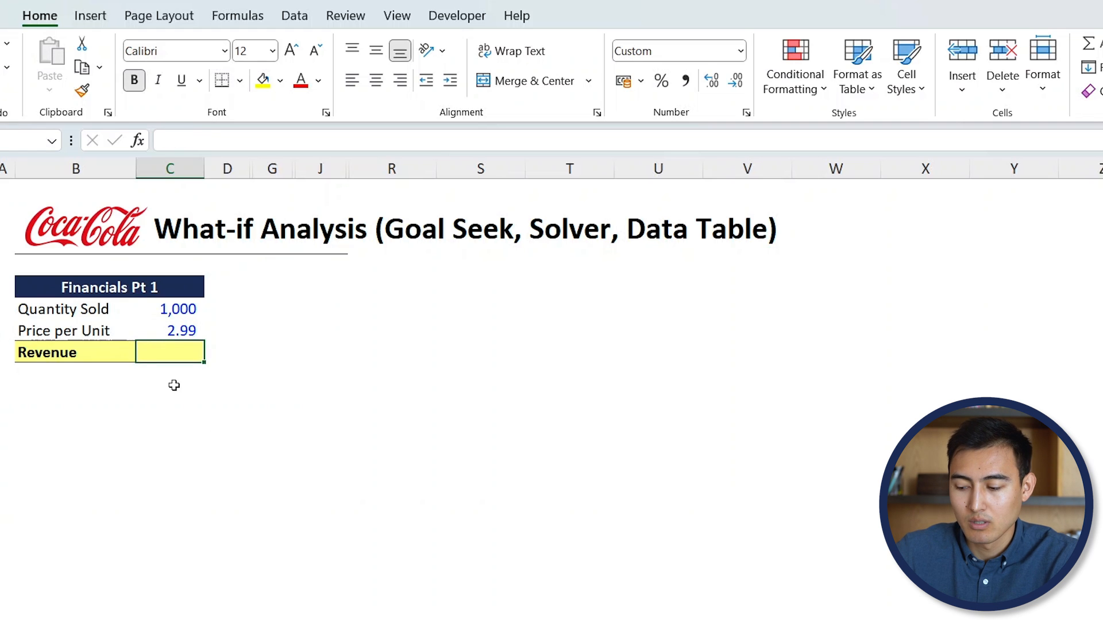
{"action": "type", "text": "=C5"}
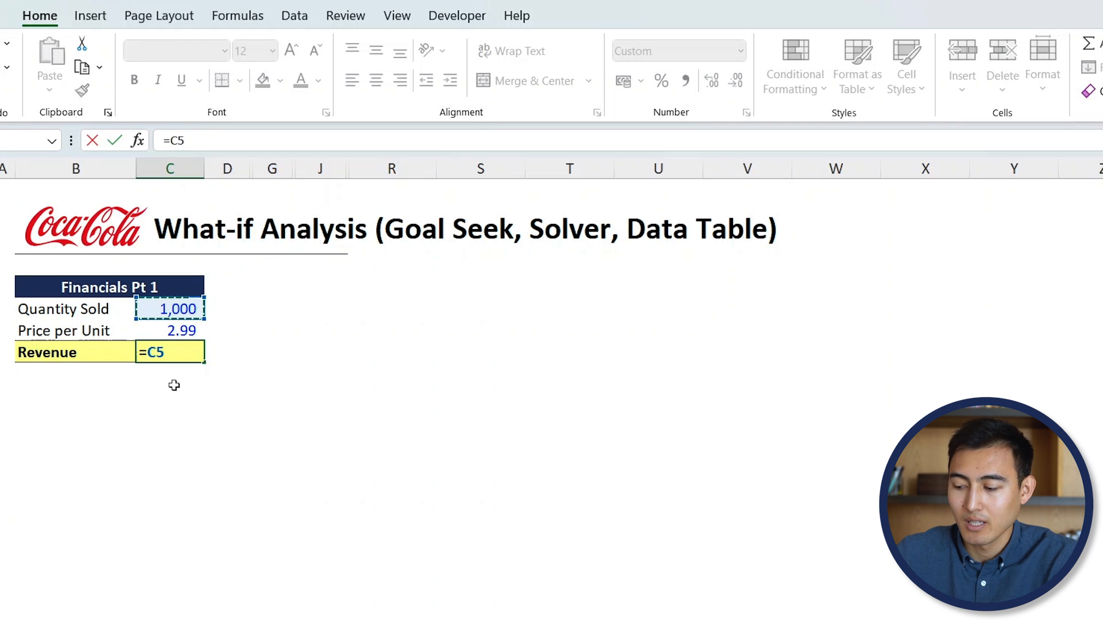
{"action": "key", "text": "Return"}
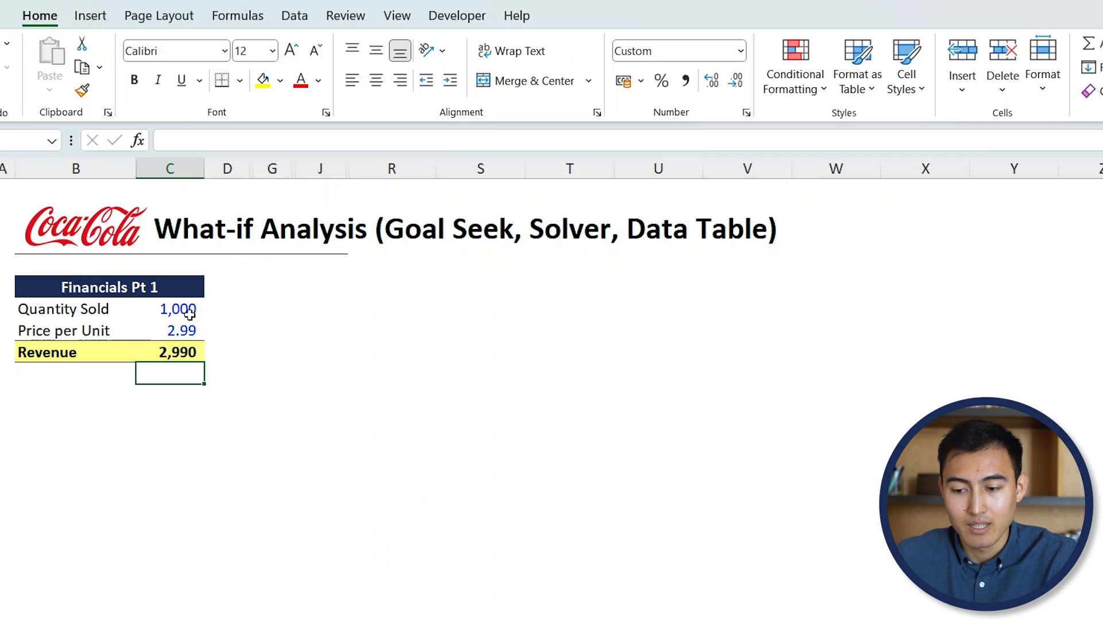
Change Quantity Sold to 4,000 so Revenue shows 11,960.
{"action": "left_click", "coordinate": [169, 309]}
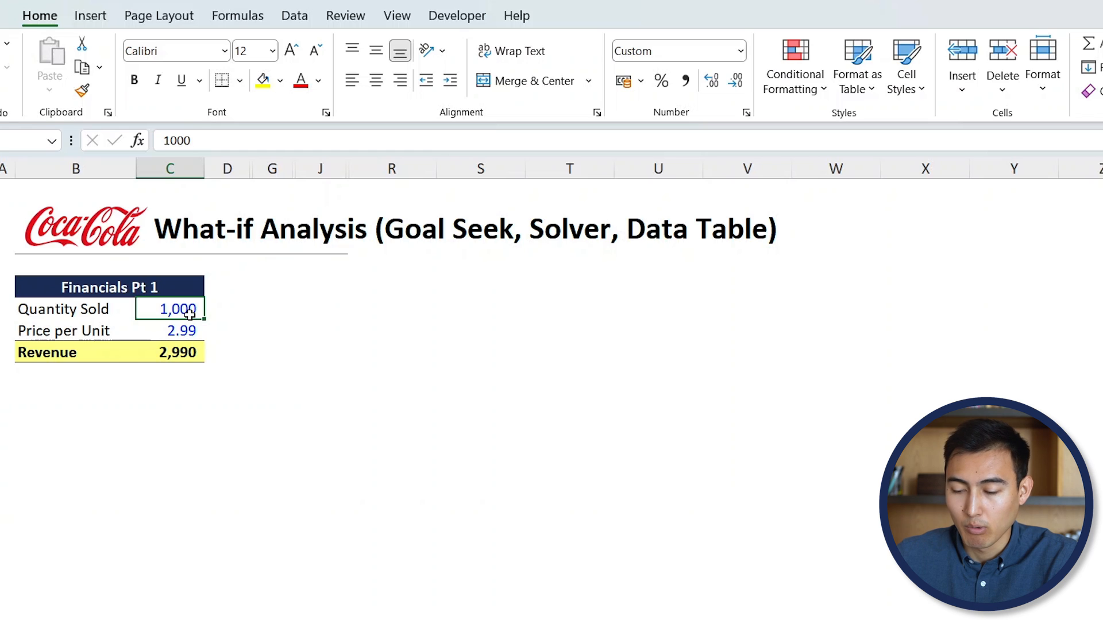
{"action": "type", "text": "3000"}
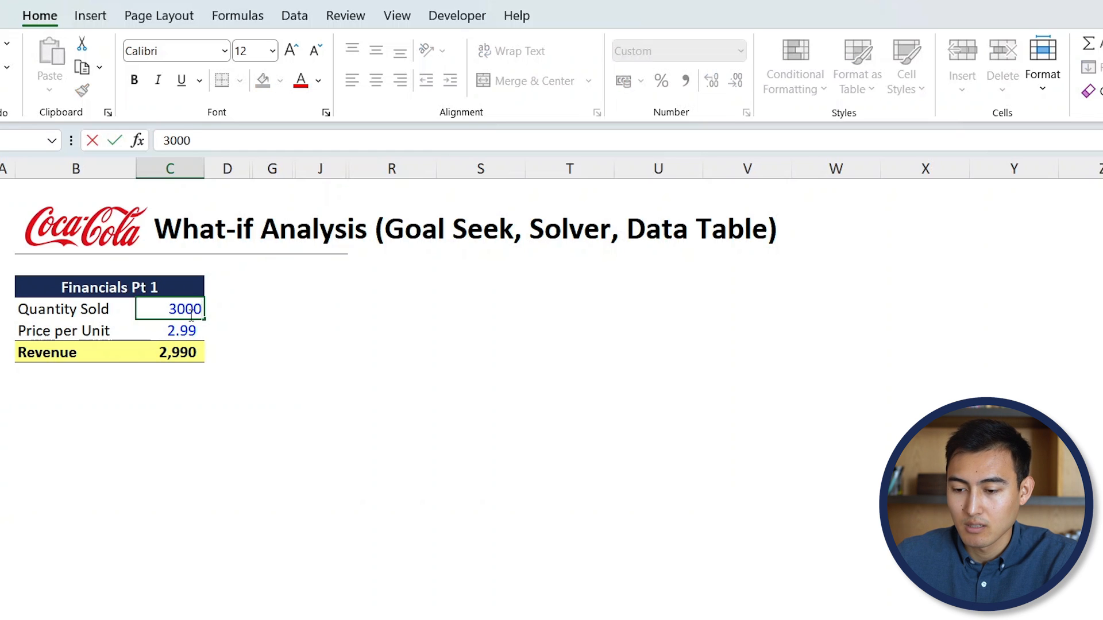
{"action": "type", "text": "4,"}
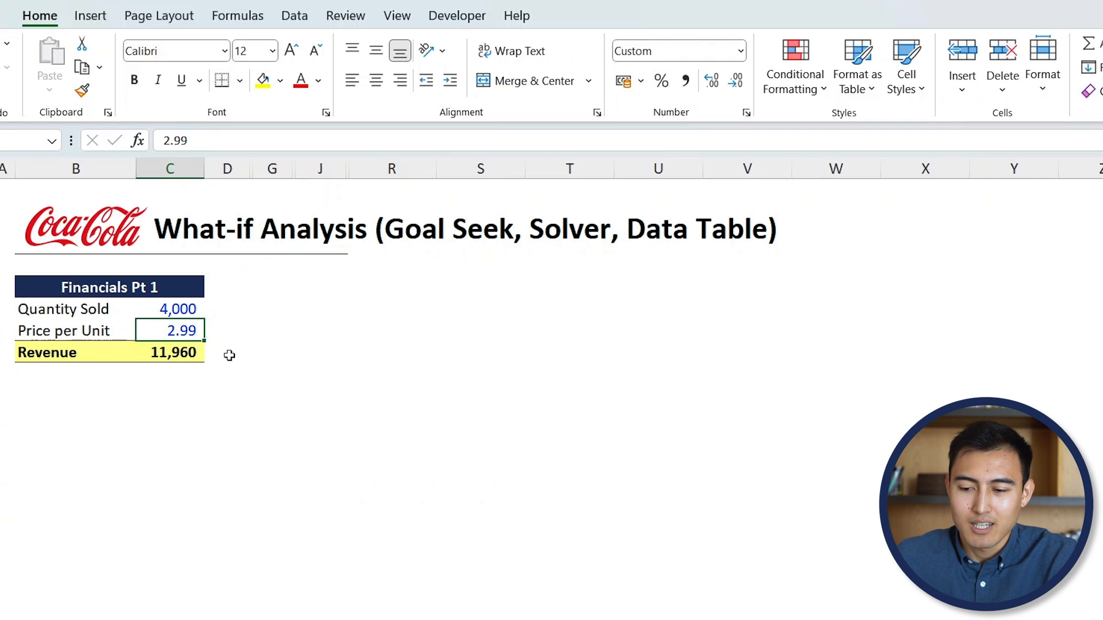
{"action": "left_click", "coordinate": [172, 352]}
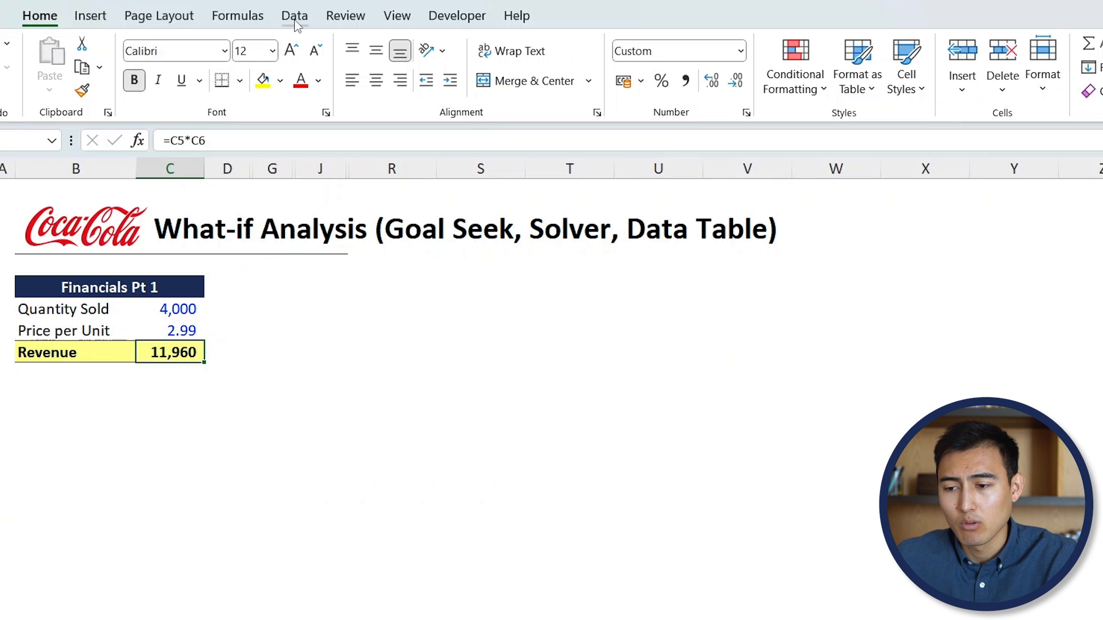
Goal Seek Revenue C7 to 10,000 by changing Quantity Sold C5, keeping the solution.
{"action": "left_click", "coordinate": [294, 15]}
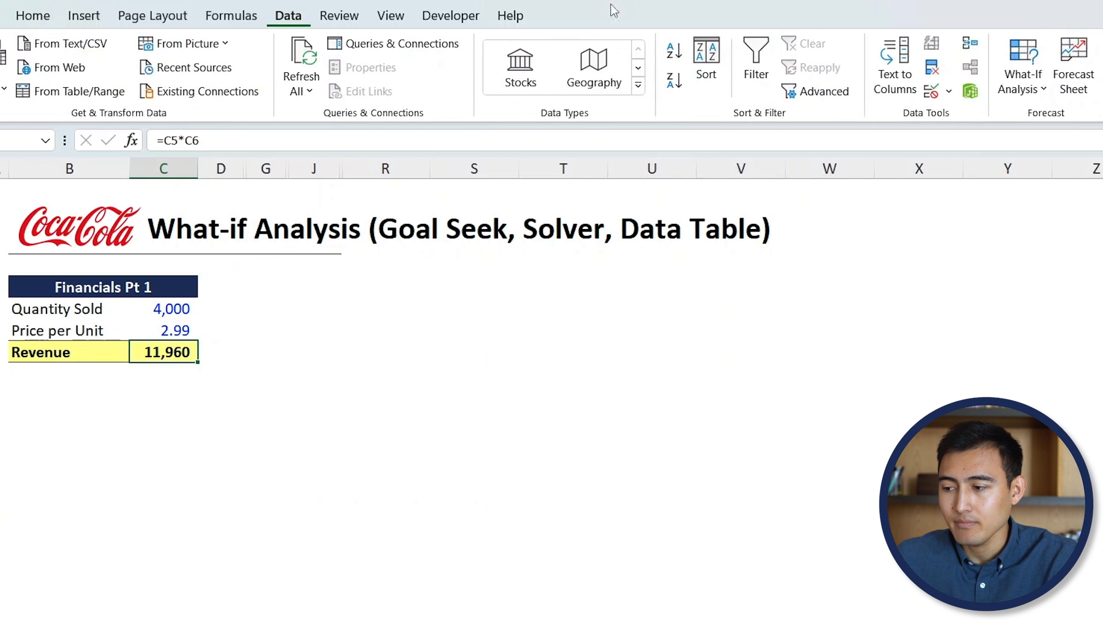
{"action": "left_click", "coordinate": [987, 67]}
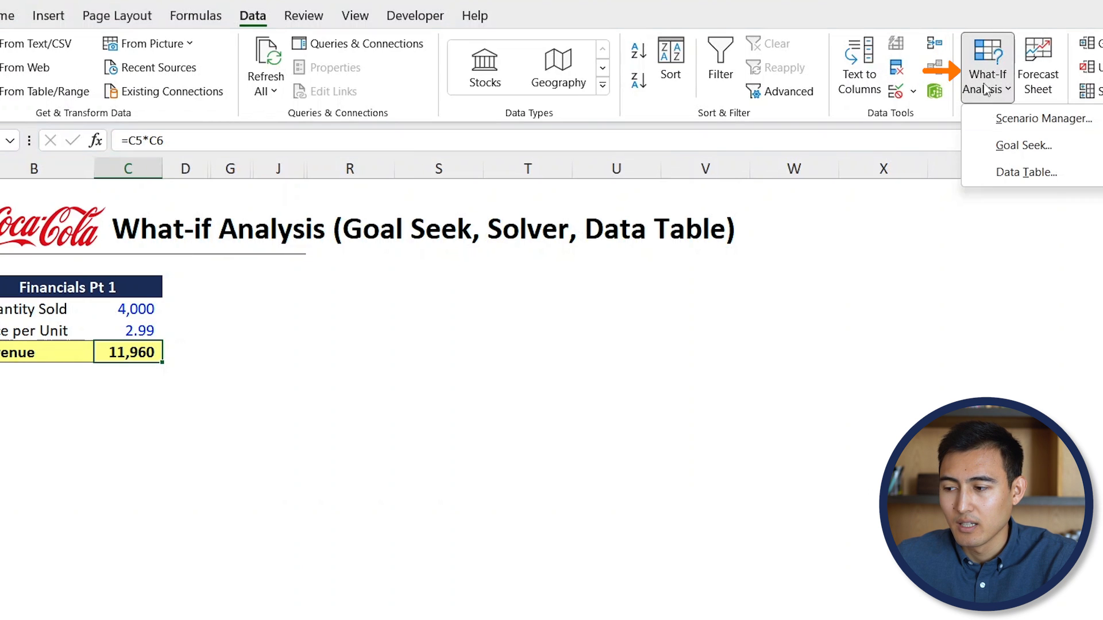
{"action": "mouse_move", "coordinate": [1024, 145]}
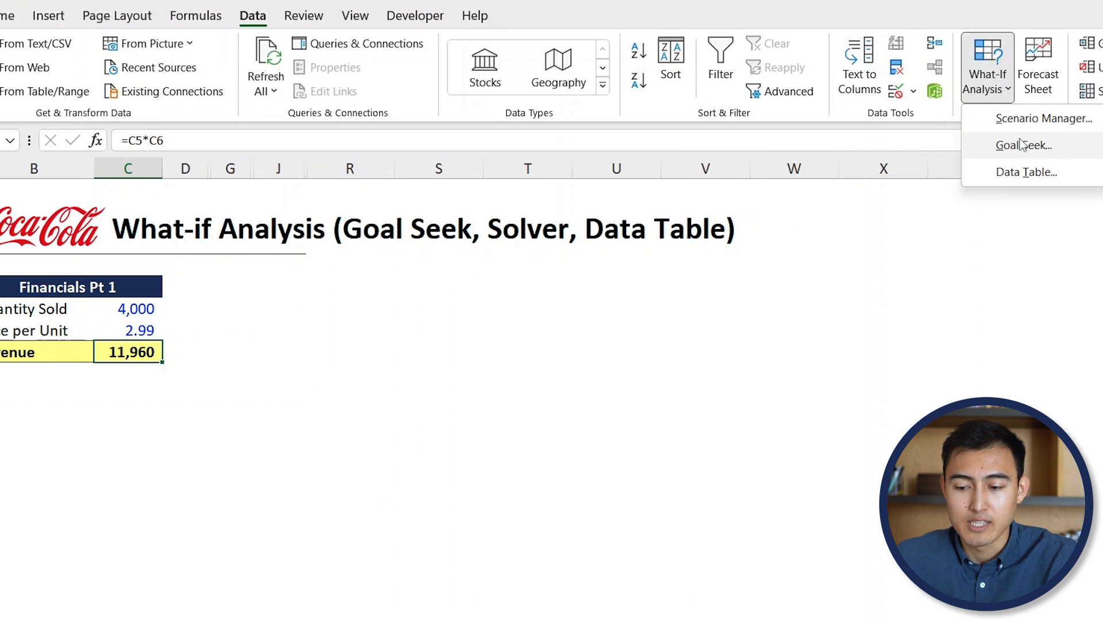
{"action": "left_click", "coordinate": [1022, 144]}
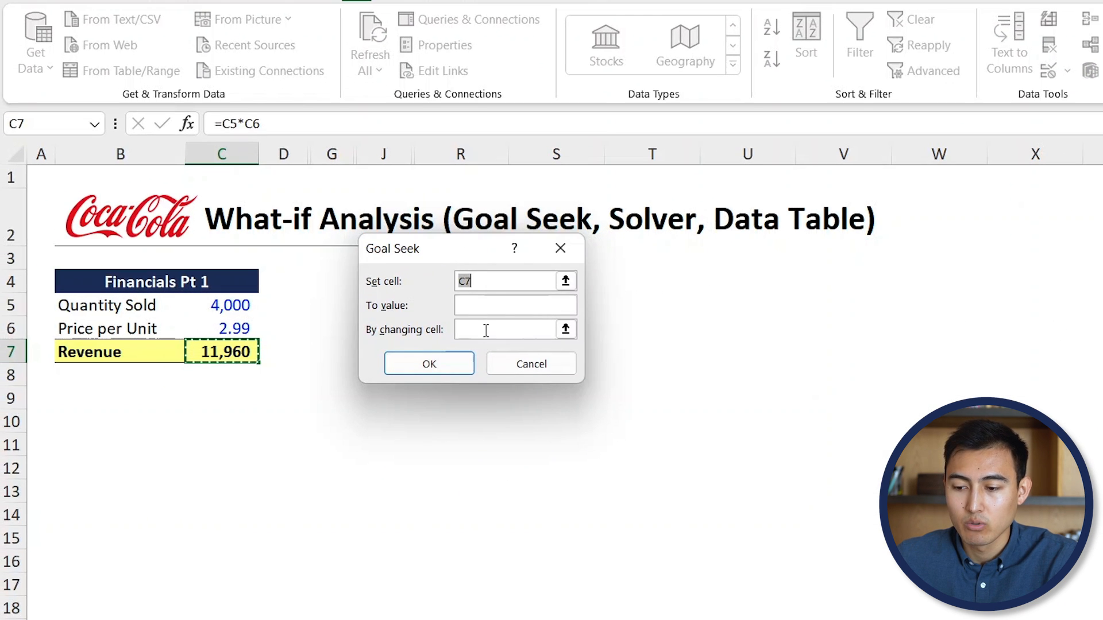
{"action": "type", "text": "10"}
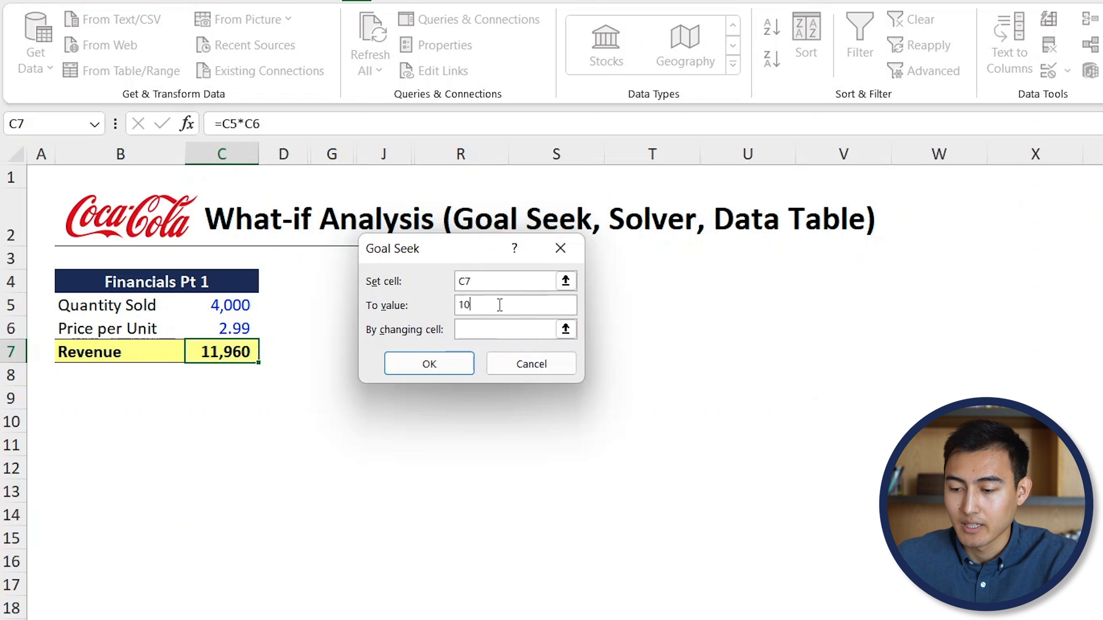
{"action": "type", "text": "000"}
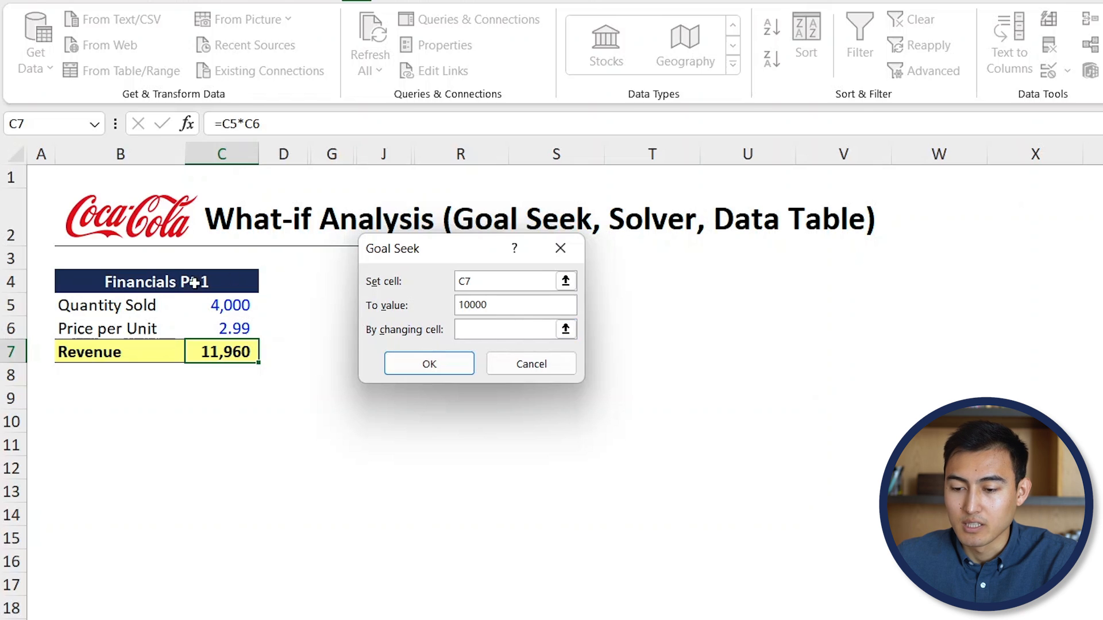
{"action": "left_click", "coordinate": [222, 305]}
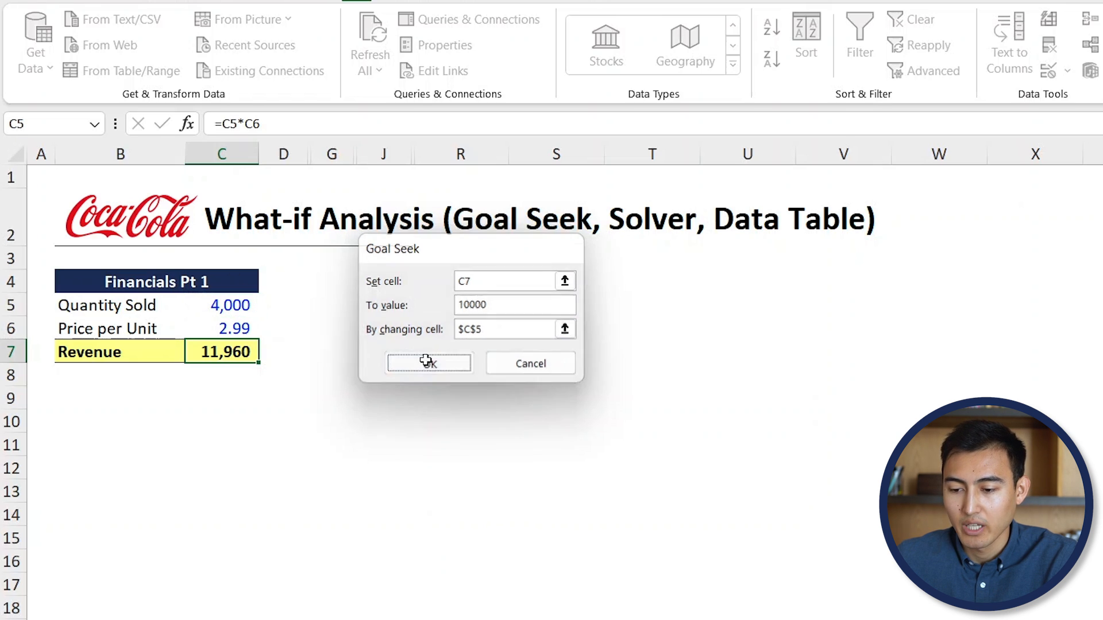
{"action": "left_click", "coordinate": [428, 363]}
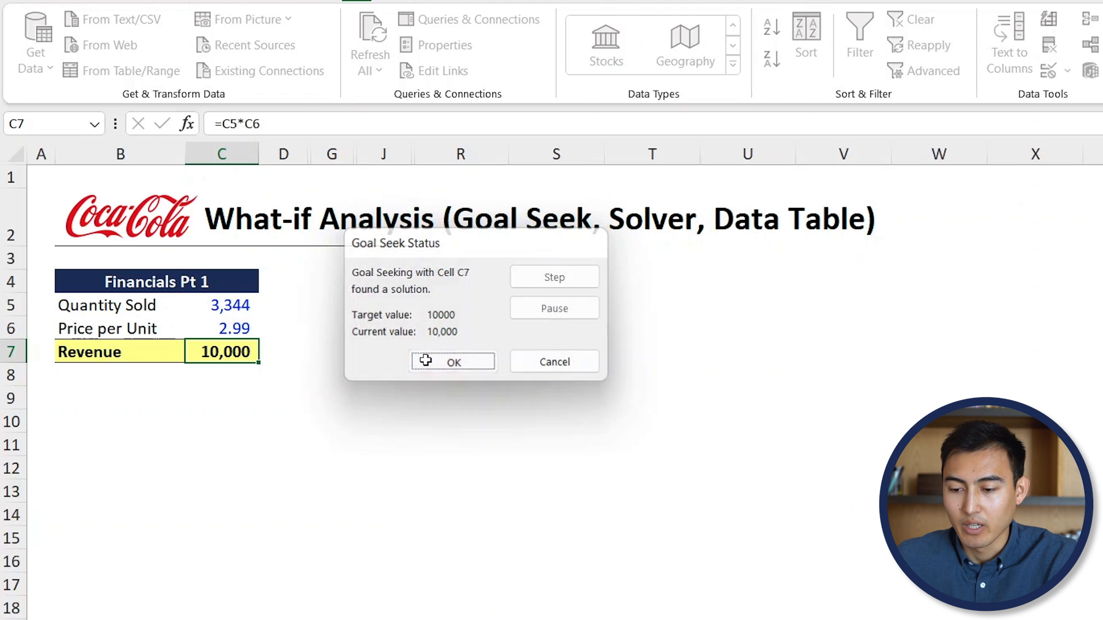
{"action": "left_click", "coordinate": [453, 361]}
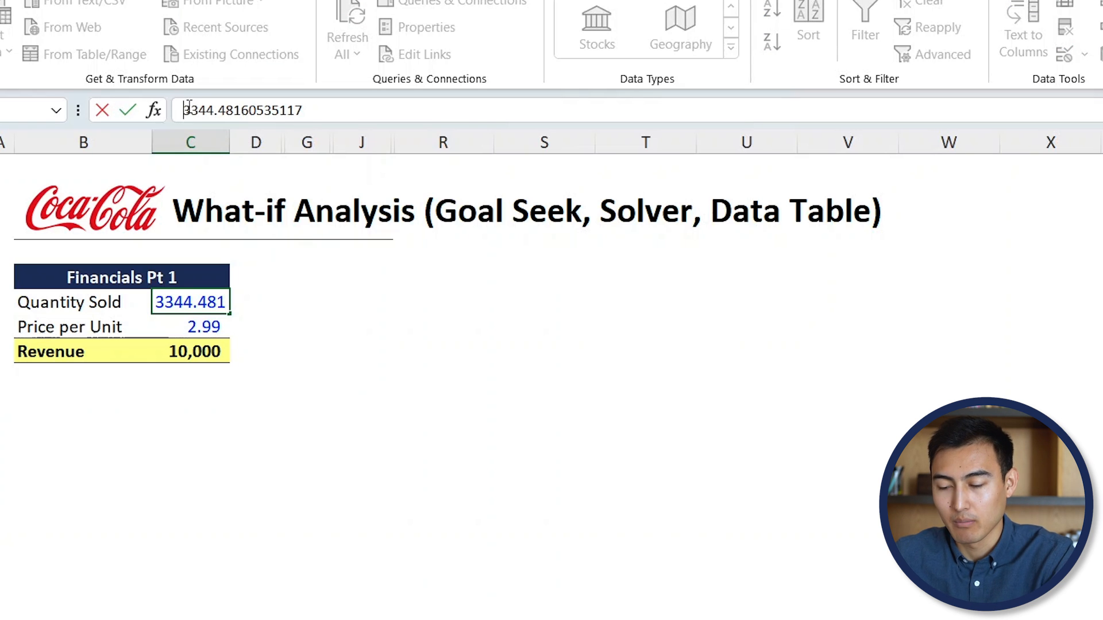
Replace Quantity Sold with =ROUNDUP(3344.48160535117,0), giving 3,345 units and Revenue 10,002.
{"action": "type", "text": "=r"}
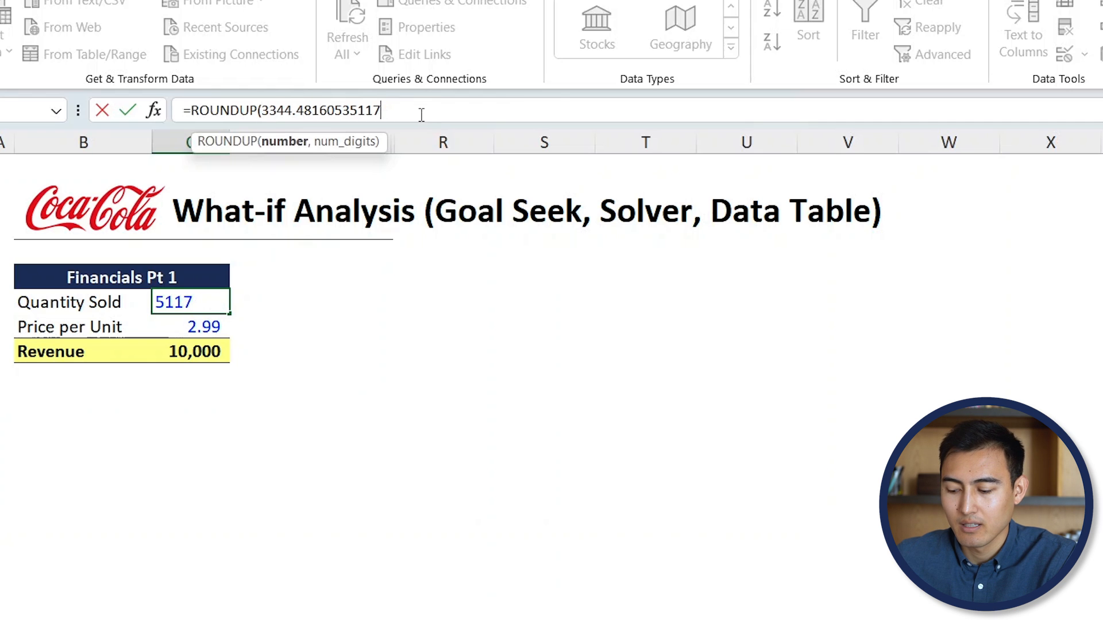
{"action": "type", "text": ","}
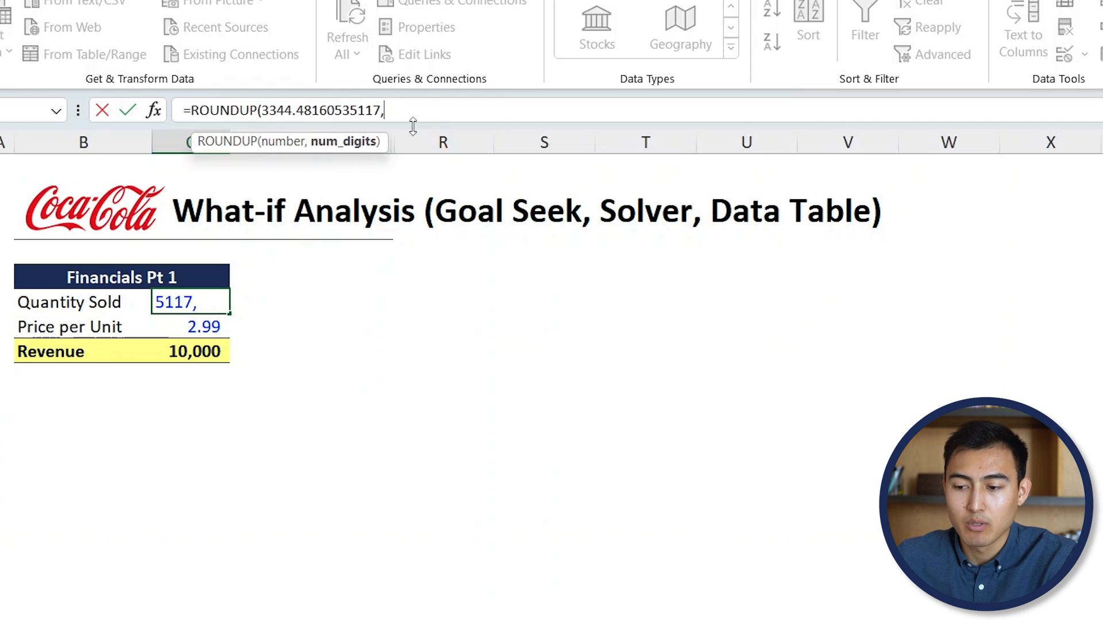
{"action": "type", "text": "0)"}
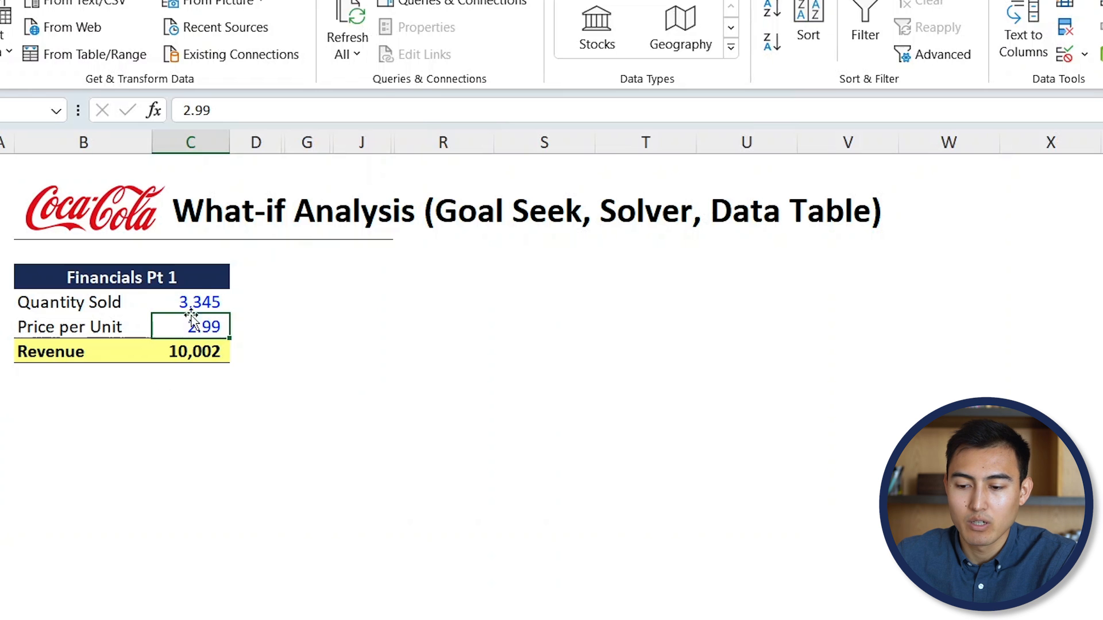
{"action": "left_click", "coordinate": [190, 302]}
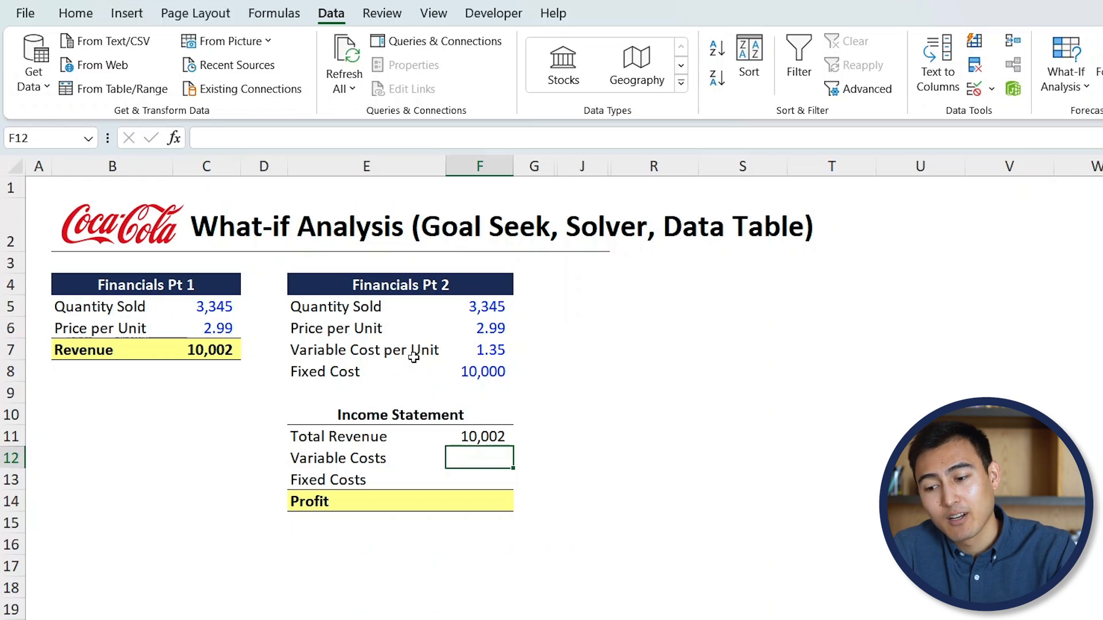
Enter the Variable Costs formula in F12 as quantity times variable cost per unit.
{"action": "left_click", "coordinate": [366, 350]}
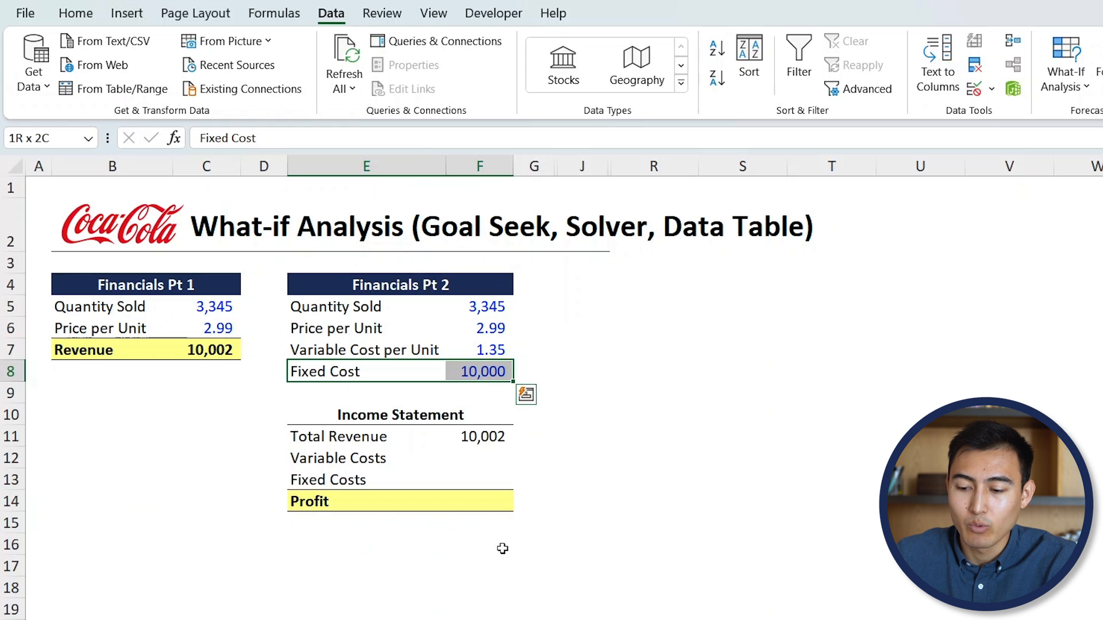
{"action": "left_click", "coordinate": [479, 458]}
{"action": "type", "text": "="}
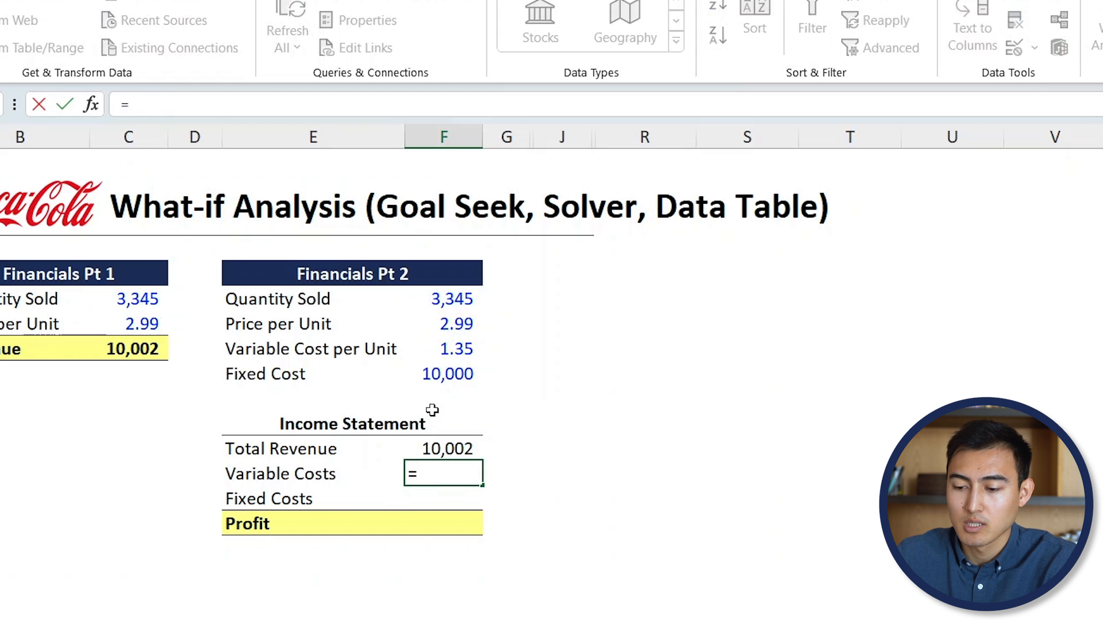
{"action": "left_click", "coordinate": [443, 348]}
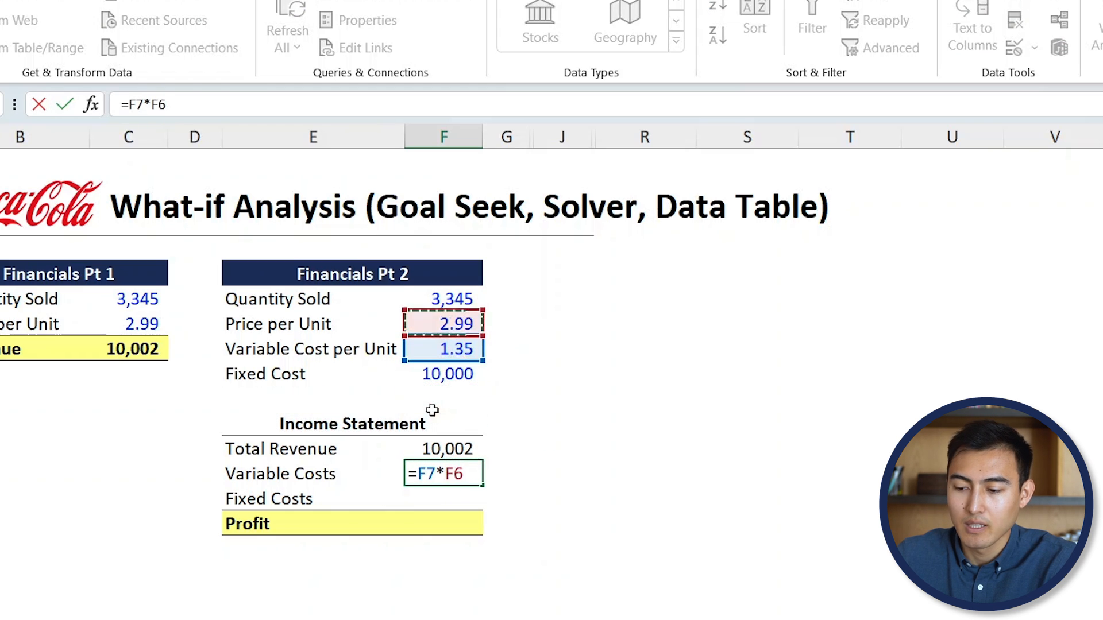
{"action": "key", "text": "Return"}
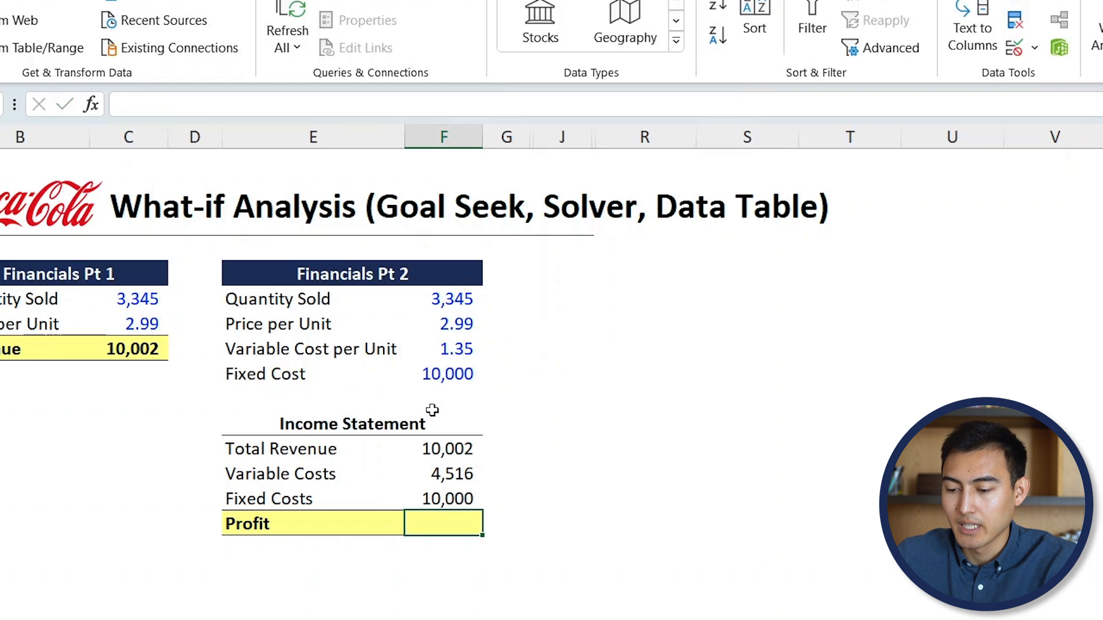
Enter Profit in F14 as =F11-F13, showing a loss of (4,514).
{"action": "type", "text": "="}
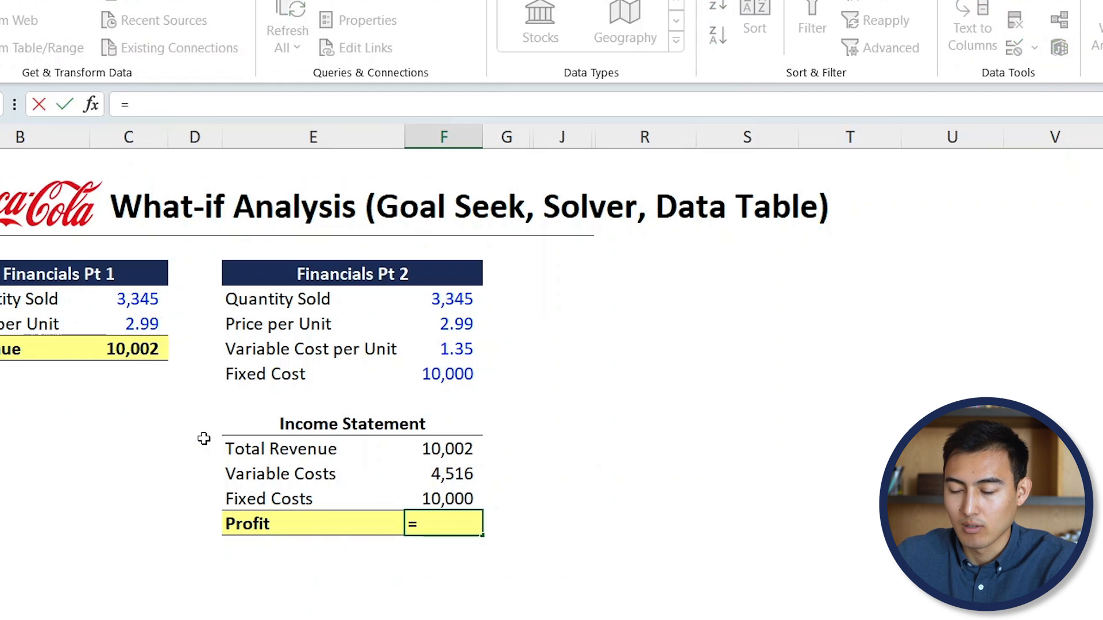
{"action": "type", "text": "F11-F13"}
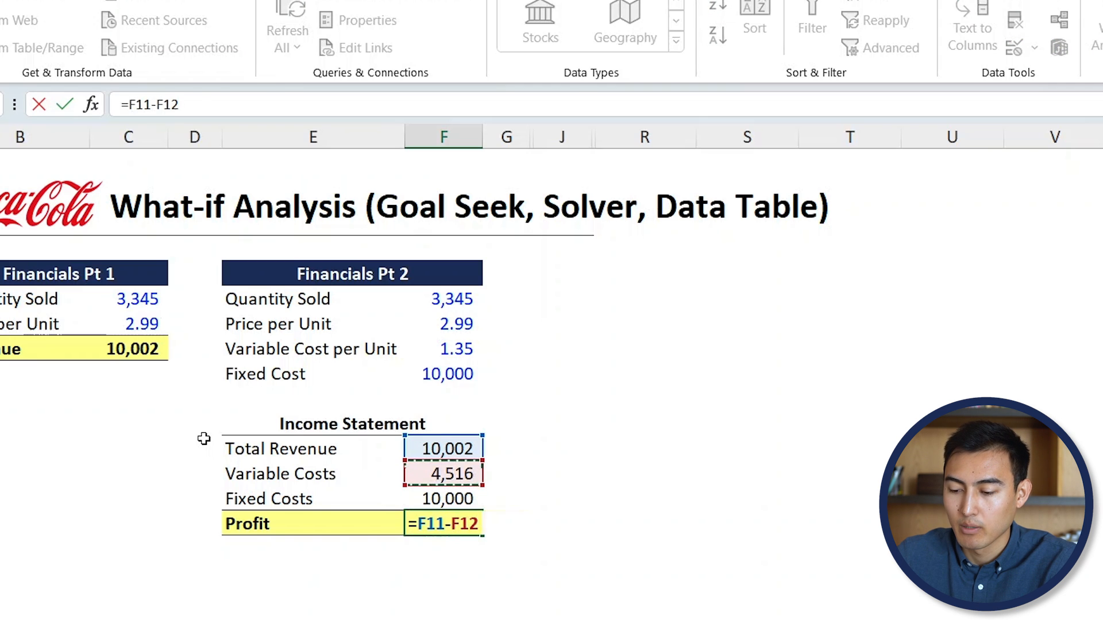
{"action": "key", "text": "Return"}
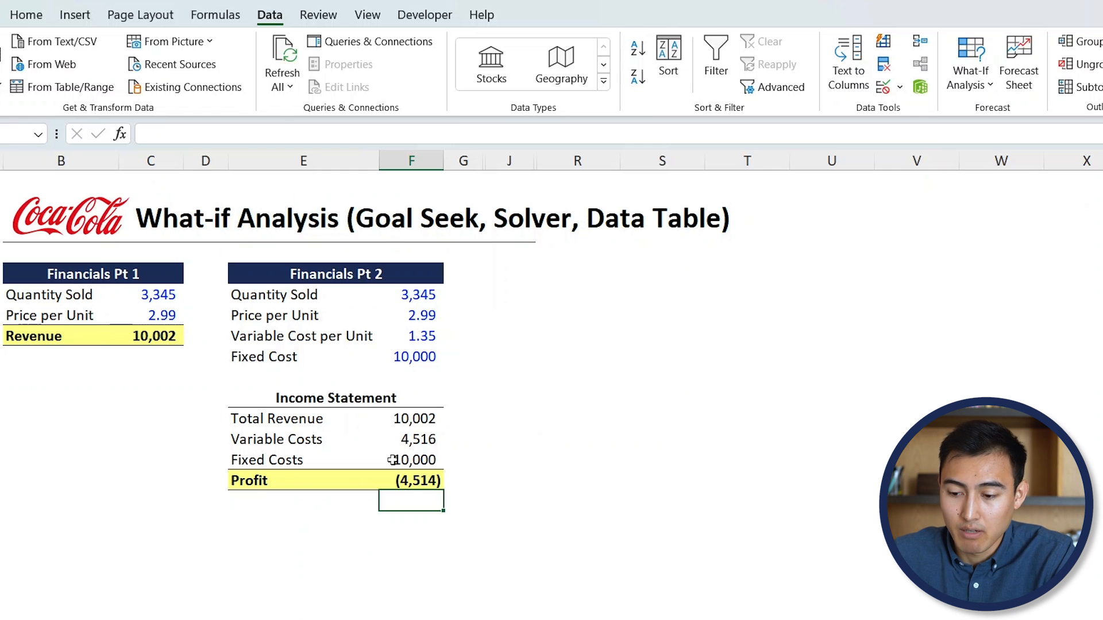
Goal Seek Profit F14 to 10,000 by changing Quantity Sold F5, keeping the solution.
{"action": "left_click", "coordinate": [412, 480]}
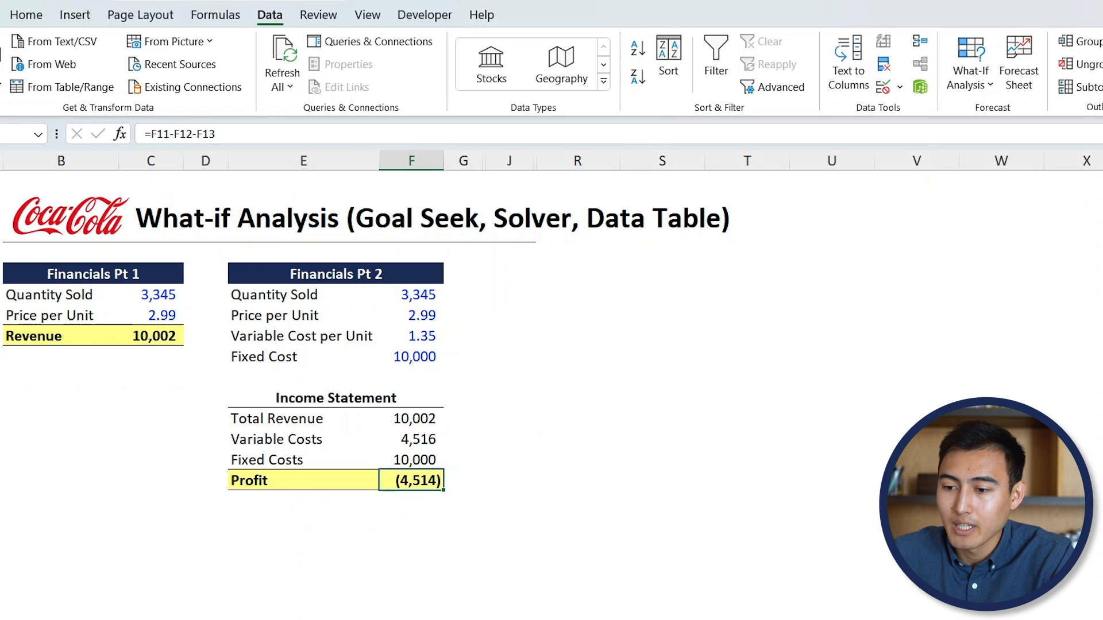
{"action": "left_click", "coordinate": [970, 63]}
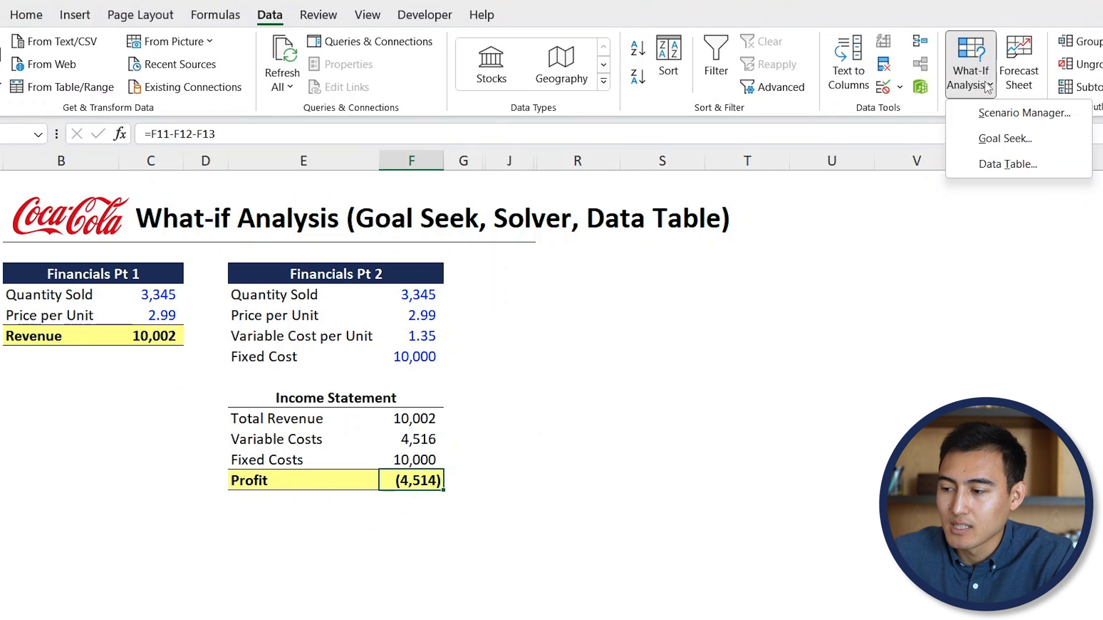
{"action": "mouse_move", "coordinate": [1005, 138]}
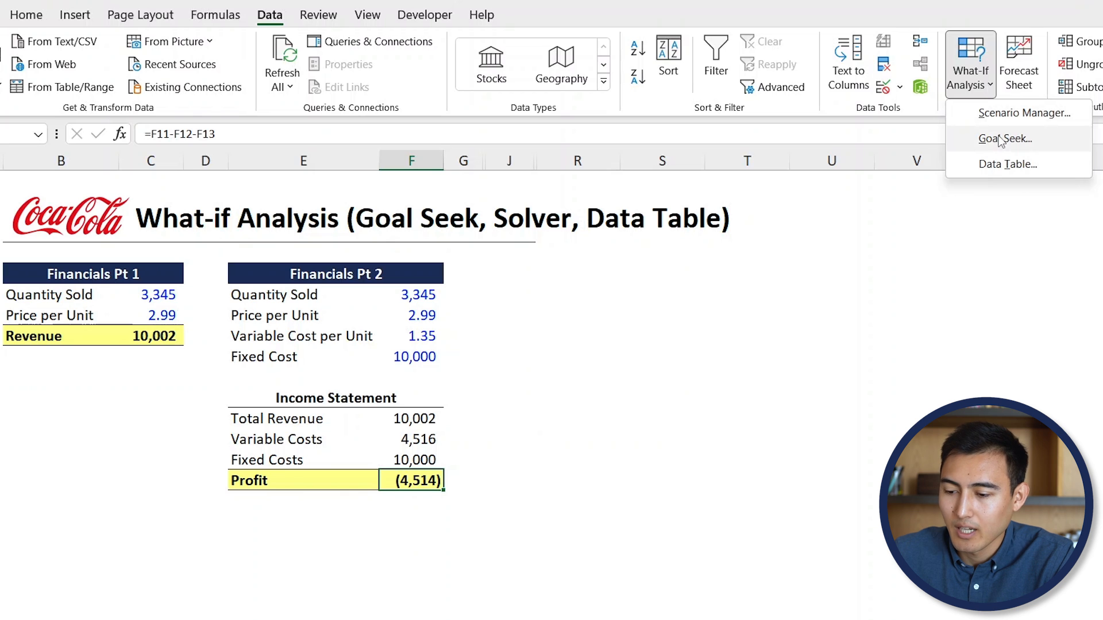
{"action": "left_click", "coordinate": [1006, 138]}
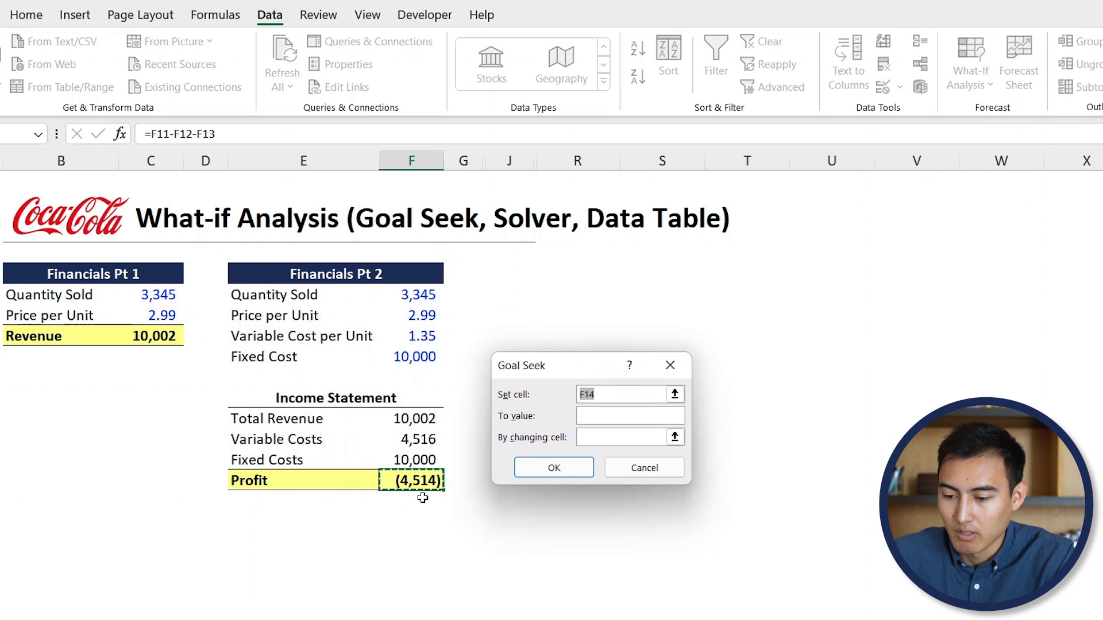
{"action": "type", "text": "10"}
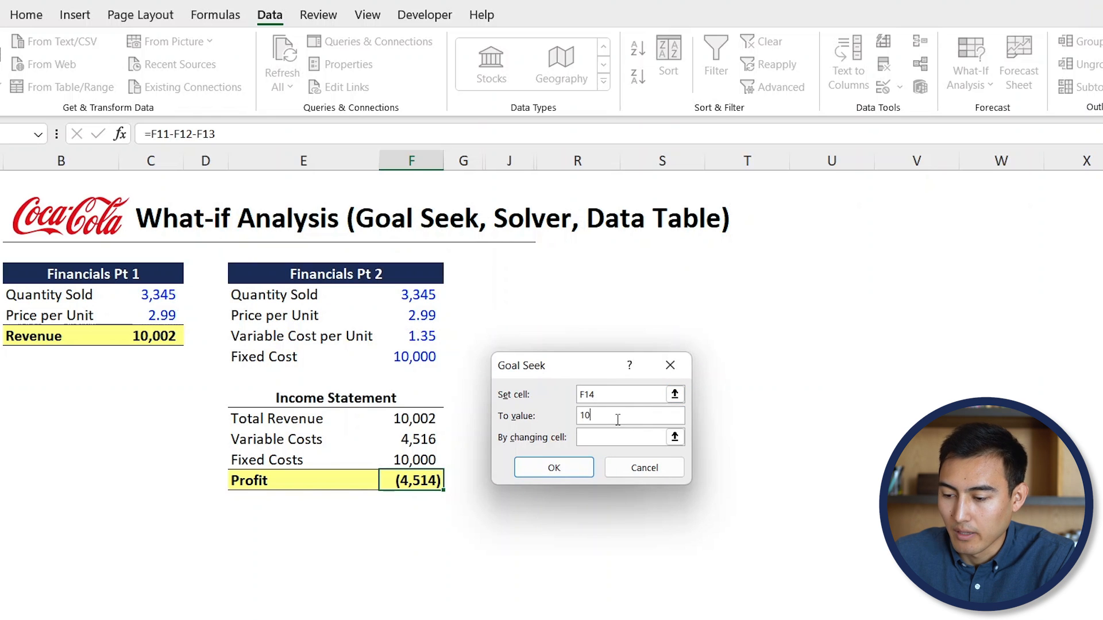
{"action": "type", "text": "000"}
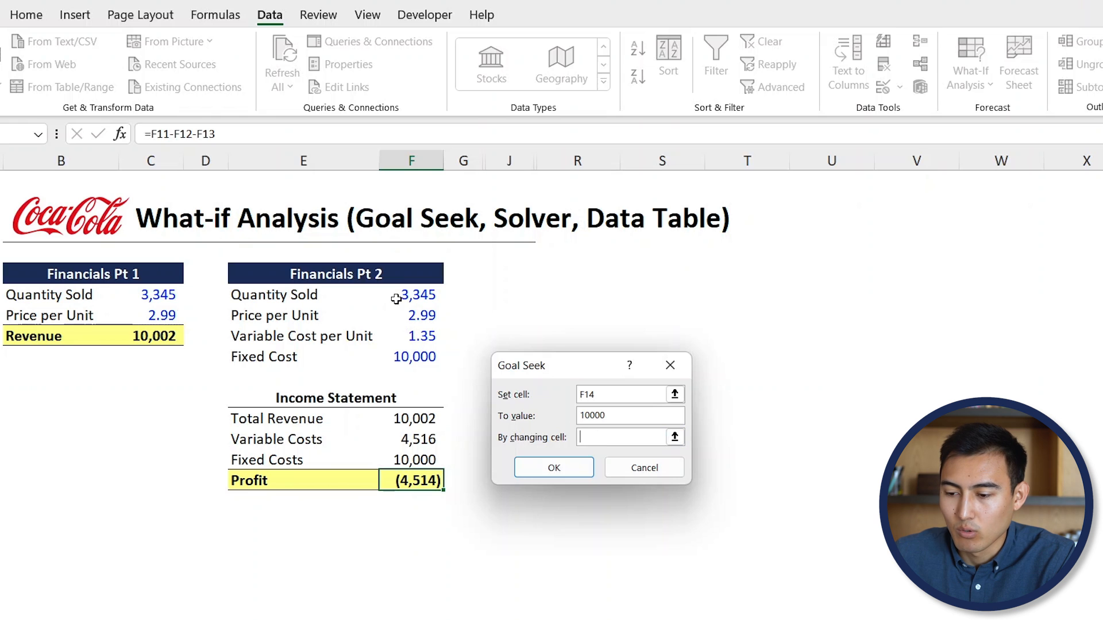
{"action": "left_click", "coordinate": [397, 295]}
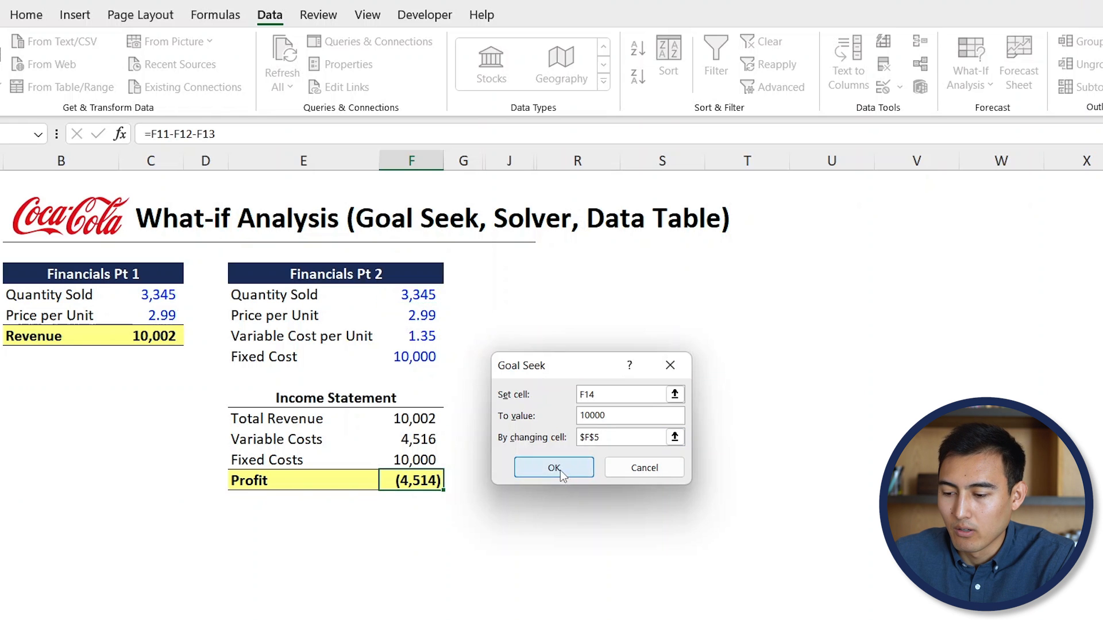
{"action": "left_click", "coordinate": [554, 468]}
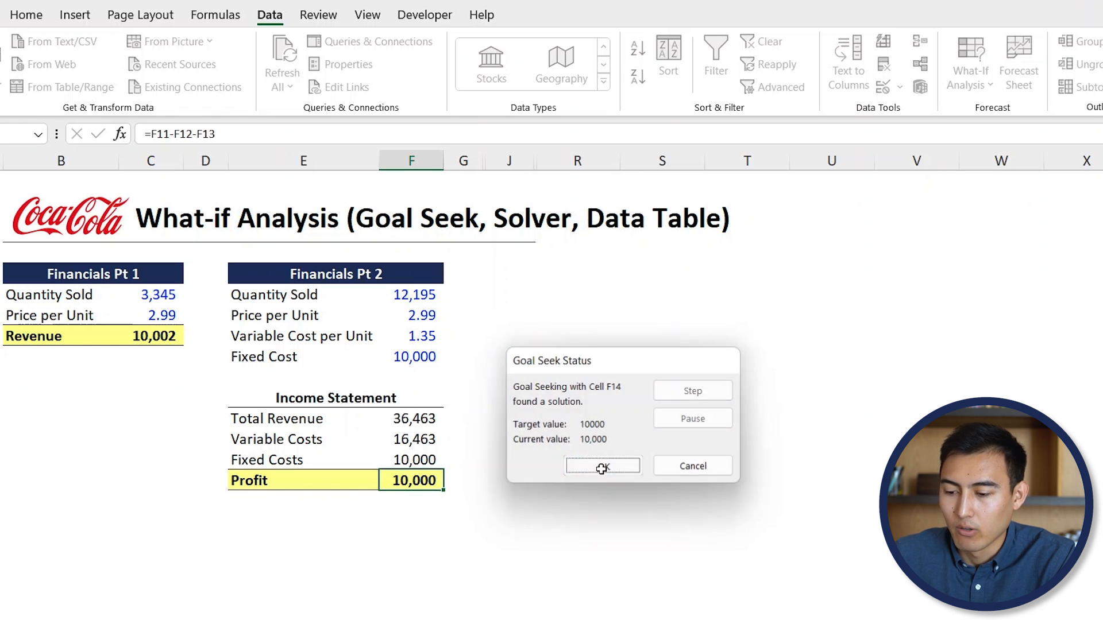
{"action": "left_click", "coordinate": [602, 466]}
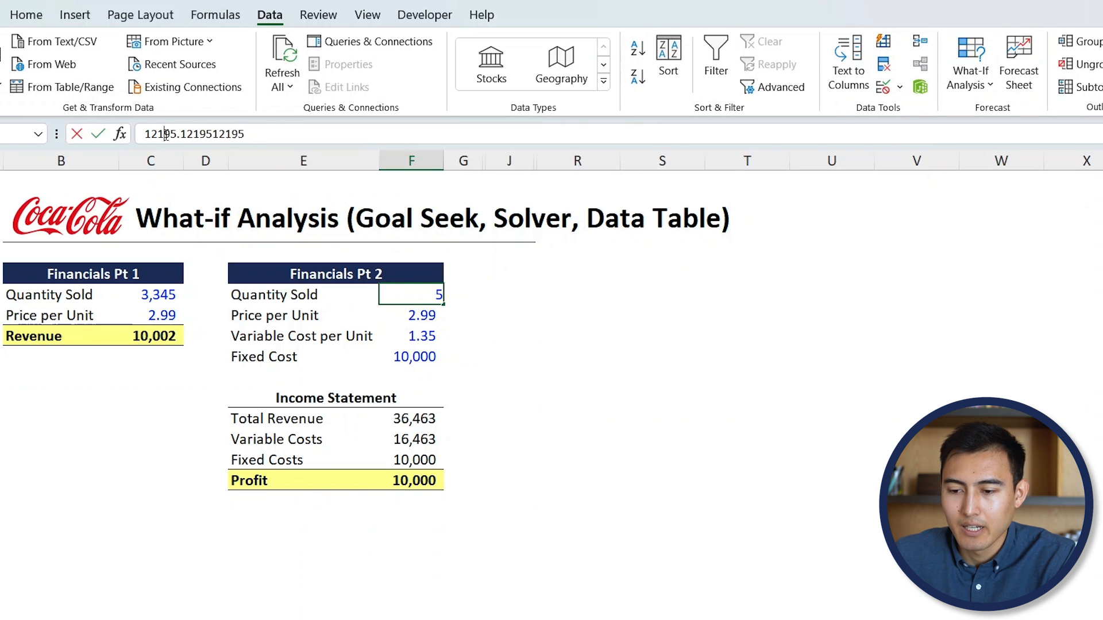
Replace F5 with =ROUNDUP(12195.1219512195,0), giving 12,196 units and Profit 10,001.
{"action": "type", "text": "=ro"}
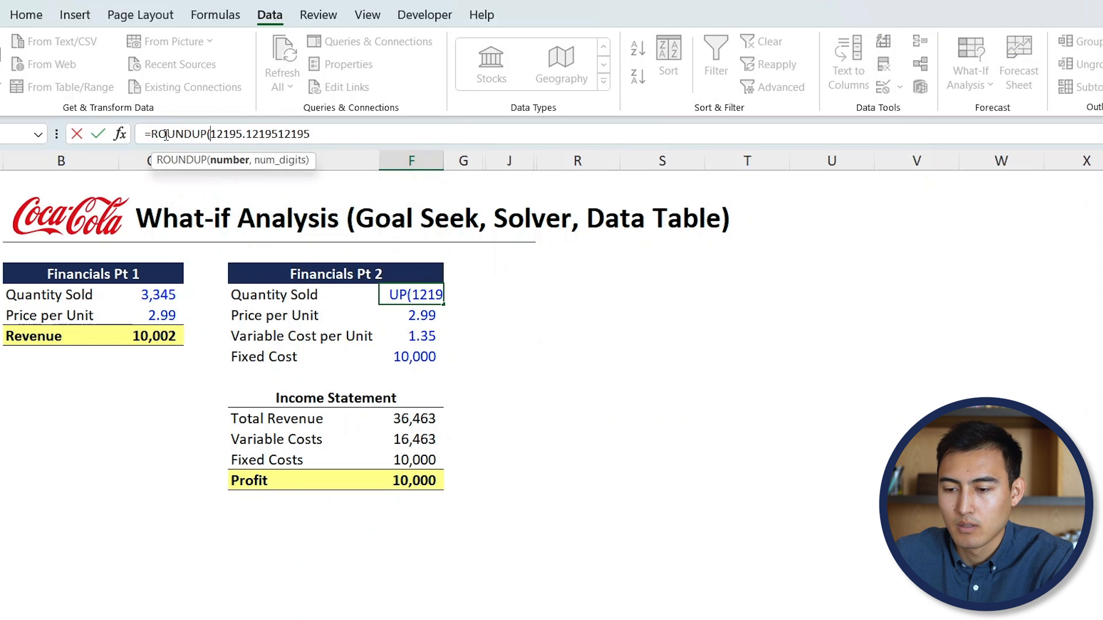
{"action": "type", "text": ","}
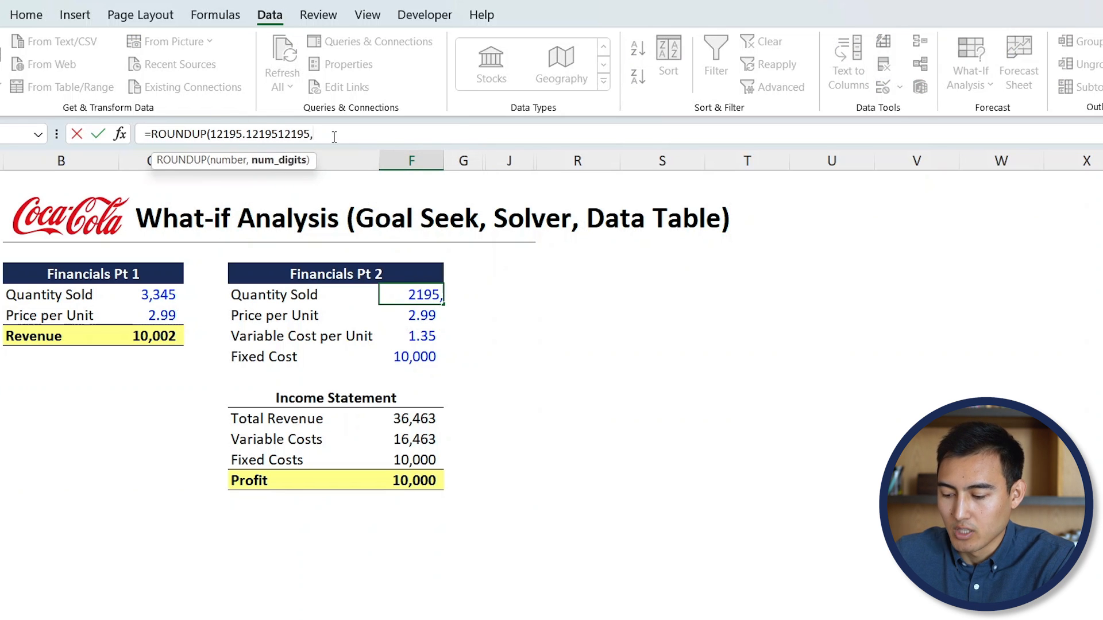
{"action": "type", "text": "0)"}
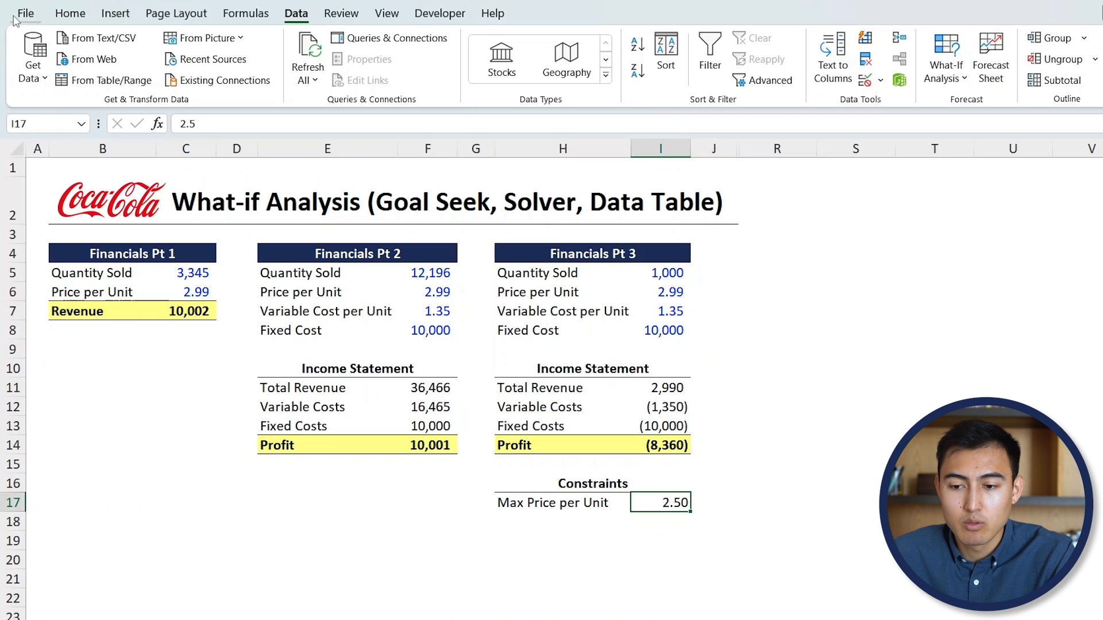
Enable the Solver Add-in through File Options, Excel Add-ins.
{"action": "left_click", "coordinate": [25, 13]}
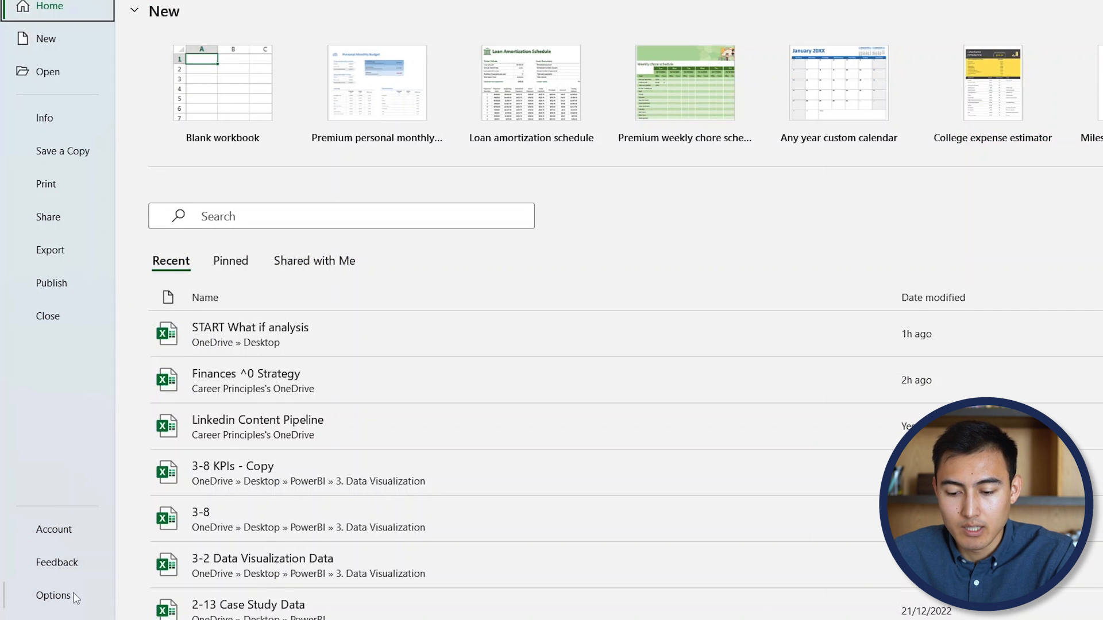
{"action": "left_click", "coordinate": [53, 595]}
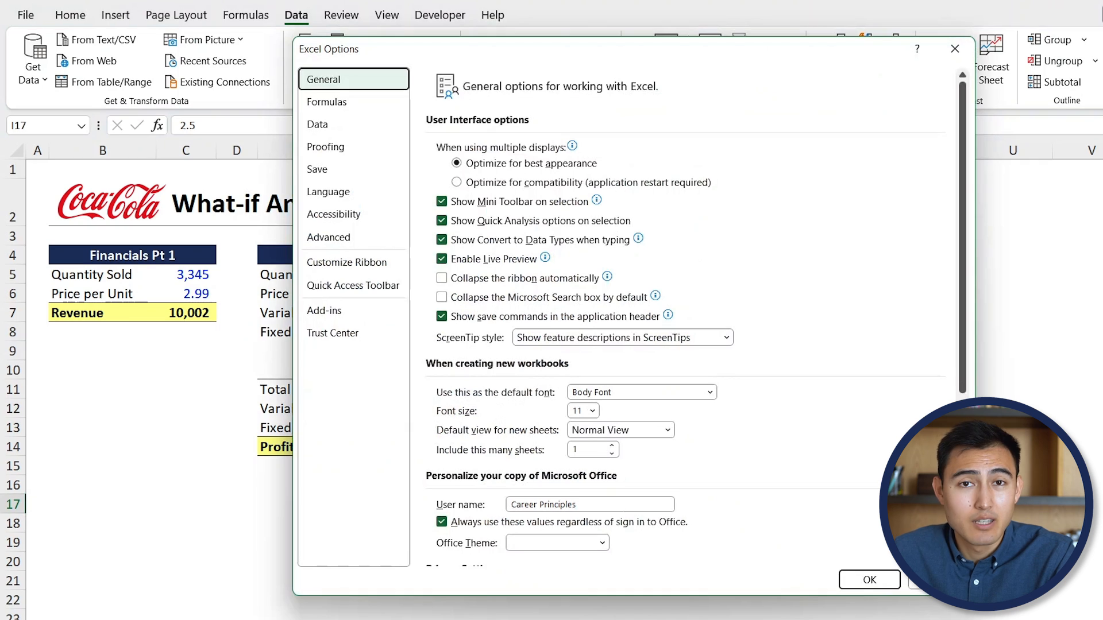
{"action": "mouse_move", "coordinate": [323, 310]}
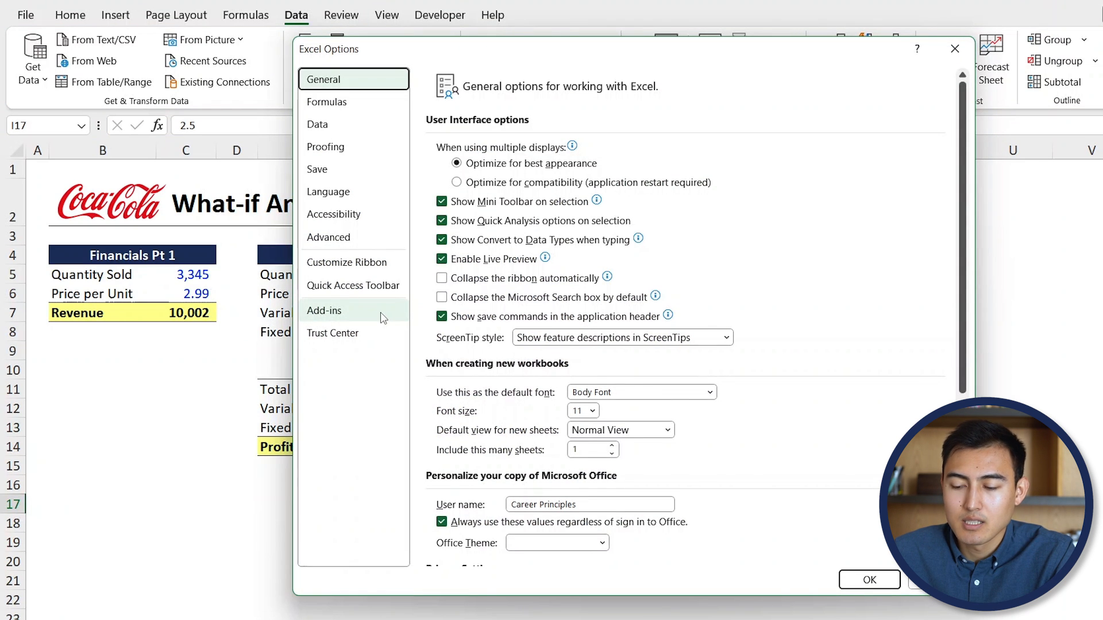
{"action": "left_click", "coordinate": [324, 310]}
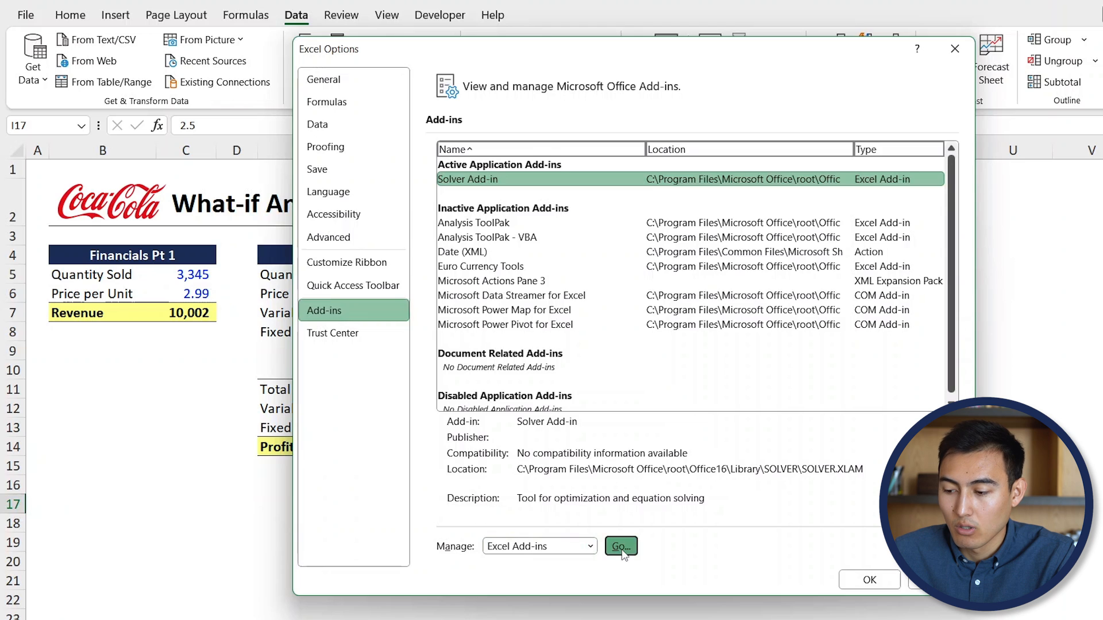
{"action": "left_click", "coordinate": [619, 546]}
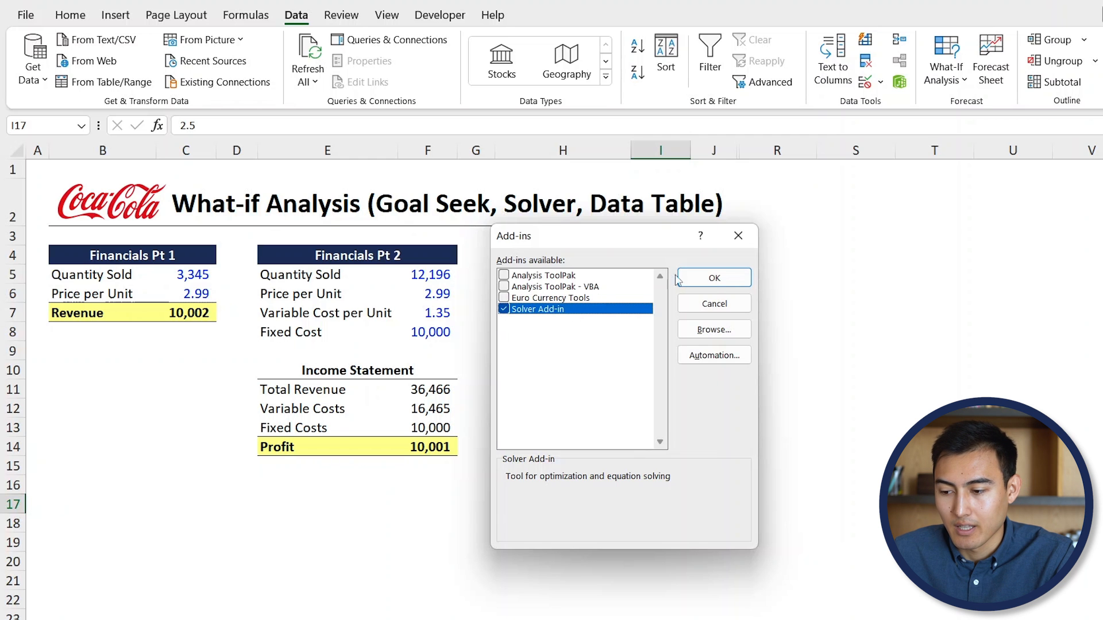
{"action": "left_click", "coordinate": [712, 276]}
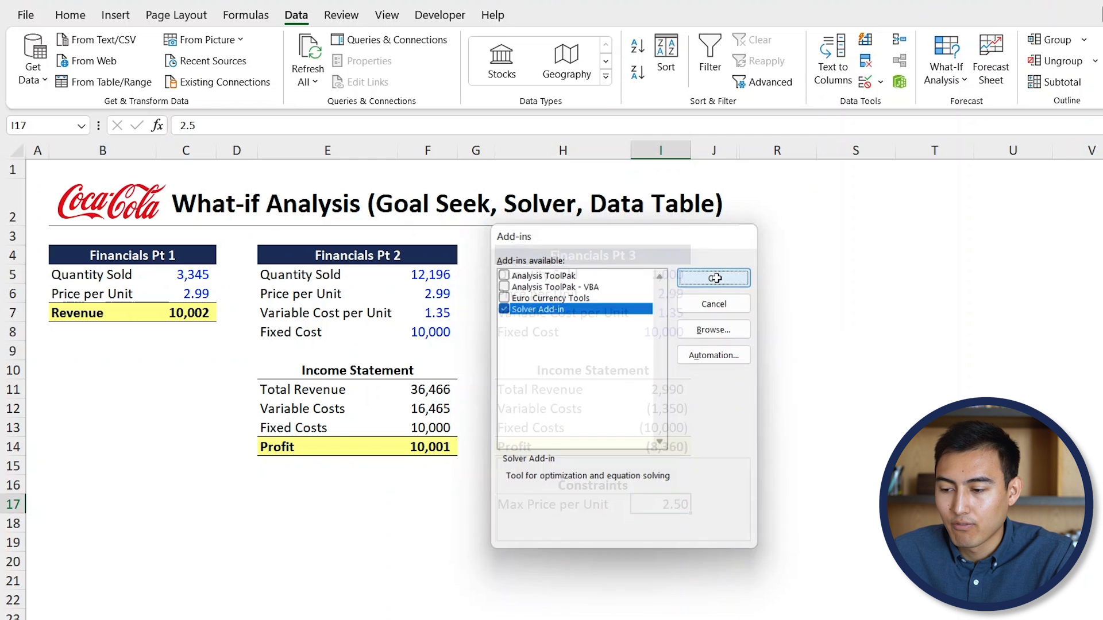
Set Solver objective I14 to a value of 10000, changing I5:I6, and begin adding a constraint.
{"action": "left_click", "coordinate": [713, 277]}
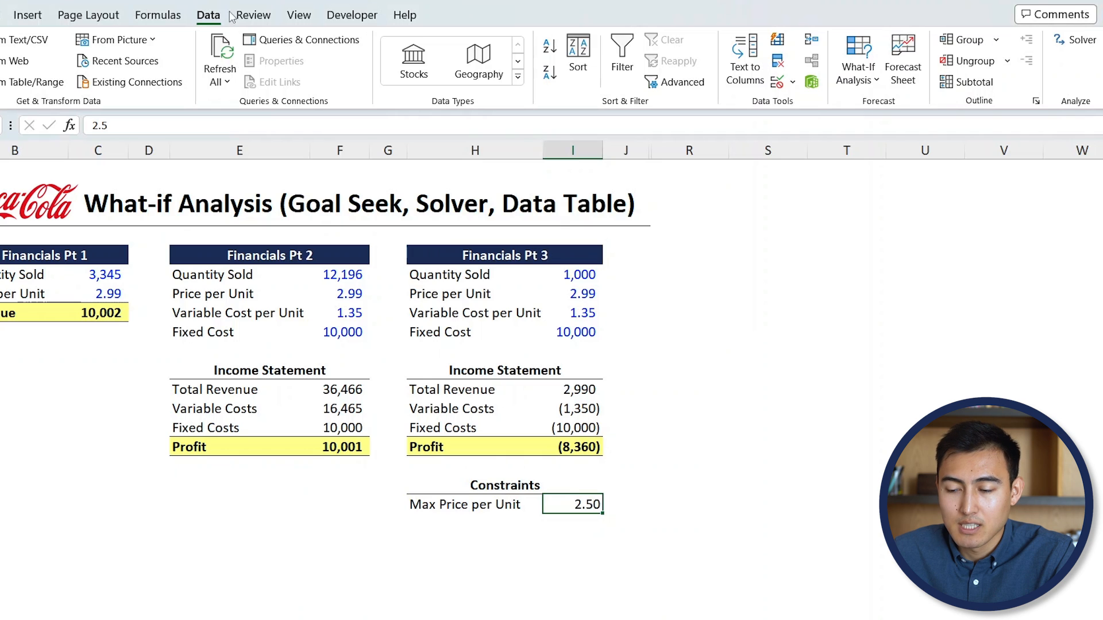
{"action": "mouse_move", "coordinate": [824, 23]}
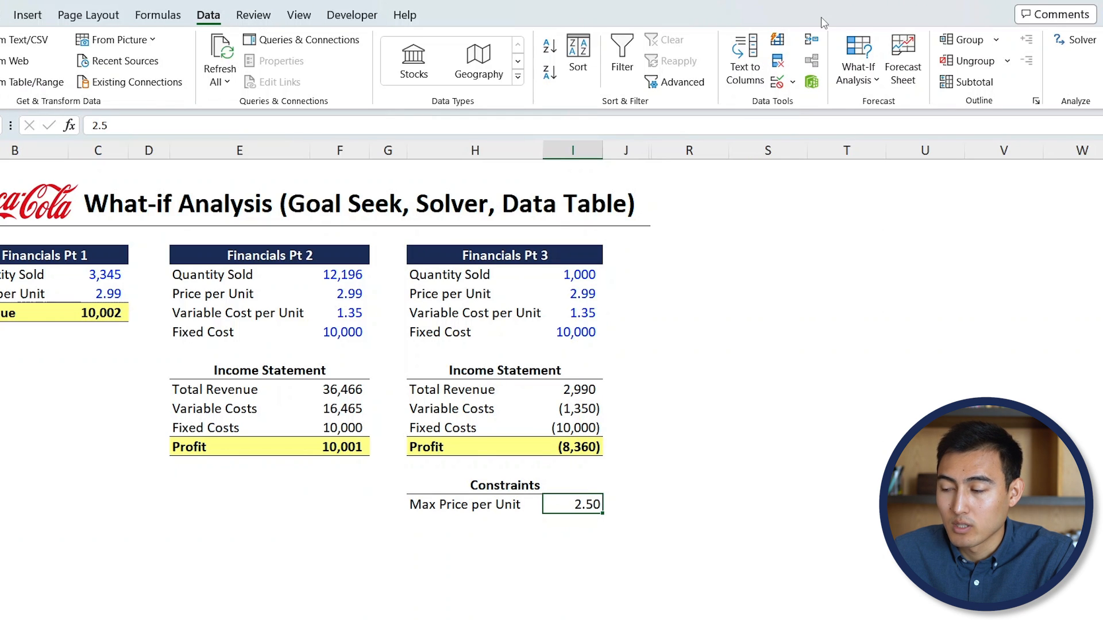
{"action": "mouse_move", "coordinate": [1074, 39]}
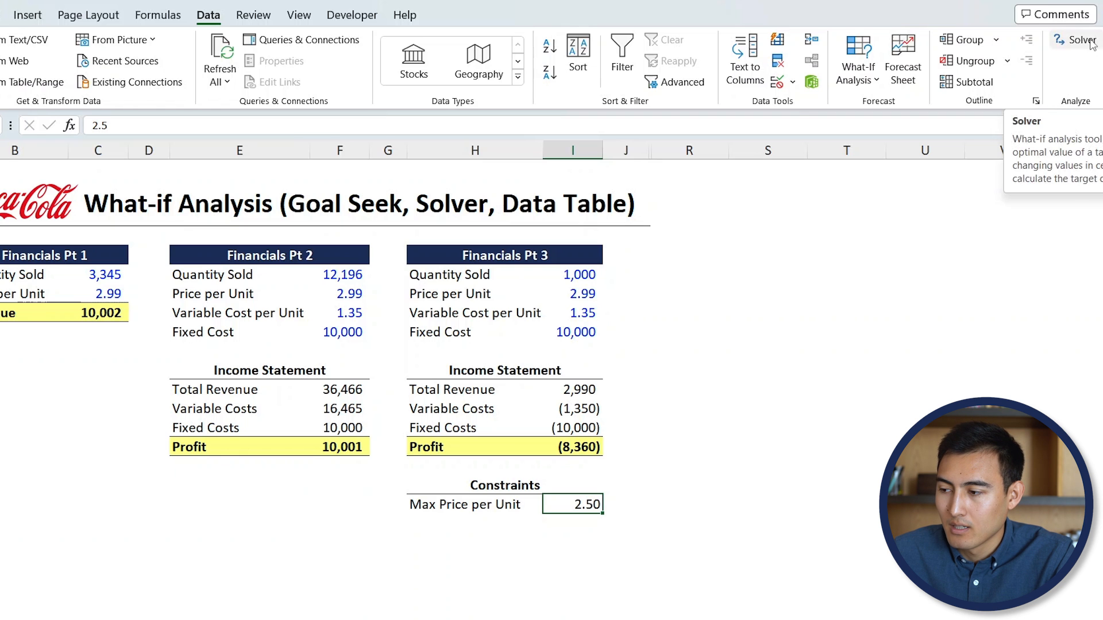
{"action": "left_click", "coordinate": [1079, 40]}
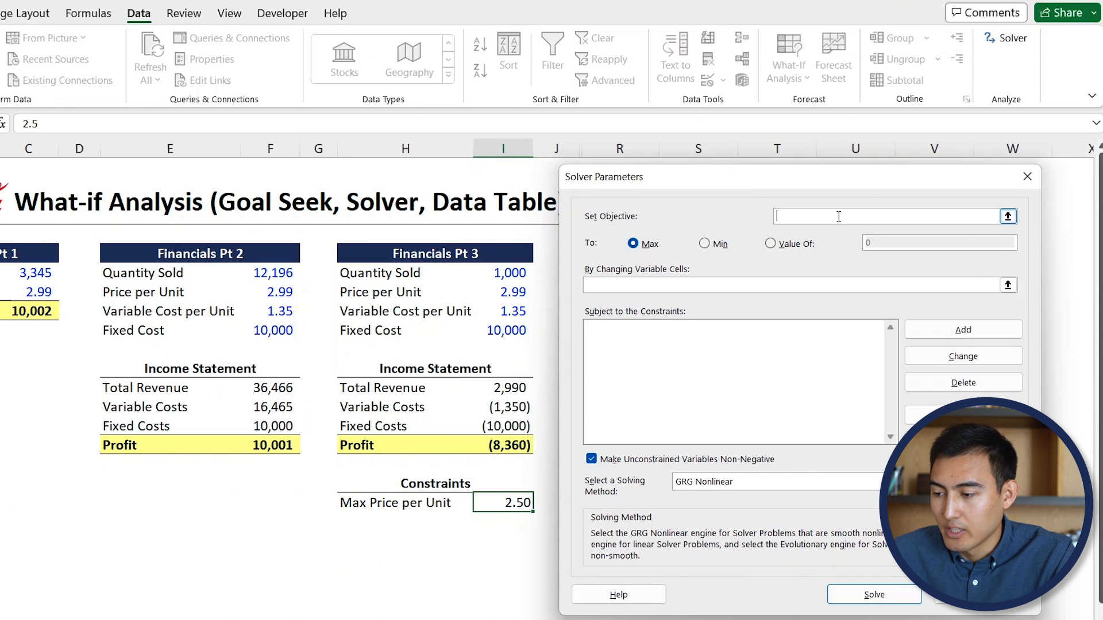
{"action": "left_click", "coordinate": [503, 444]}
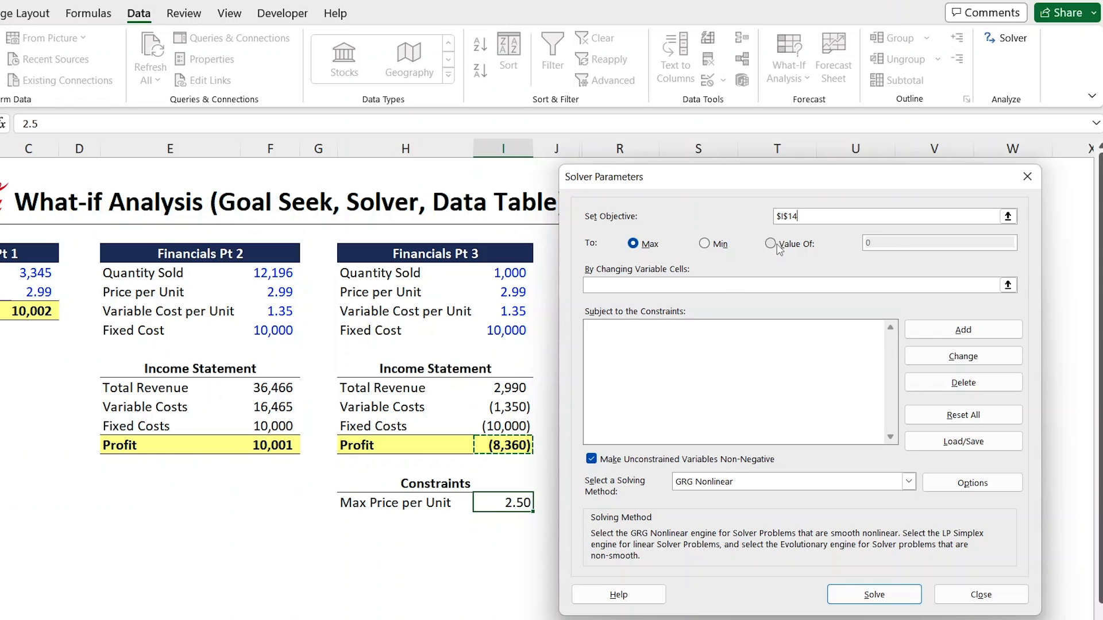
{"action": "left_click", "coordinate": [772, 243]}
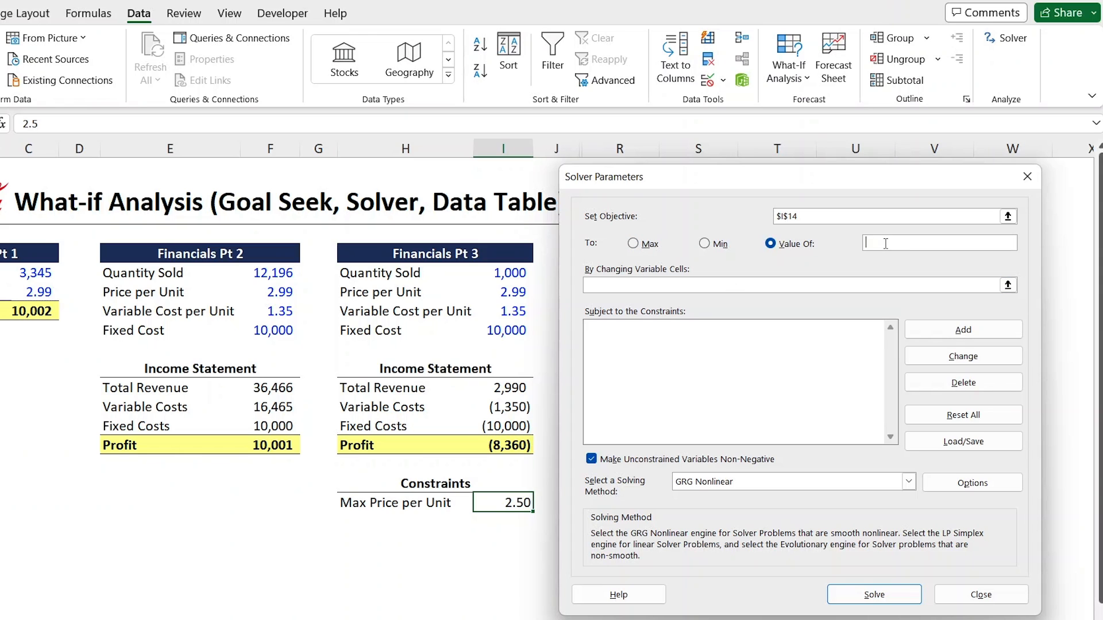
{"action": "type", "text": "10000"}
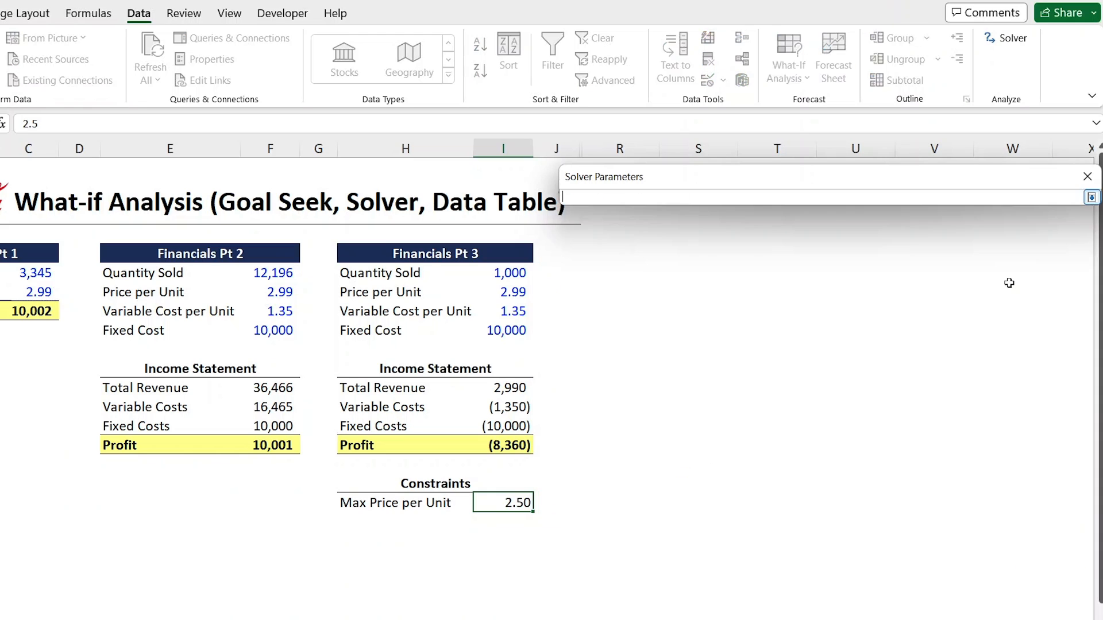
{"action": "mouse_move", "coordinate": [496, 273]}
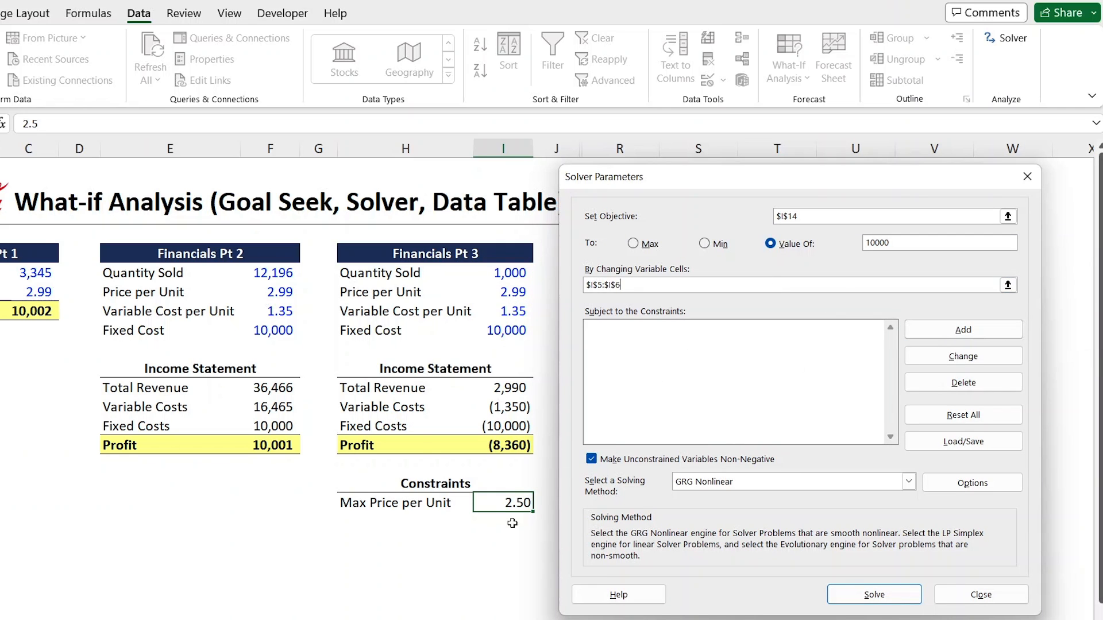
{"action": "mouse_move", "coordinate": [366, 501]}
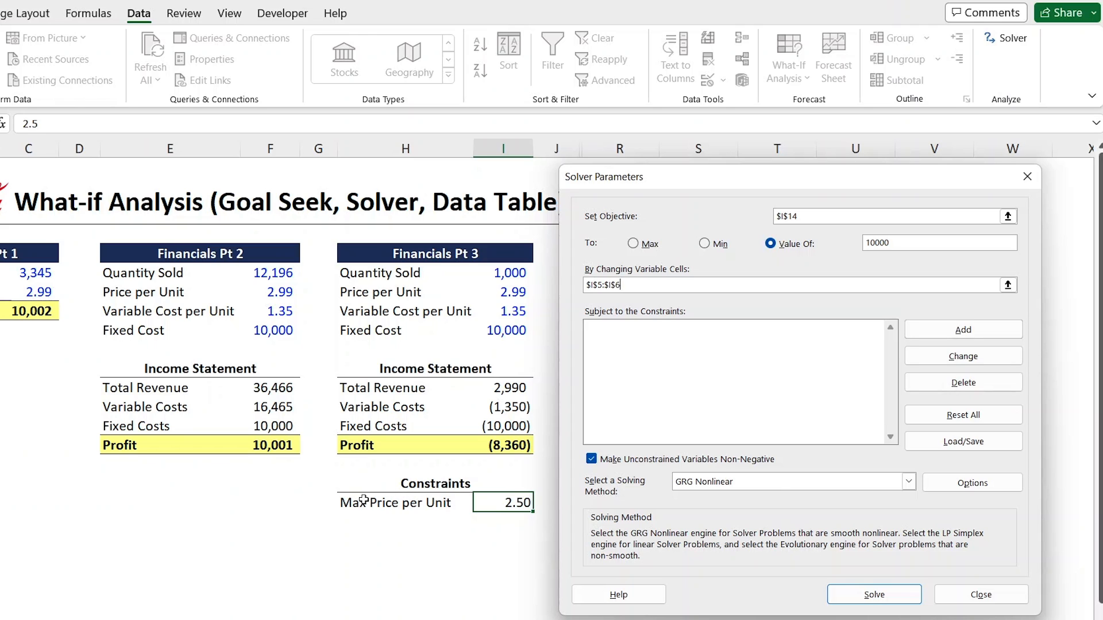
{"action": "mouse_move", "coordinate": [890, 349]}
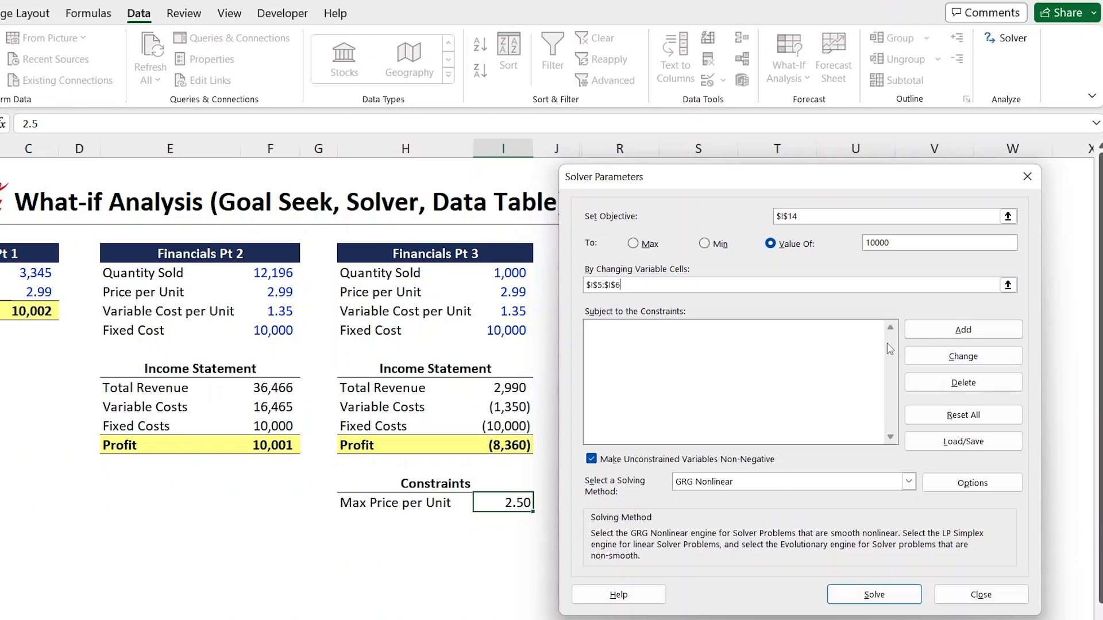
{"action": "left_click", "coordinate": [963, 329]}
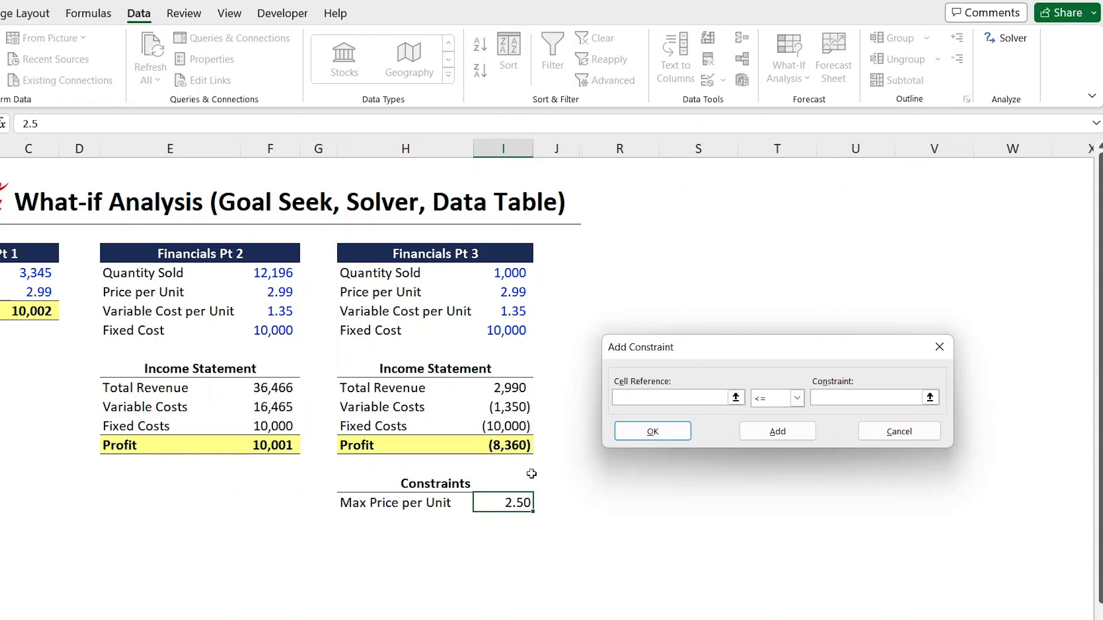
Add the Solver constraint $I$6 <= 2.5 and return to Solver Parameters.
{"action": "left_click", "coordinate": [502, 292]}
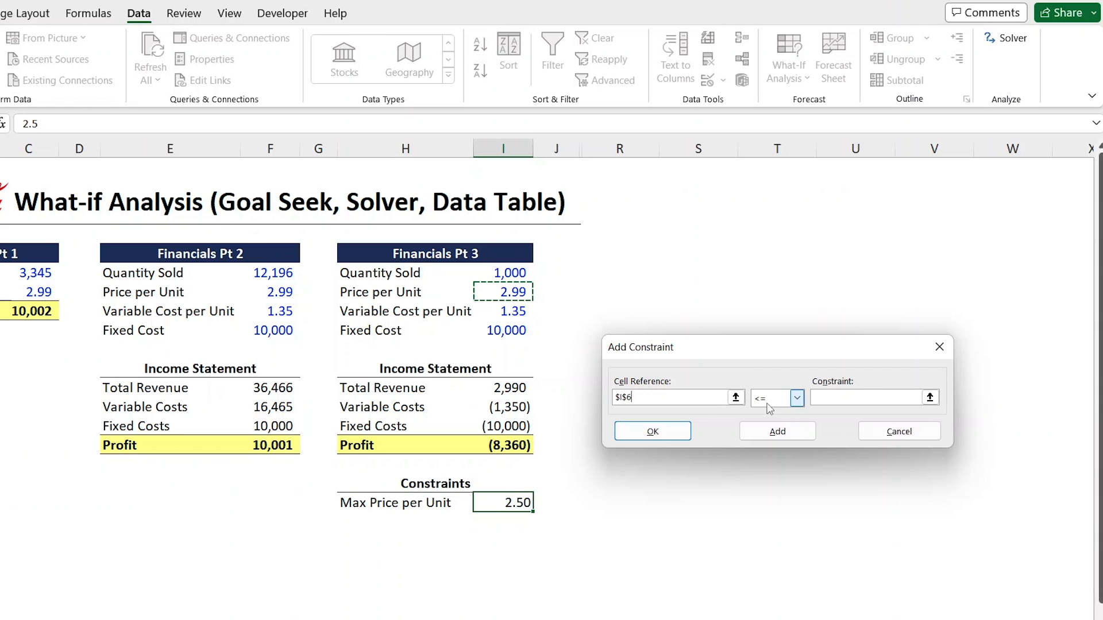
{"action": "left_click", "coordinate": [872, 398]}
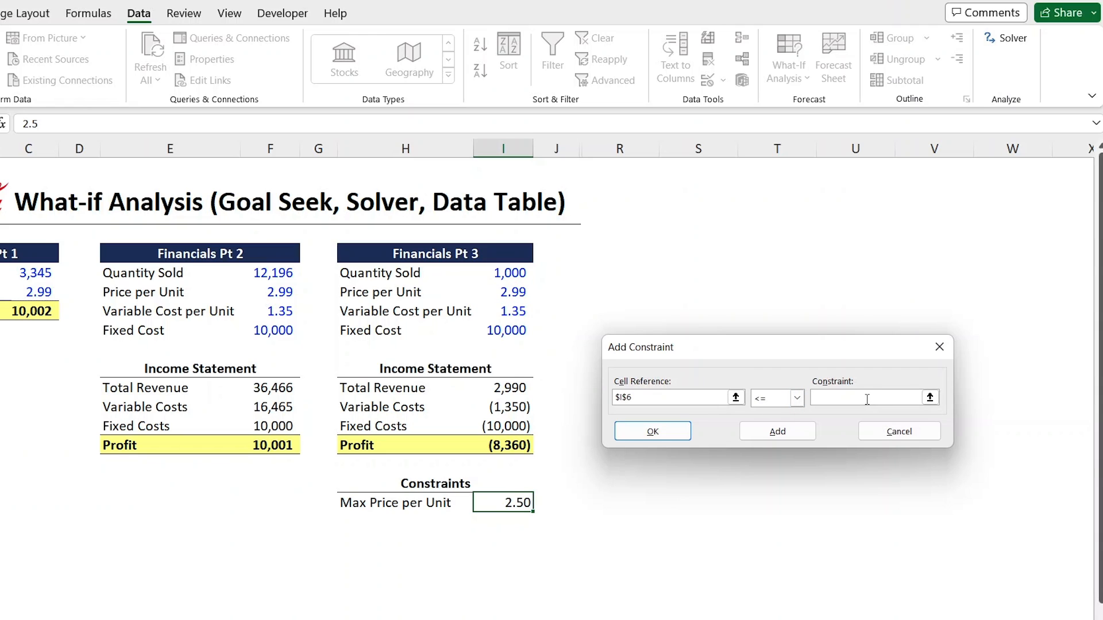
{"action": "type", "text": "2.50"}
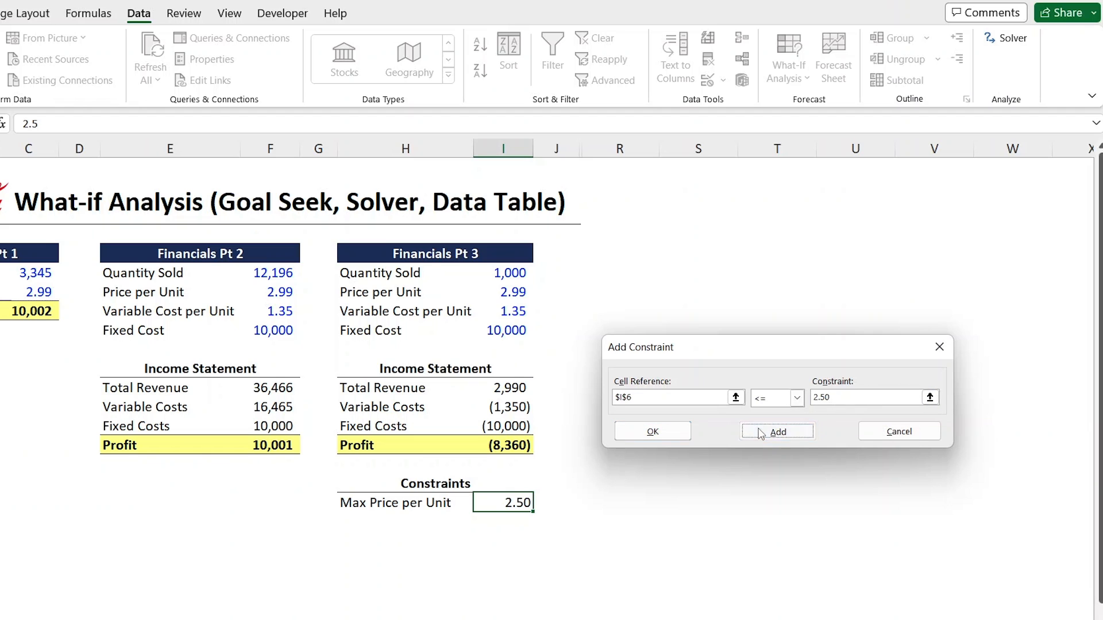
{"action": "left_click", "coordinate": [777, 430]}
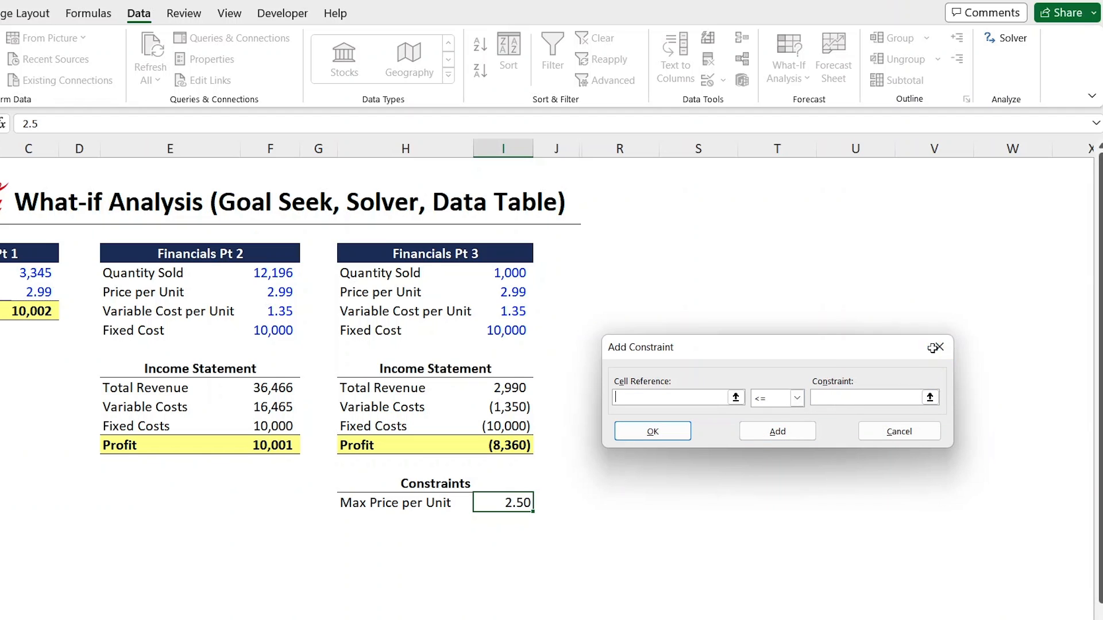
{"action": "left_click", "coordinate": [652, 430]}
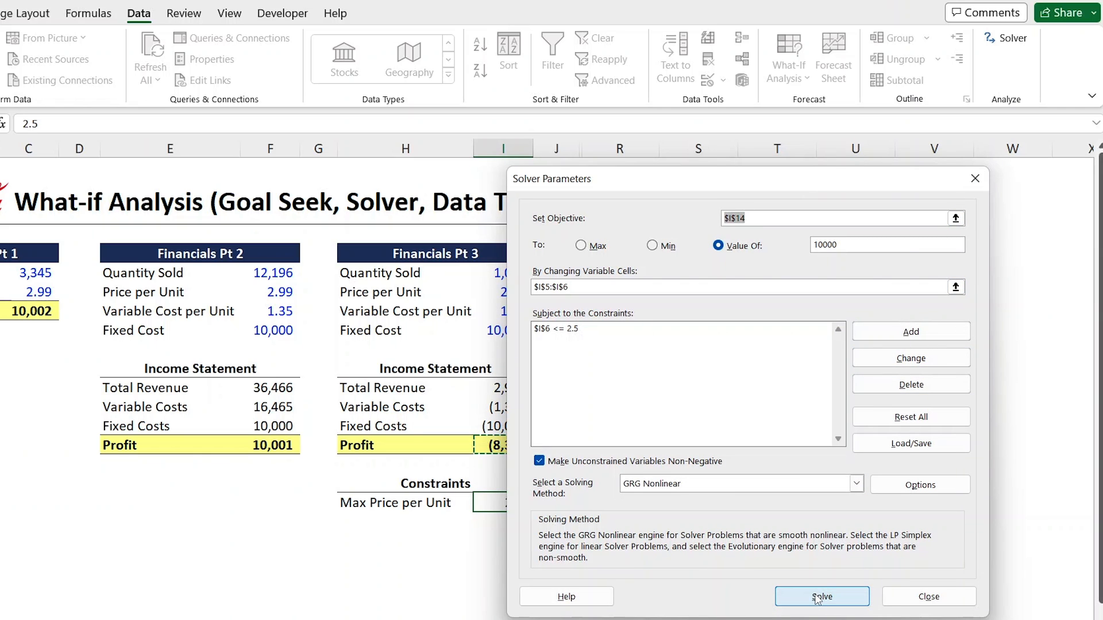
Solve and keep the solution: price 2.50, quantity about 17,391, profit 10,000.
{"action": "left_click", "coordinate": [820, 595]}
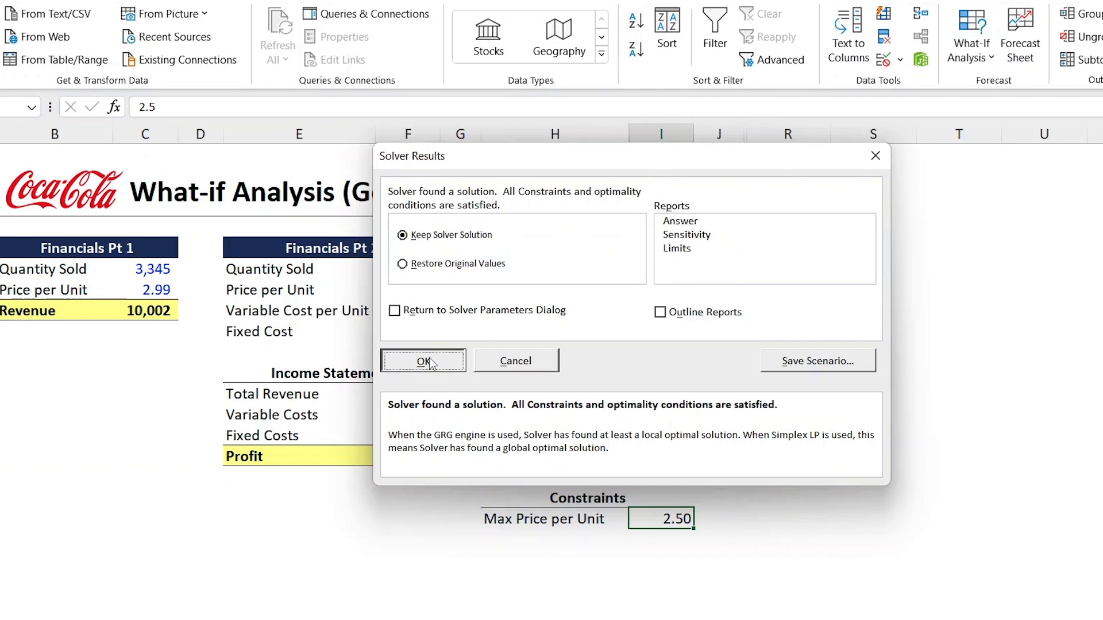
{"action": "left_click", "coordinate": [423, 361]}
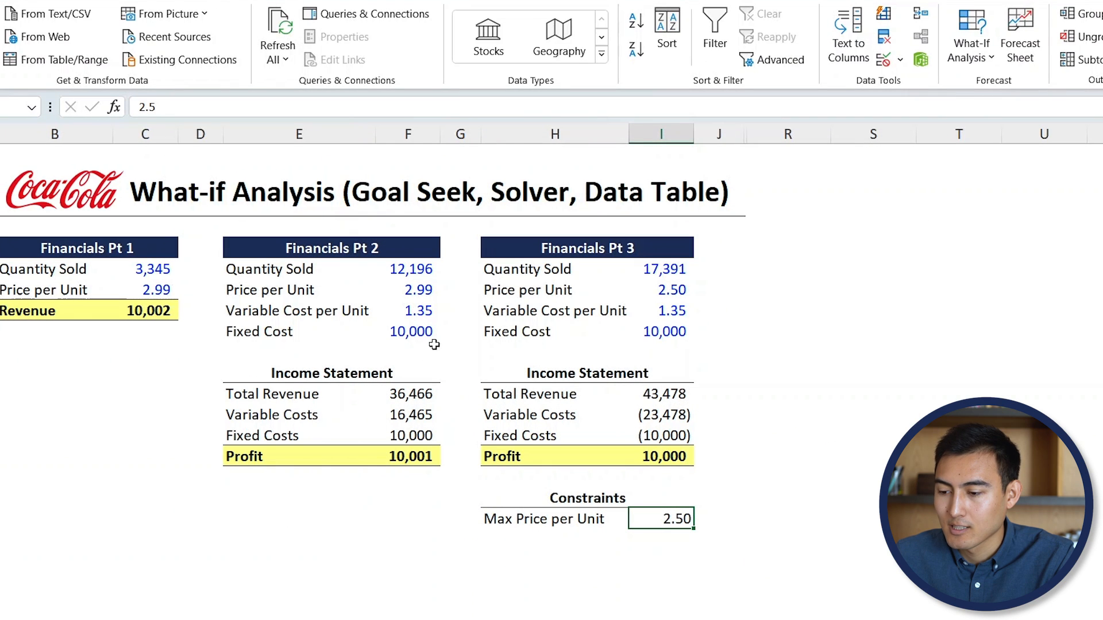
{"action": "left_click", "coordinate": [661, 290]}
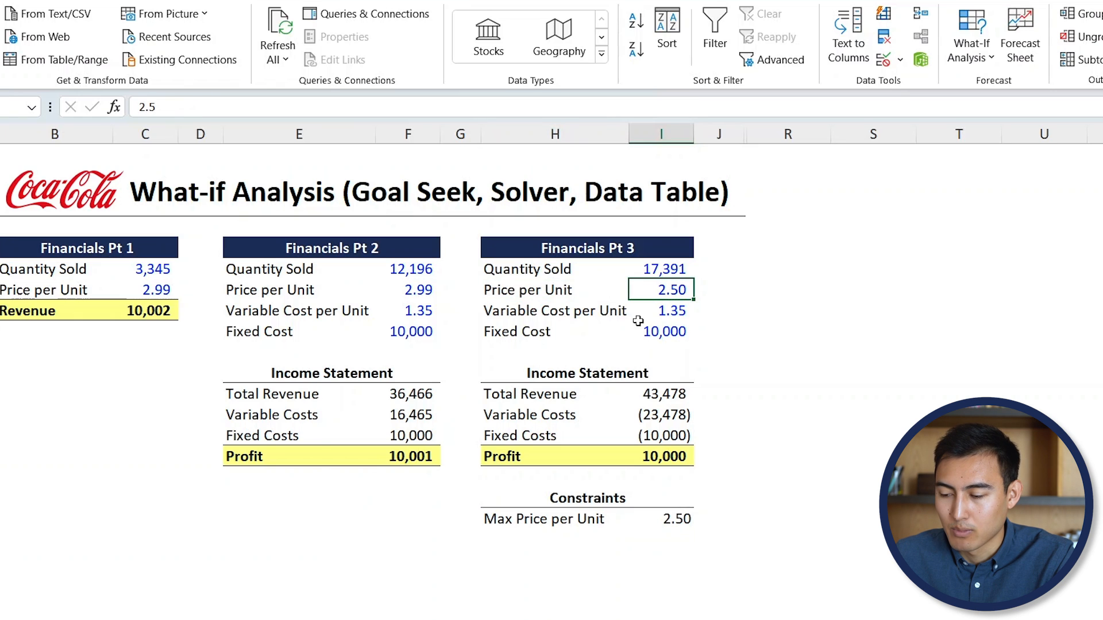
{"action": "mouse_move", "coordinate": [653, 462]}
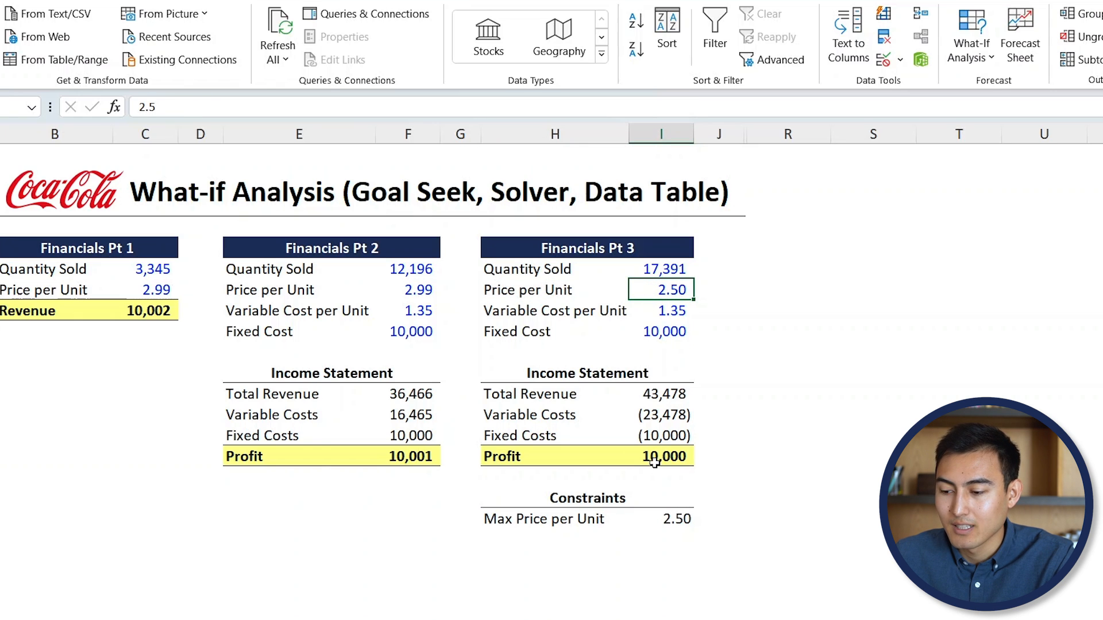
Wrap the Pt 3 Quantity Sold value in =ROUNDUP(value,0).
{"action": "left_click", "coordinate": [661, 269]}
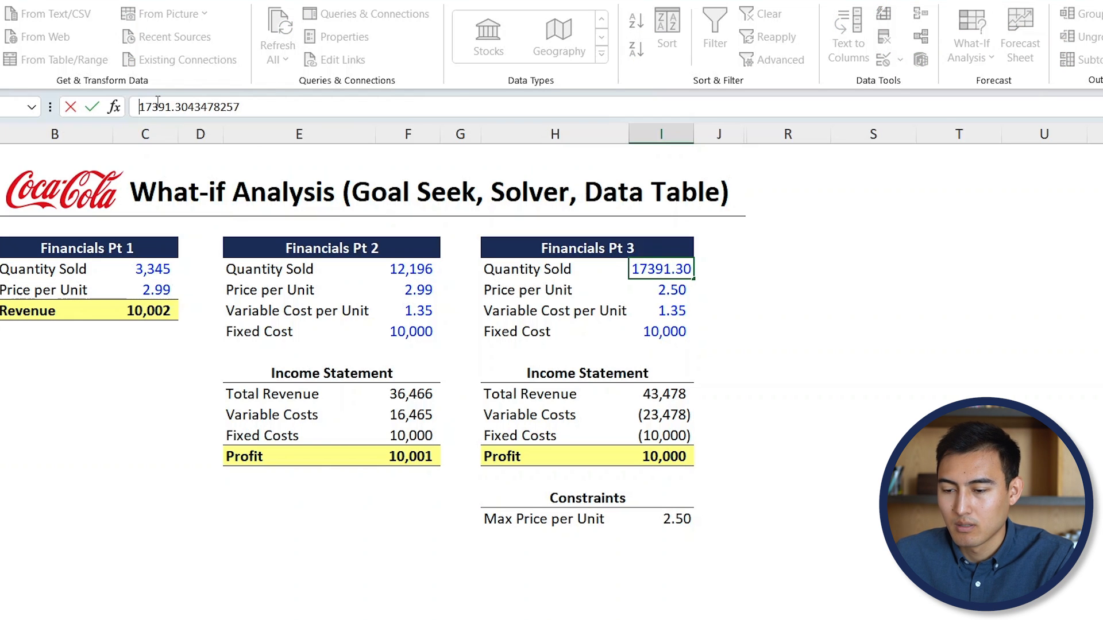
{"action": "type", "text": "=ROUNDUP("}
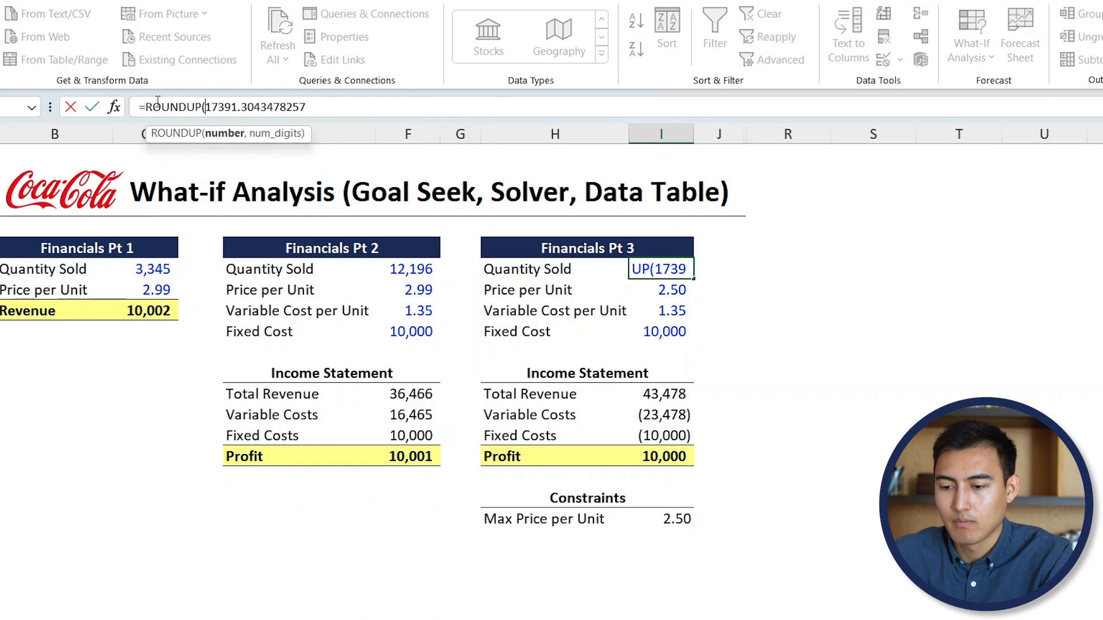
{"action": "type", "text": ","}
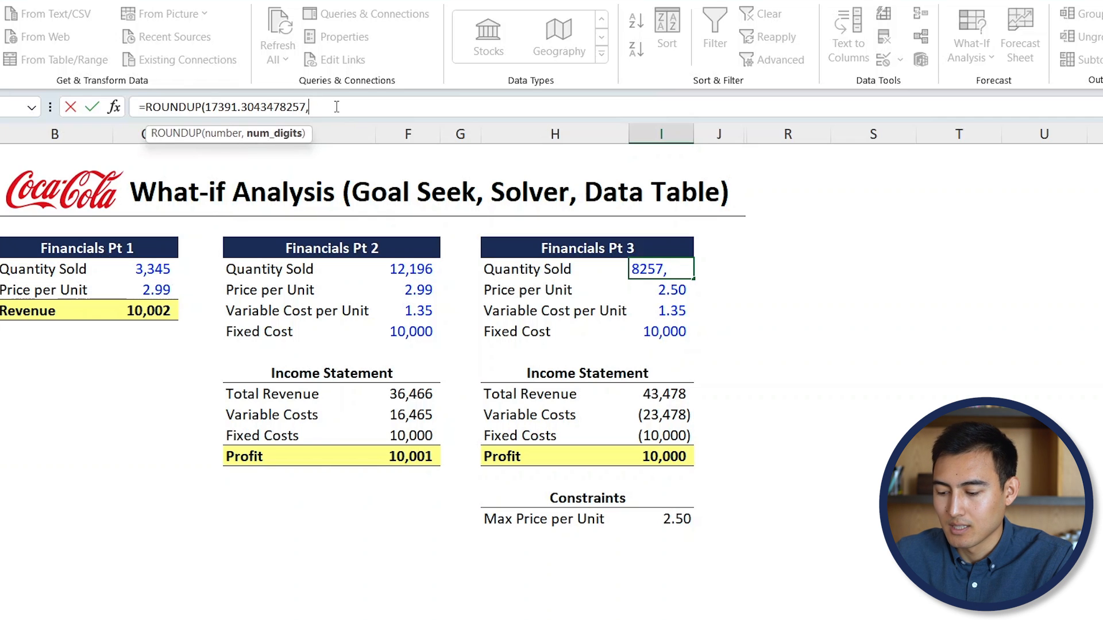
{"action": "type", "text": "0)"}
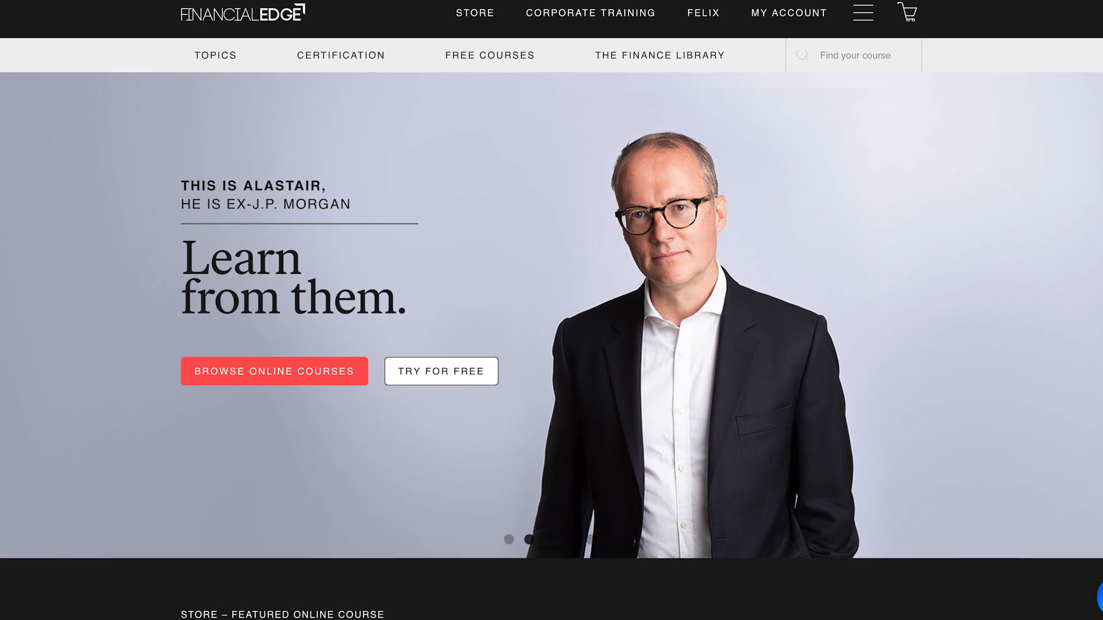
Scroll the Financial Edge Investment Banker course and play the Model 1 - Interest in IS lesson.
{"action": "scroll", "scroll_direction": "down", "scroll_amount": 3}
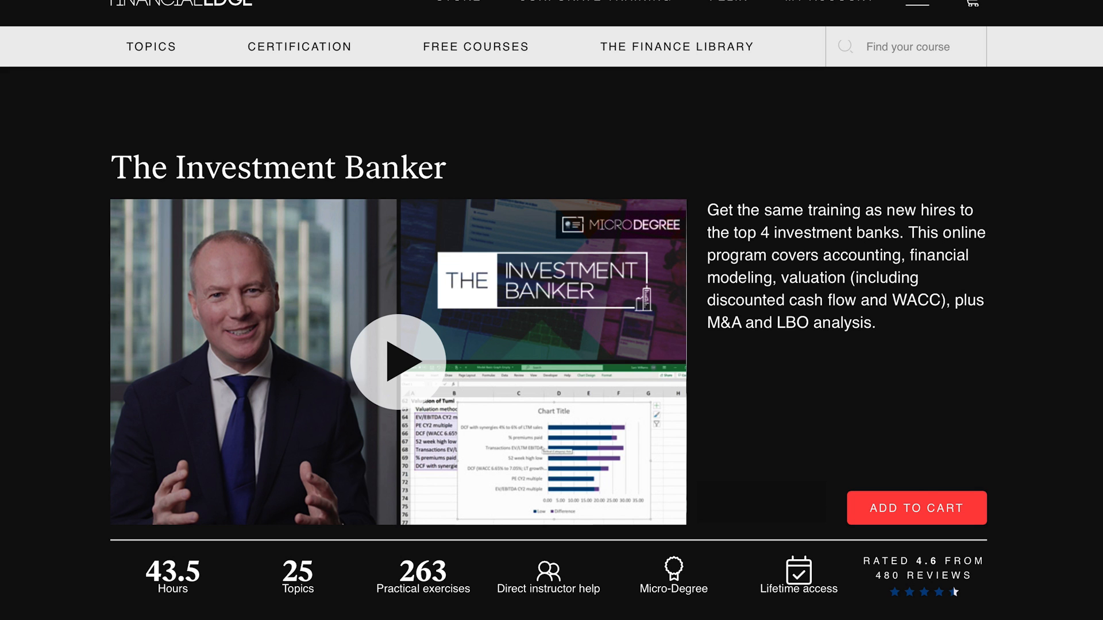
{"action": "scroll", "scroll_direction": "down", "scroll_amount": 3}
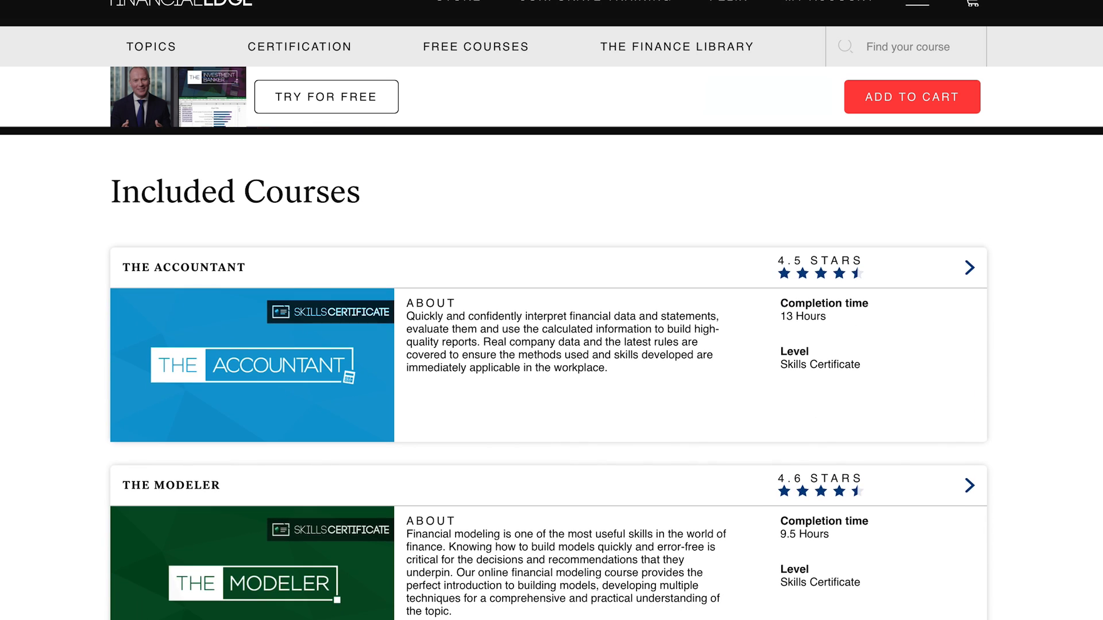
{"action": "scroll", "scroll_direction": "down", "scroll_amount": 3}
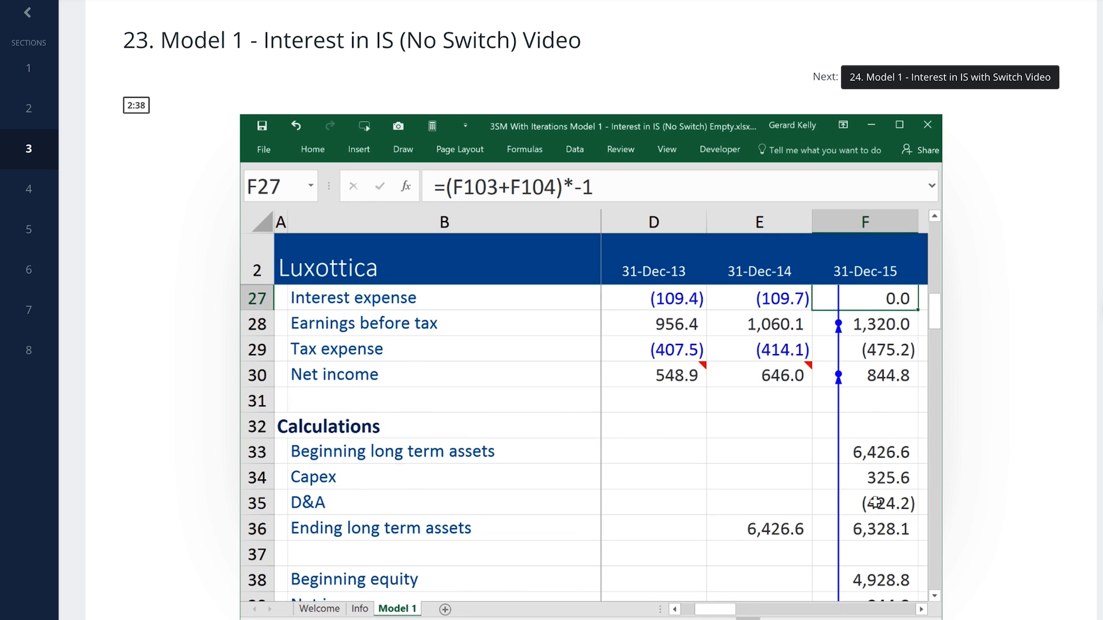
{"action": "left_click", "coordinate": [865, 374]}
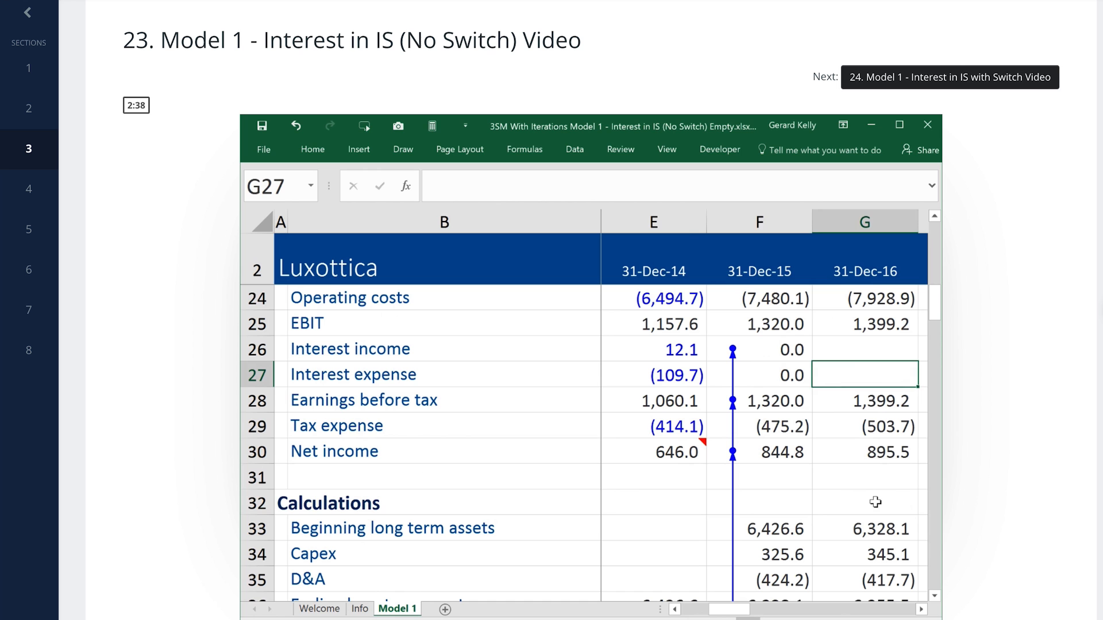
{"action": "left_click", "coordinate": [759, 373]}
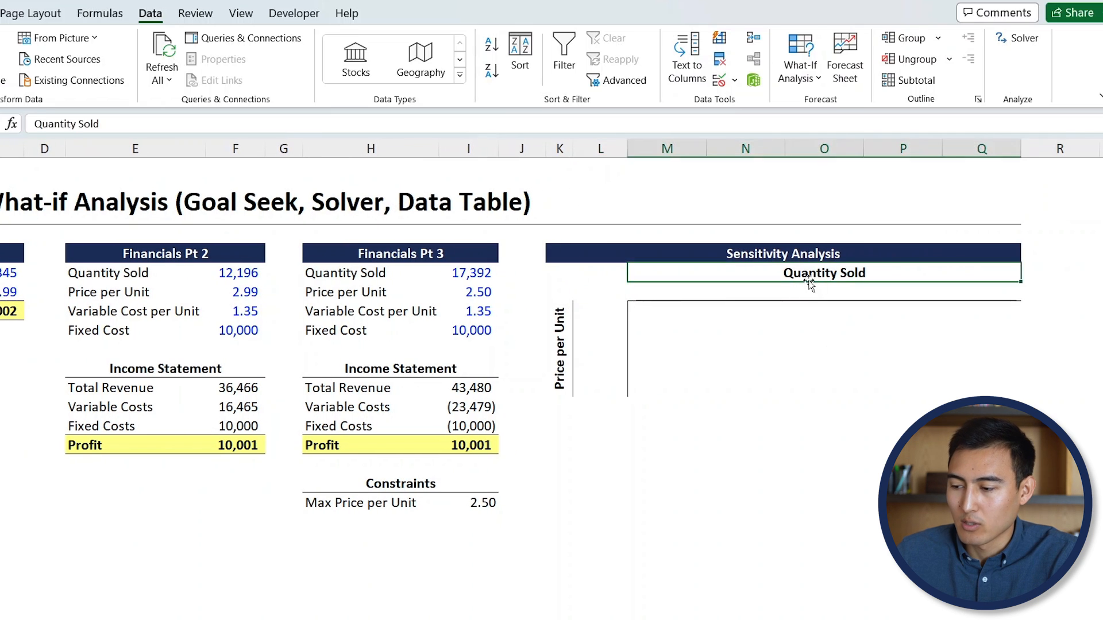
Place the base price 2.5 and base quantity 17,392 in the sensitivity grid.
{"action": "left_click", "coordinate": [559, 407]}
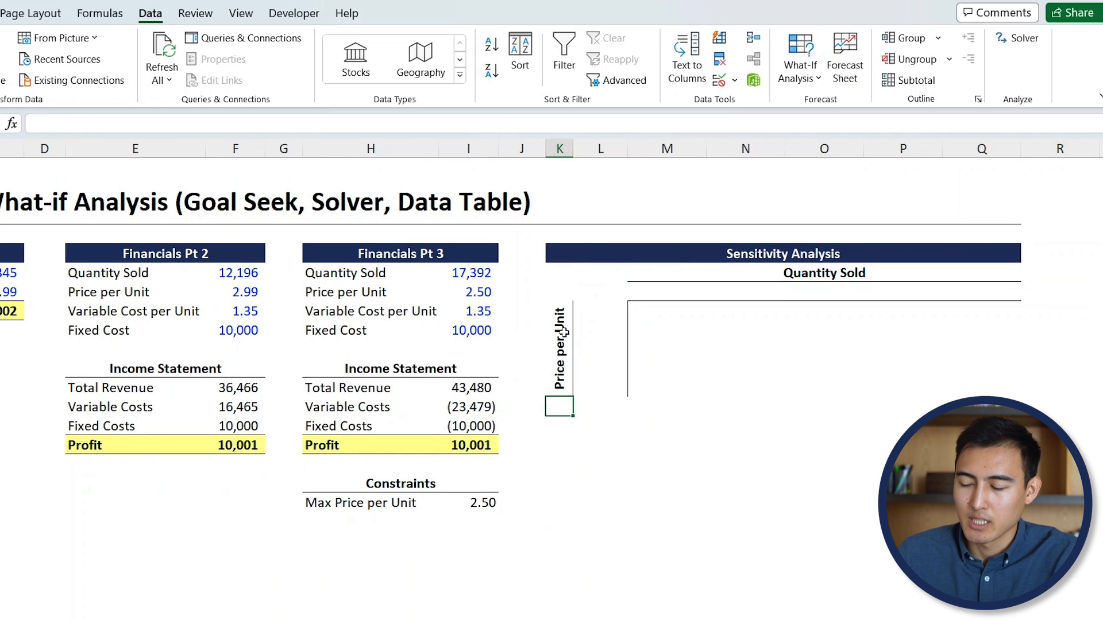
{"action": "left_click", "coordinate": [559, 348]}
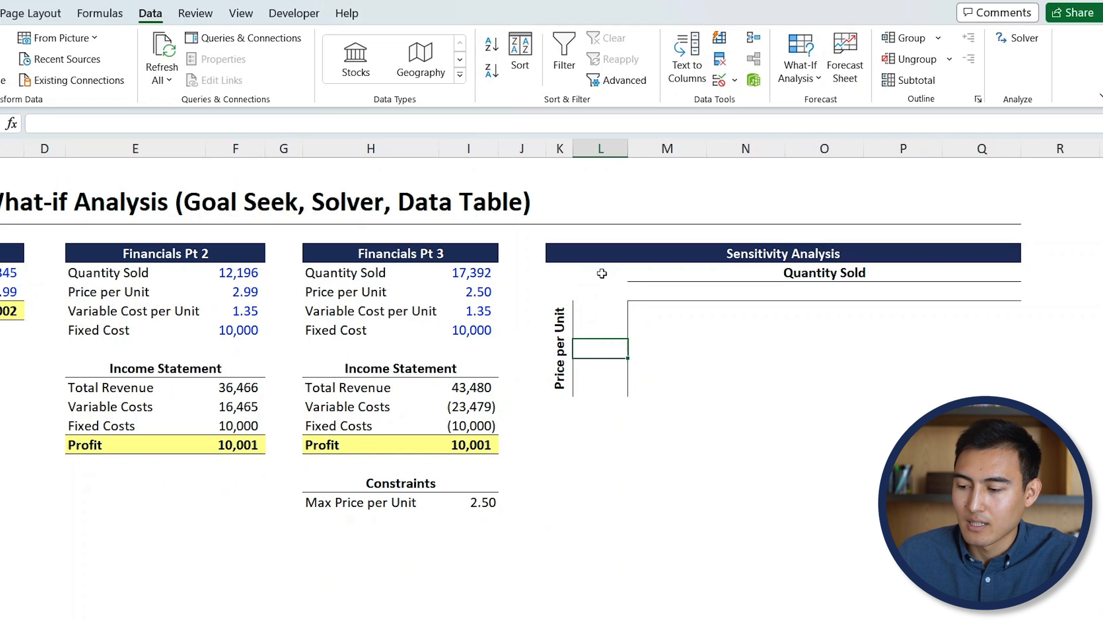
{"action": "mouse_move", "coordinate": [555, 385]}
{"action": "type", "text": "2.5"}
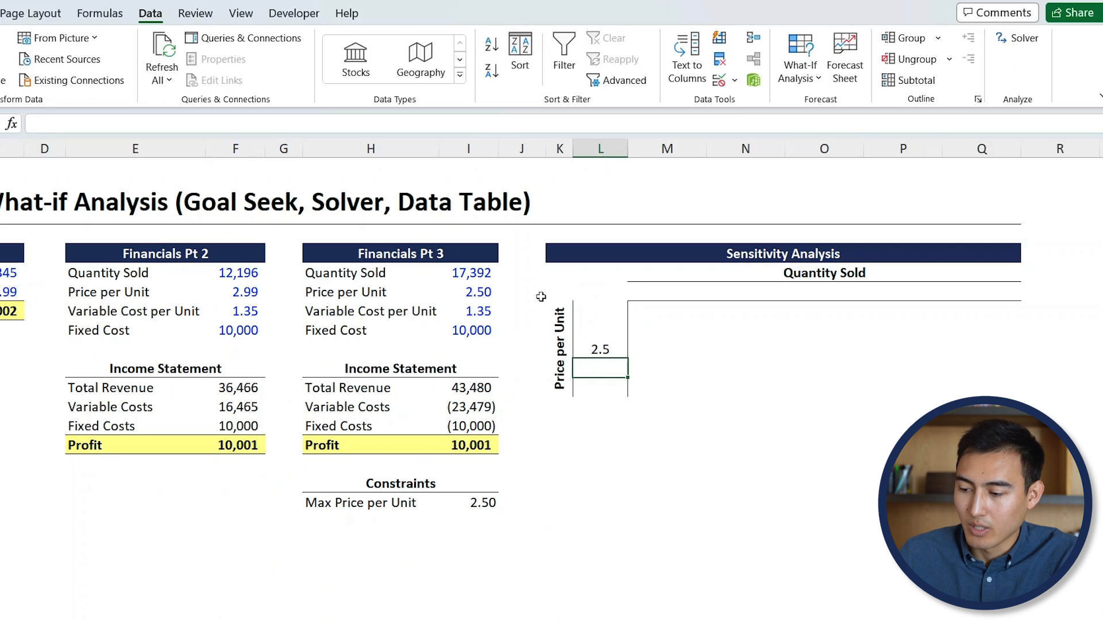
{"action": "left_click", "coordinate": [600, 349]}
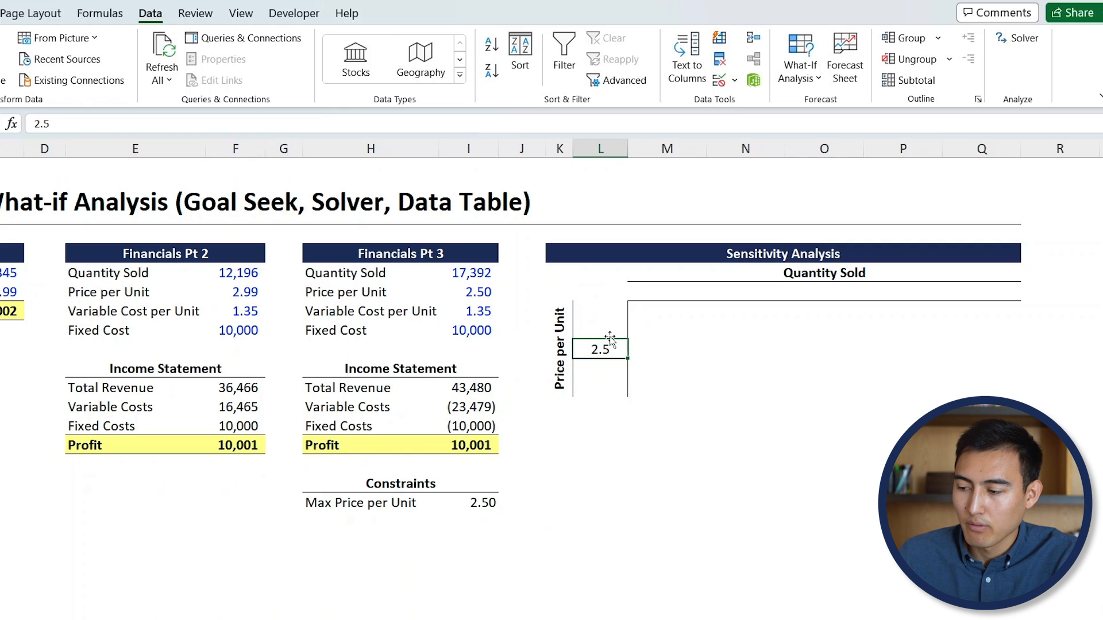
{"action": "left_click", "coordinate": [823, 290]}
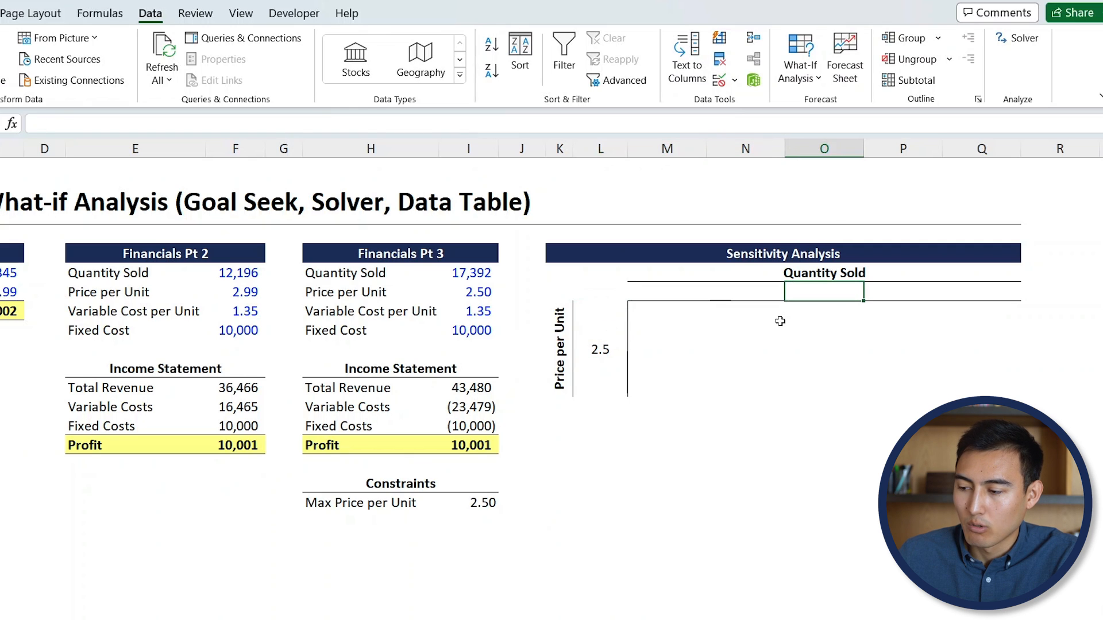
{"action": "type", "text": "17"}
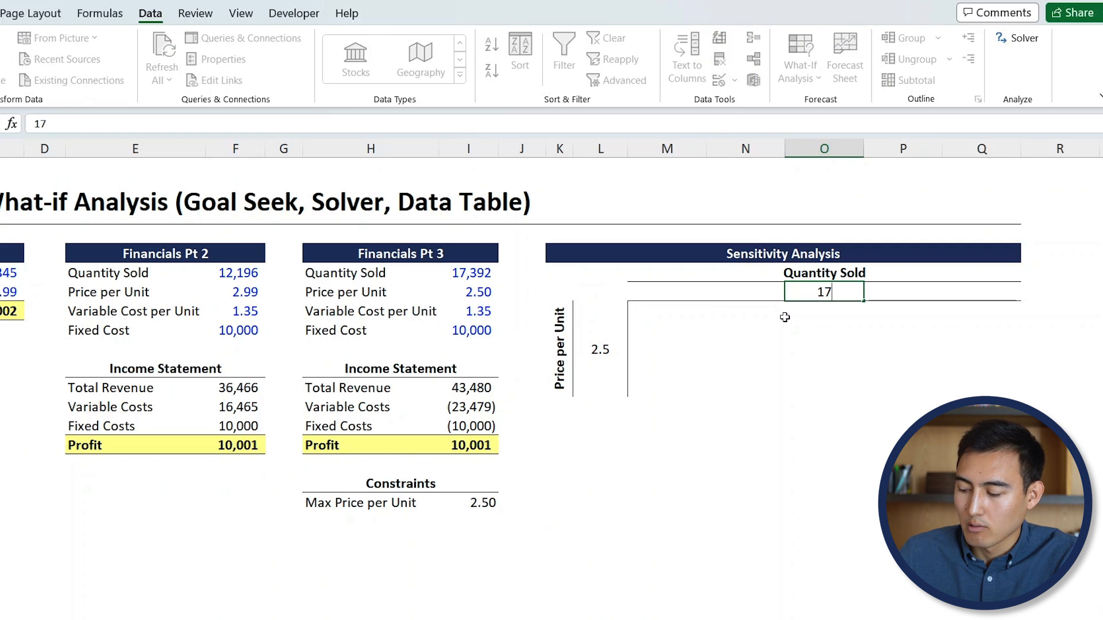
{"action": "type", "text": "17392"}
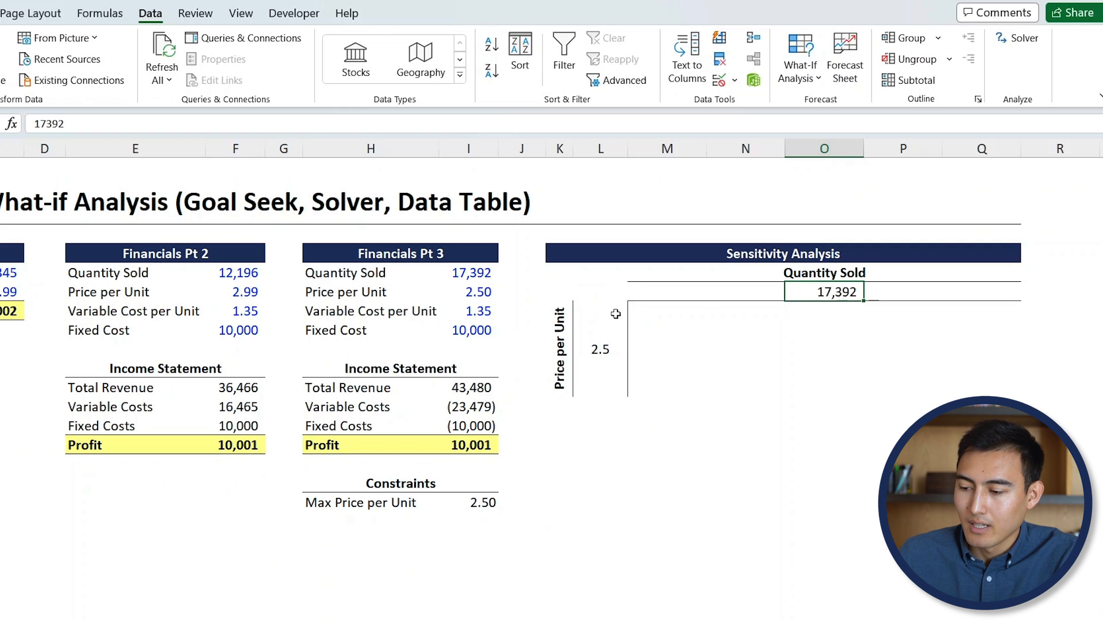
Fill the price column from 1.5 to 3.5 with ±0.5 step formulas like =L9-0.5.
{"action": "left_click", "coordinate": [599, 368]}
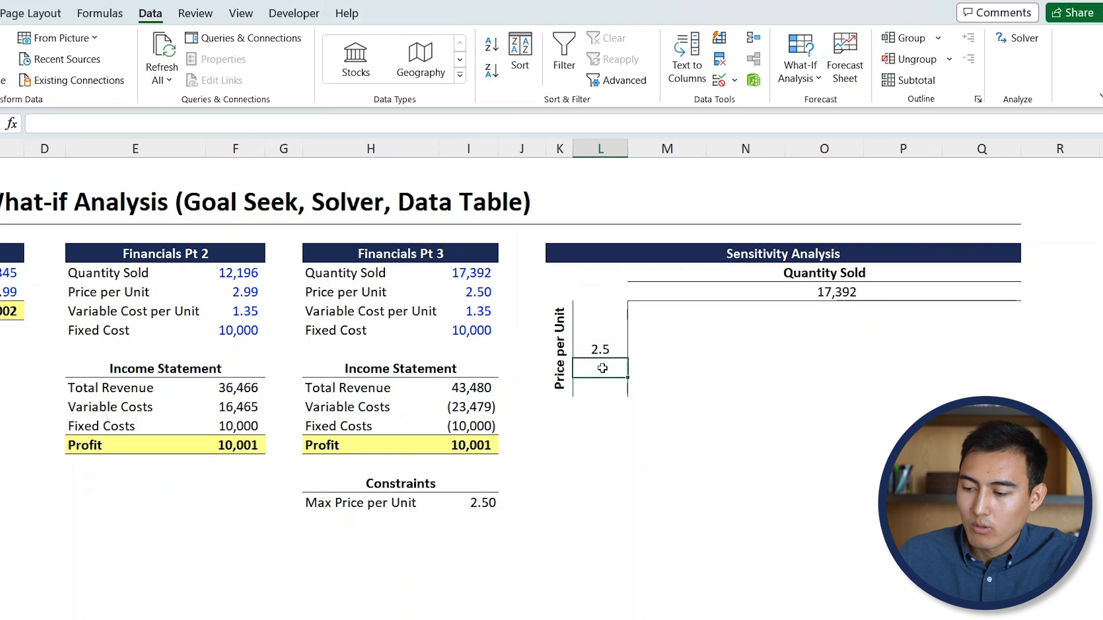
{"action": "left_click", "coordinate": [599, 389]}
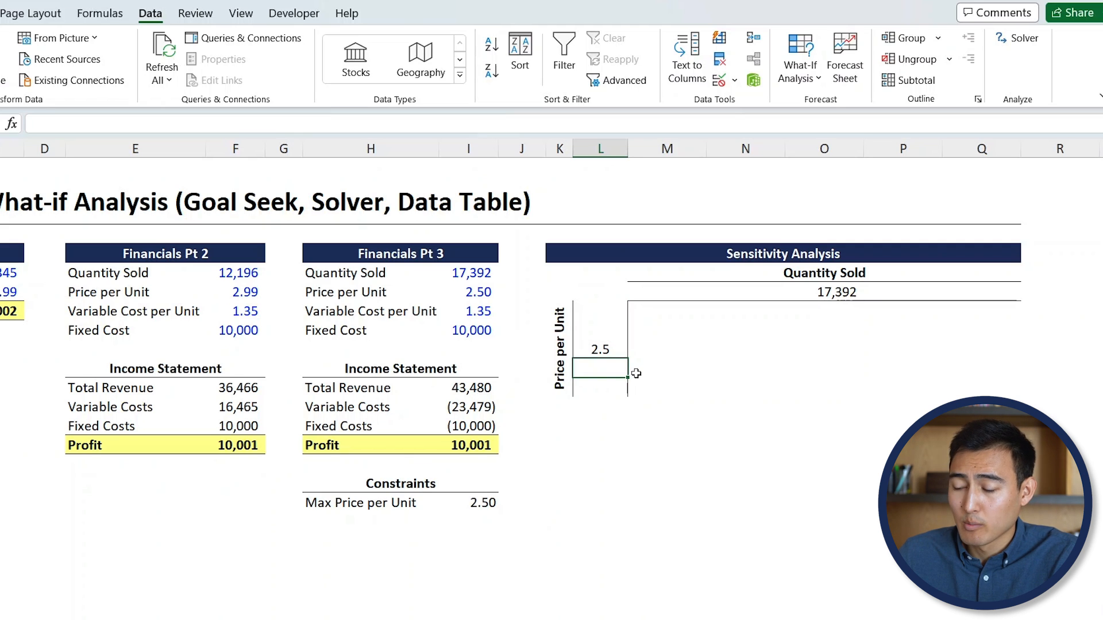
{"action": "mouse_move", "coordinate": [554, 352]}
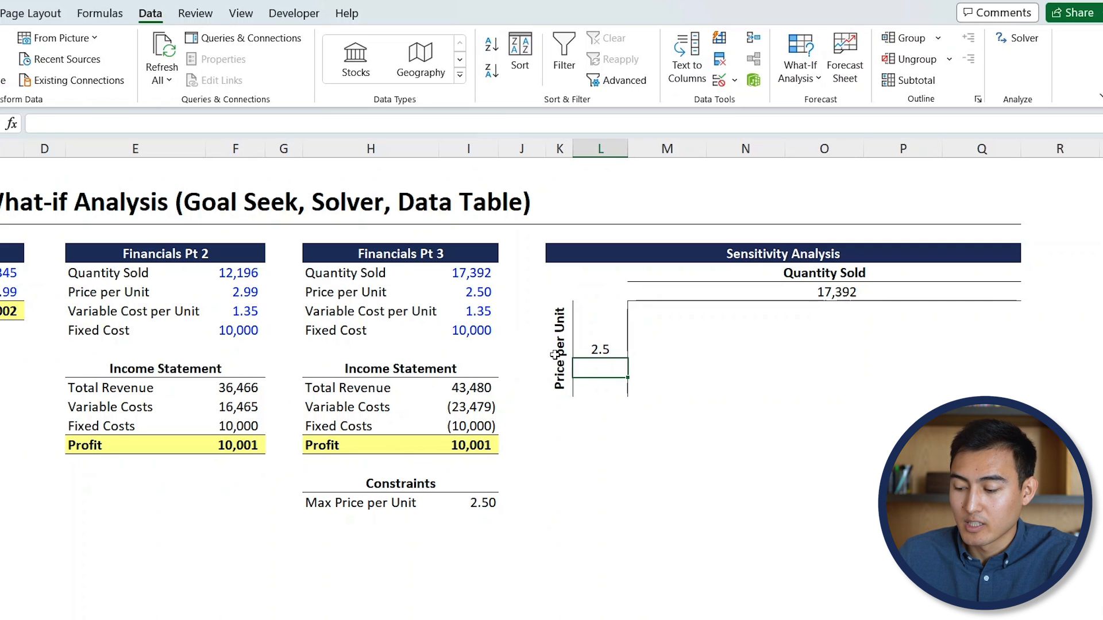
{"action": "type", "text": "="}
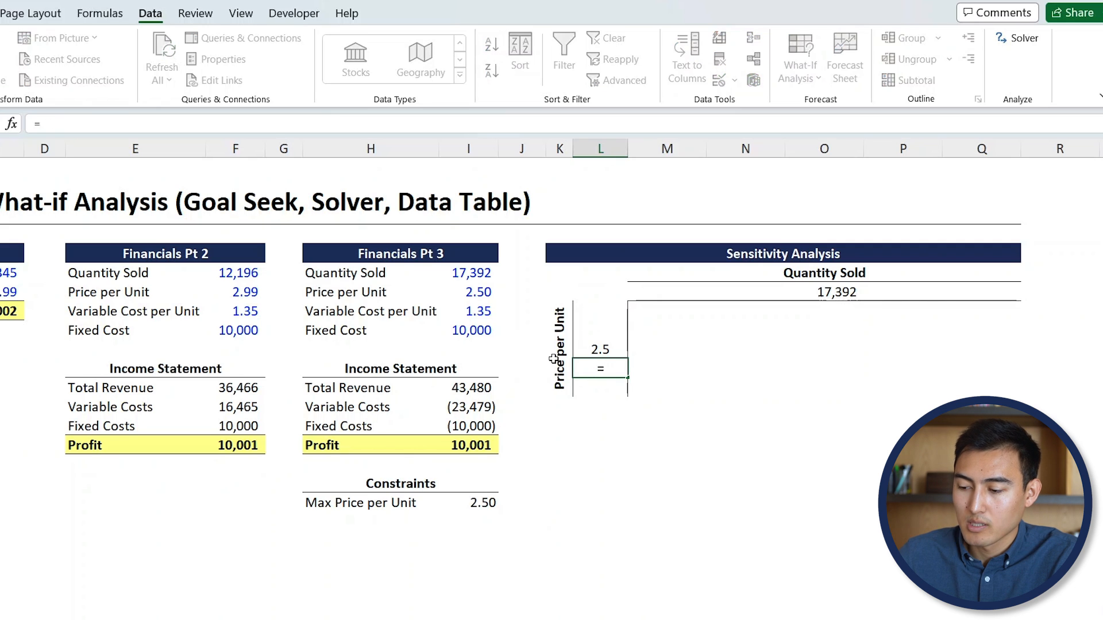
{"action": "type", "text": "L9+"}
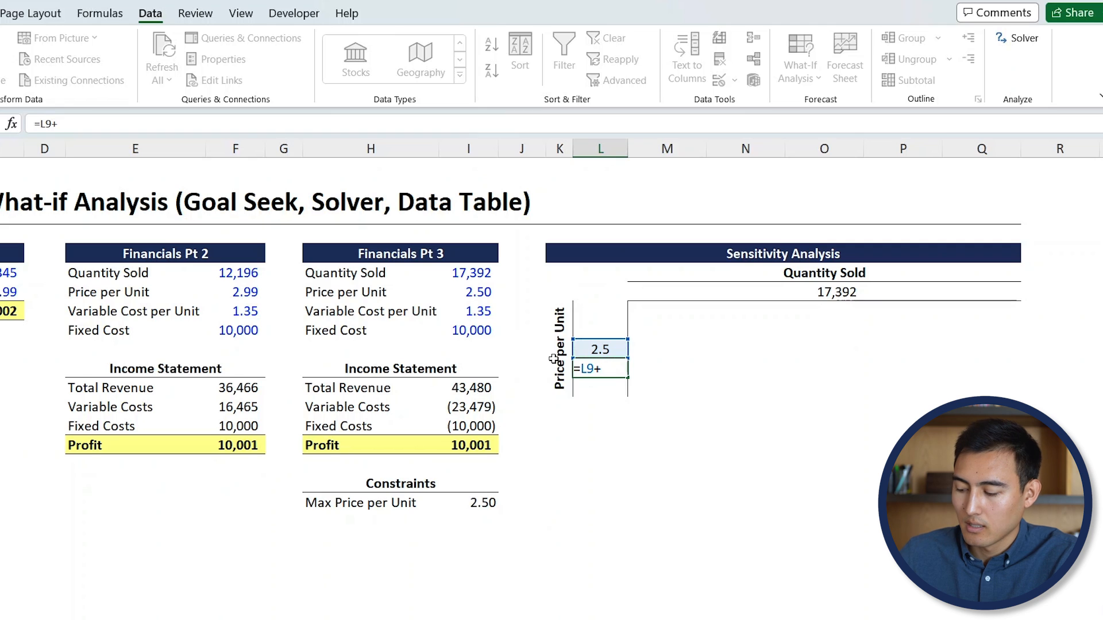
{"action": "key", "text": "enter"}
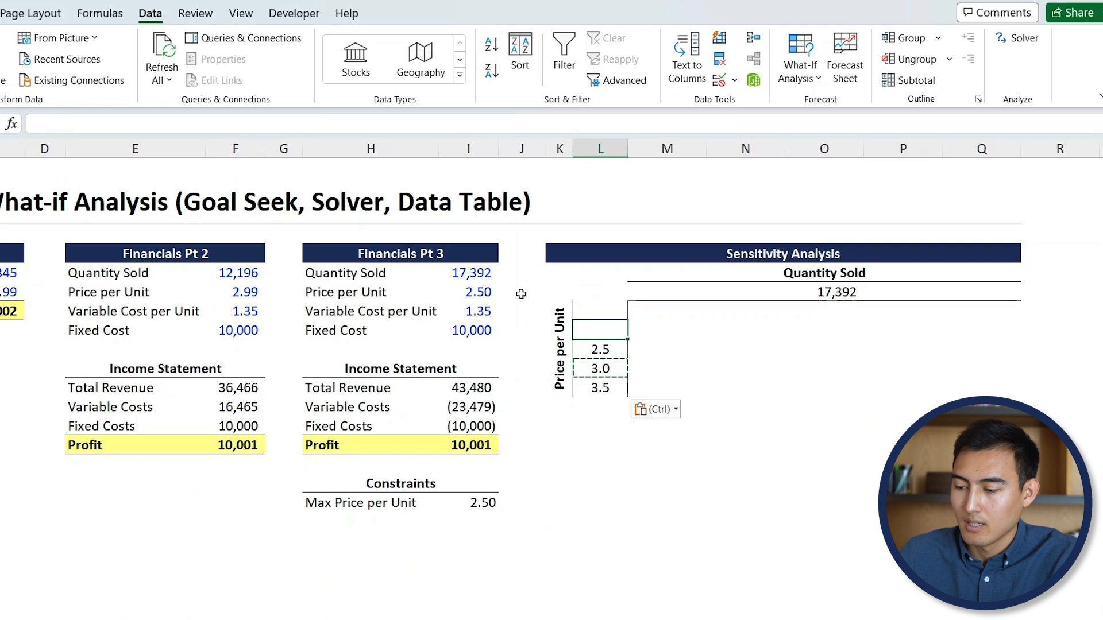
{"action": "type", "text": "=L9"}
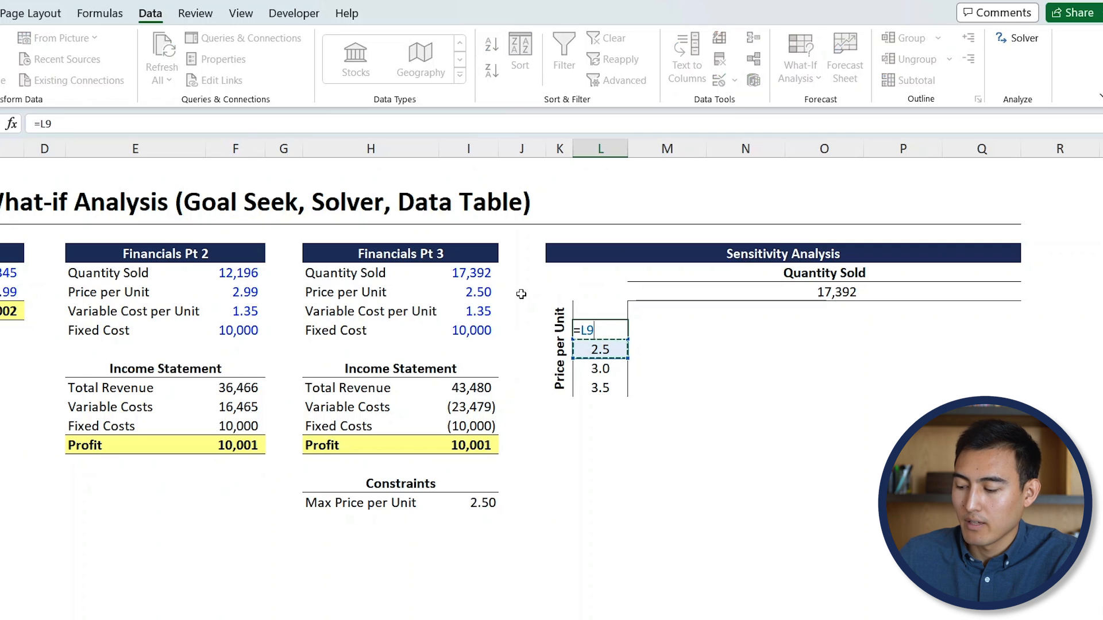
{"action": "type", "text": "-0.5"}
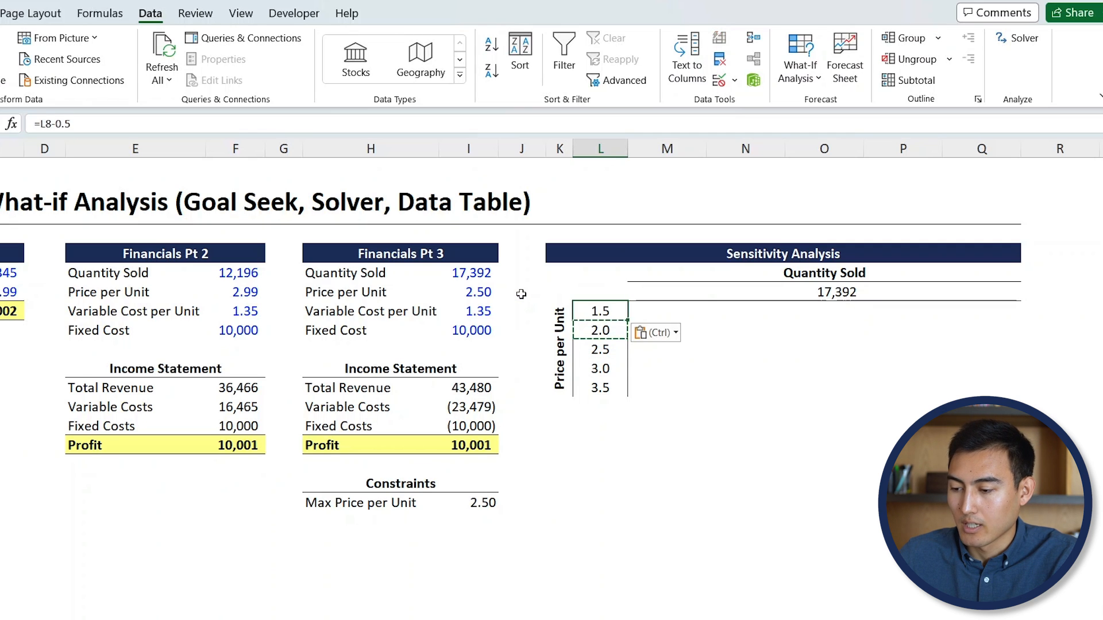
Fill the quantity row from 16,392 to 18,392 using =O6-500 and =O6+500.
{"action": "left_click", "coordinate": [823, 292]}
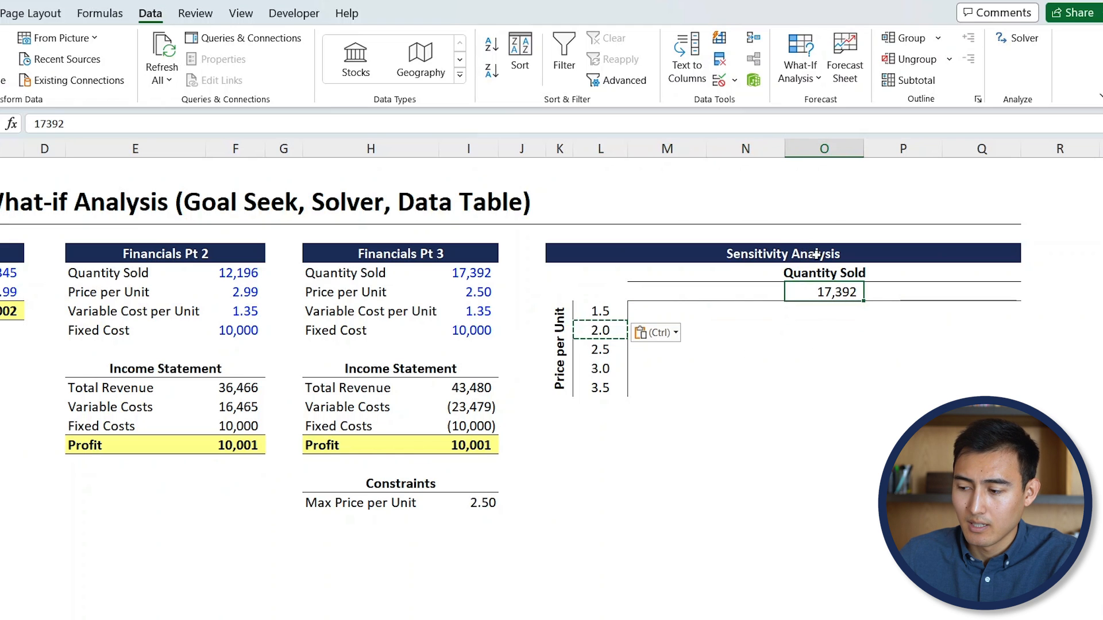
{"action": "mouse_move", "coordinate": [912, 336]}
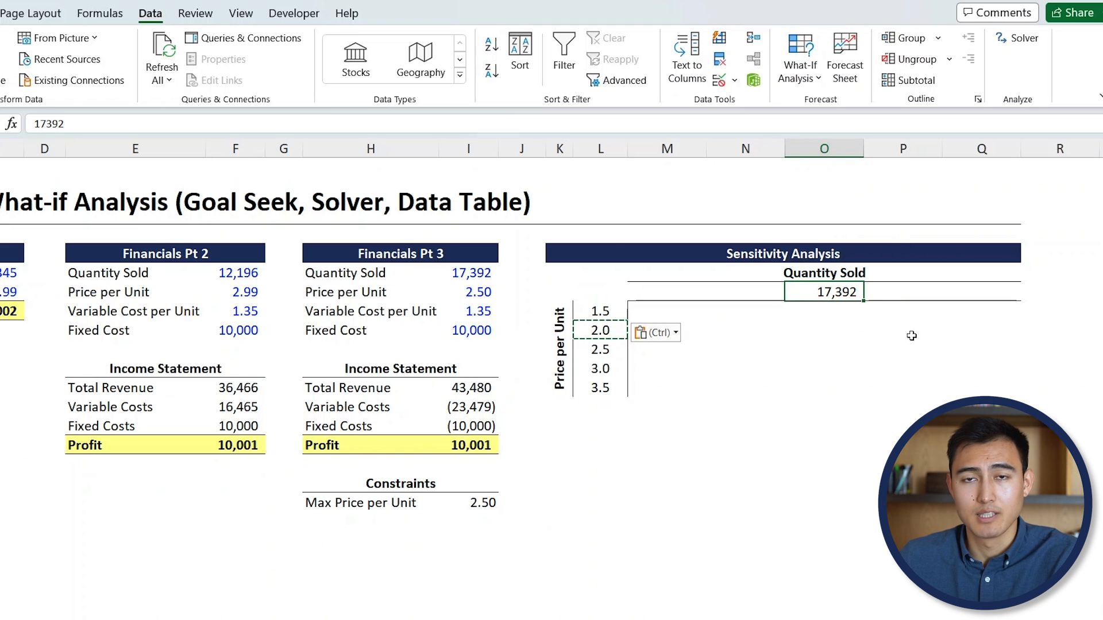
{"action": "mouse_move", "coordinate": [992, 273]}
{"action": "type", "text": "="}
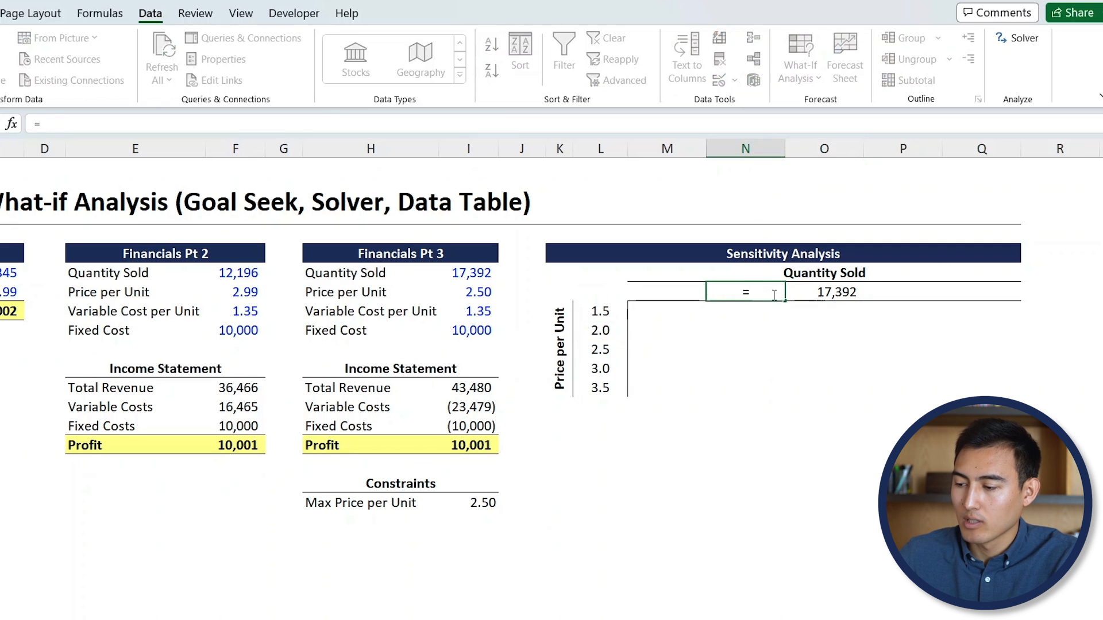
{"action": "type", "text": "O6-500"}
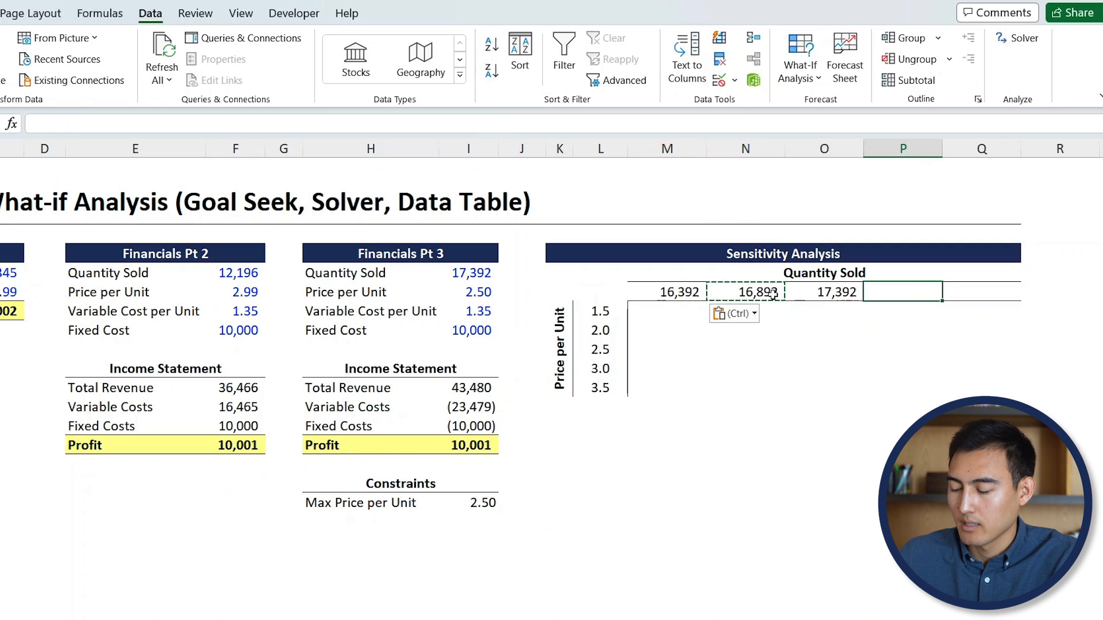
{"action": "type", "text": "=O6+"}
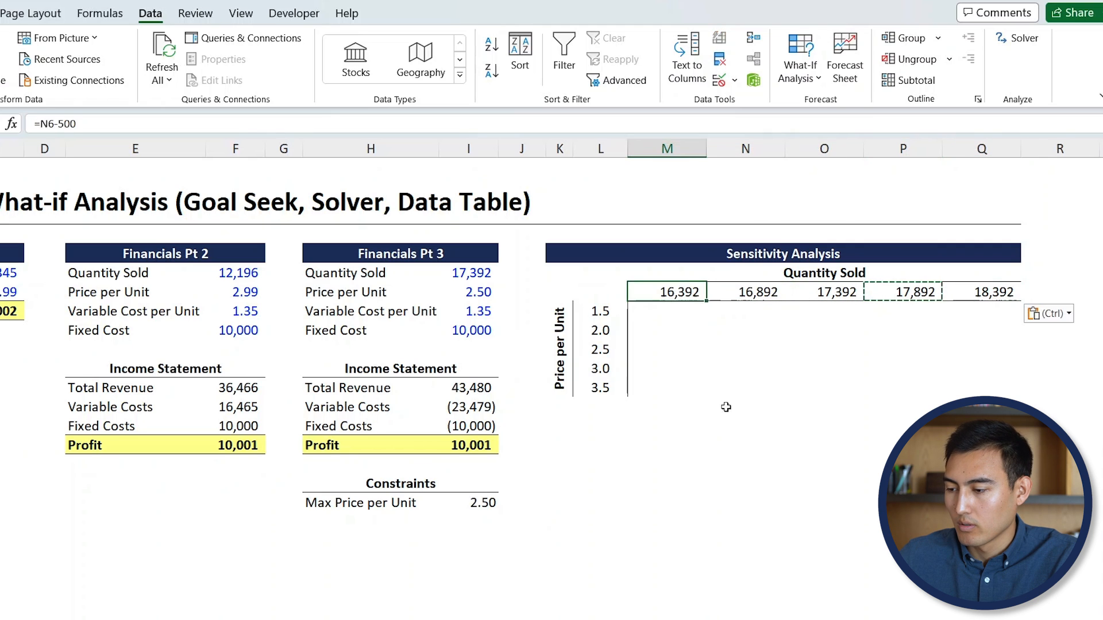
{"action": "left_click", "coordinate": [600, 291]}
{"action": "type", "text": "="}
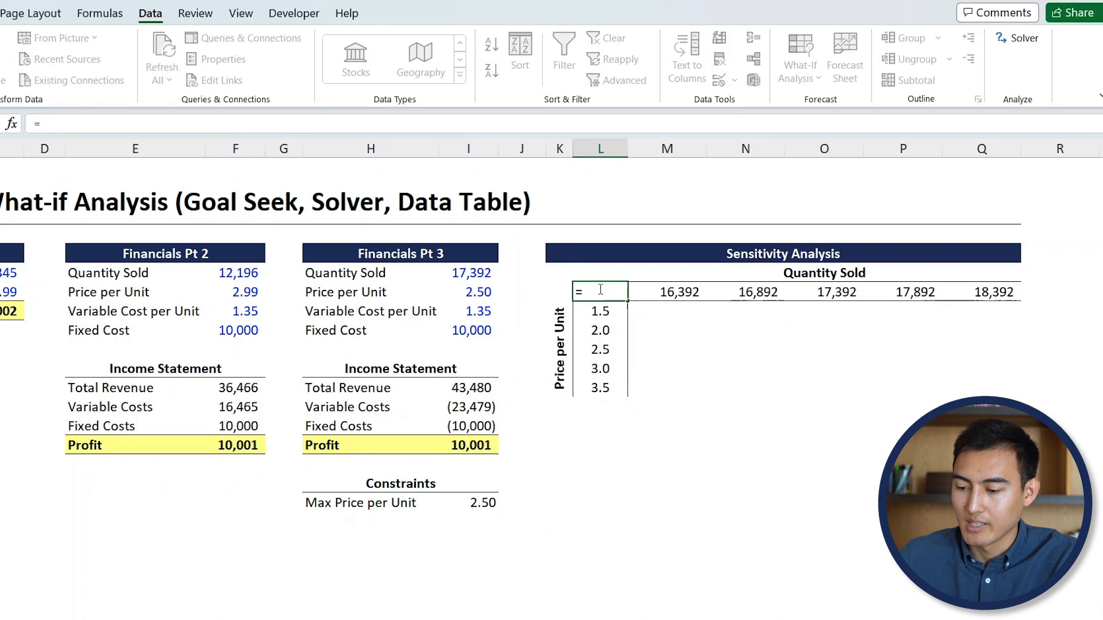
Link the corner cell to the Pt 3 profit (=I14, 10,001), select the L6:Q11 grid, and show What-If options.
{"action": "left_click", "coordinate": [468, 445]}
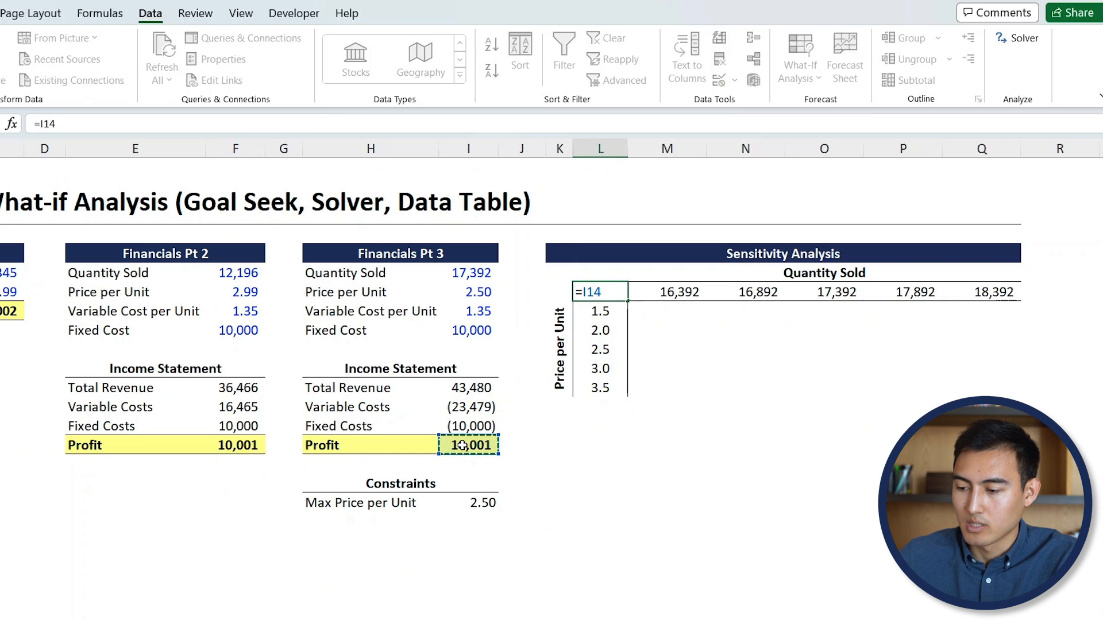
{"action": "left_click", "coordinate": [599, 292]}
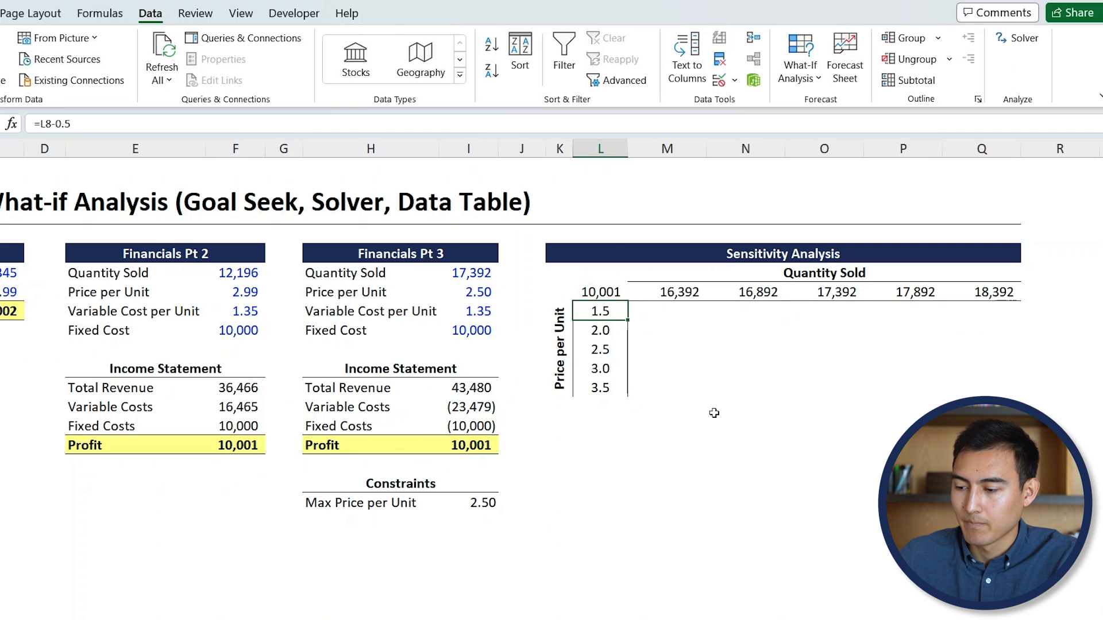
{"action": "left_click", "coordinate": [600, 350]}
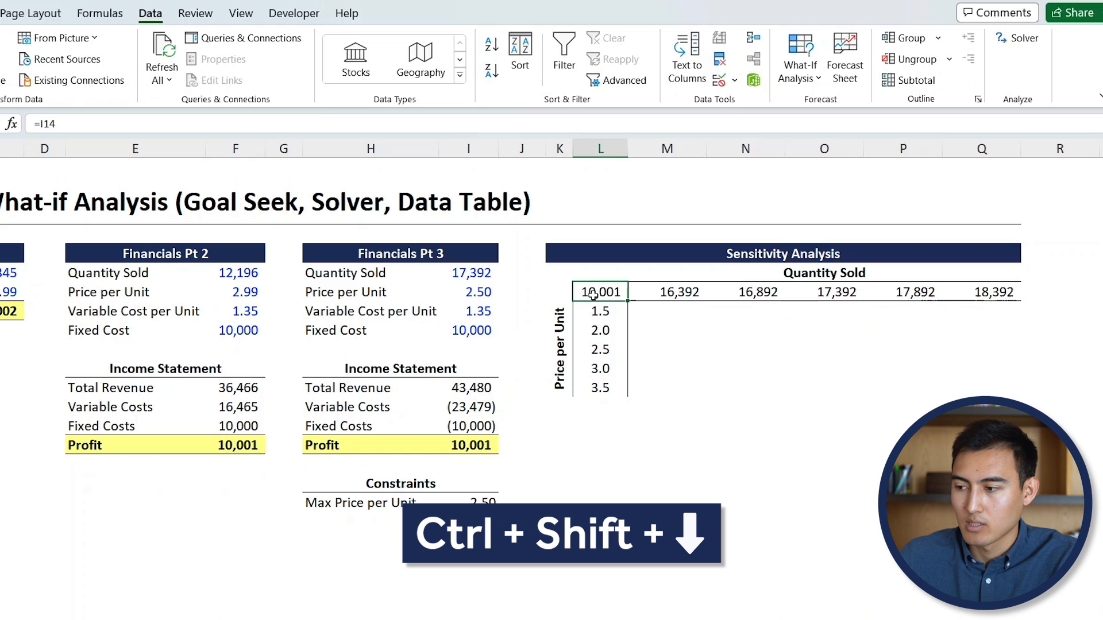
{"action": "key", "text": "ctrl+shift+right"}
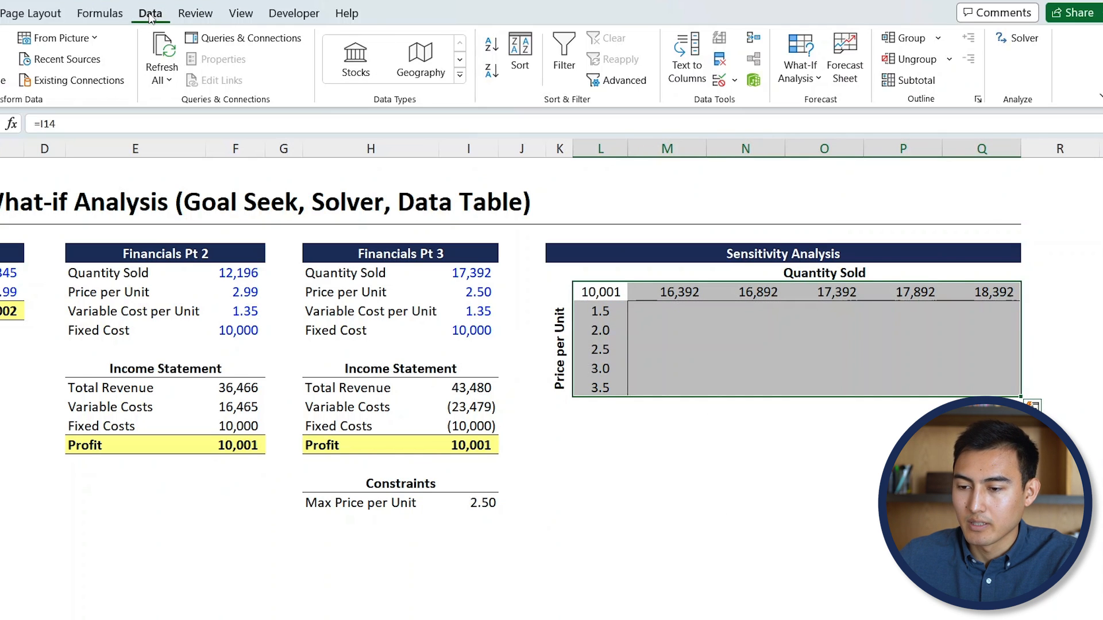
{"action": "left_click", "coordinate": [799, 58]}
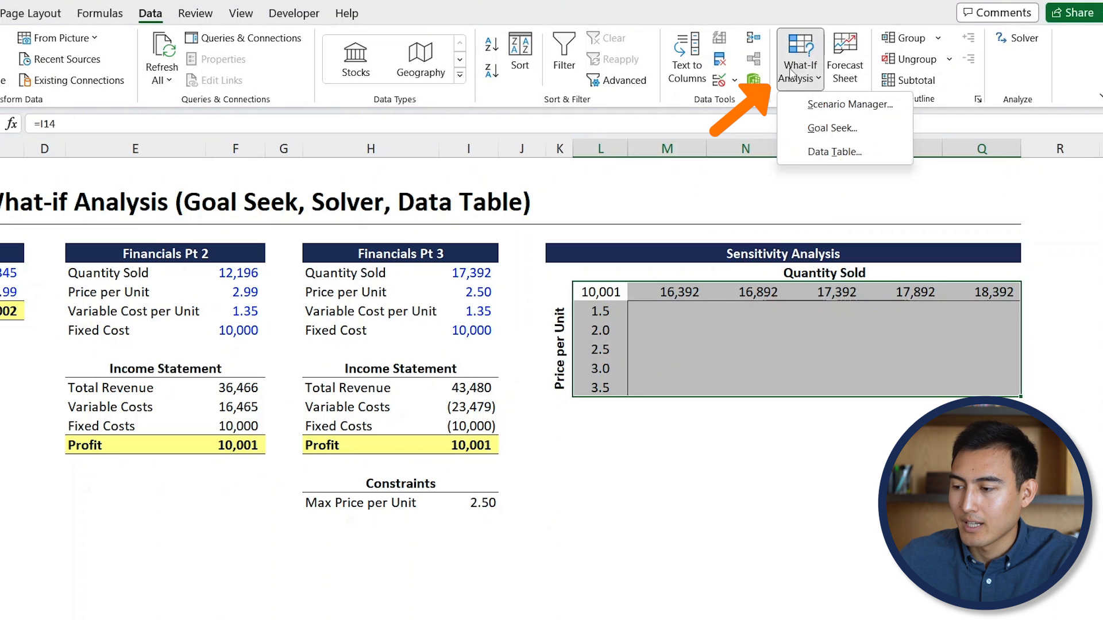
{"action": "mouse_move", "coordinate": [834, 152]}
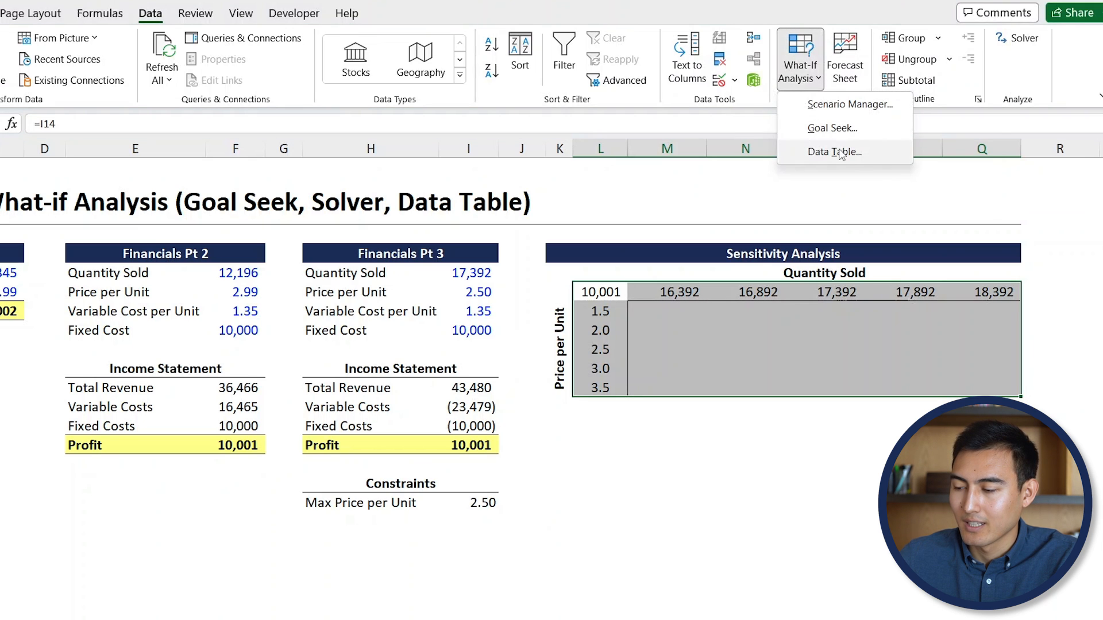
Create a Data Table with row input cell $I$5 and column input cell $I$6.
{"action": "left_click", "coordinate": [834, 151]}
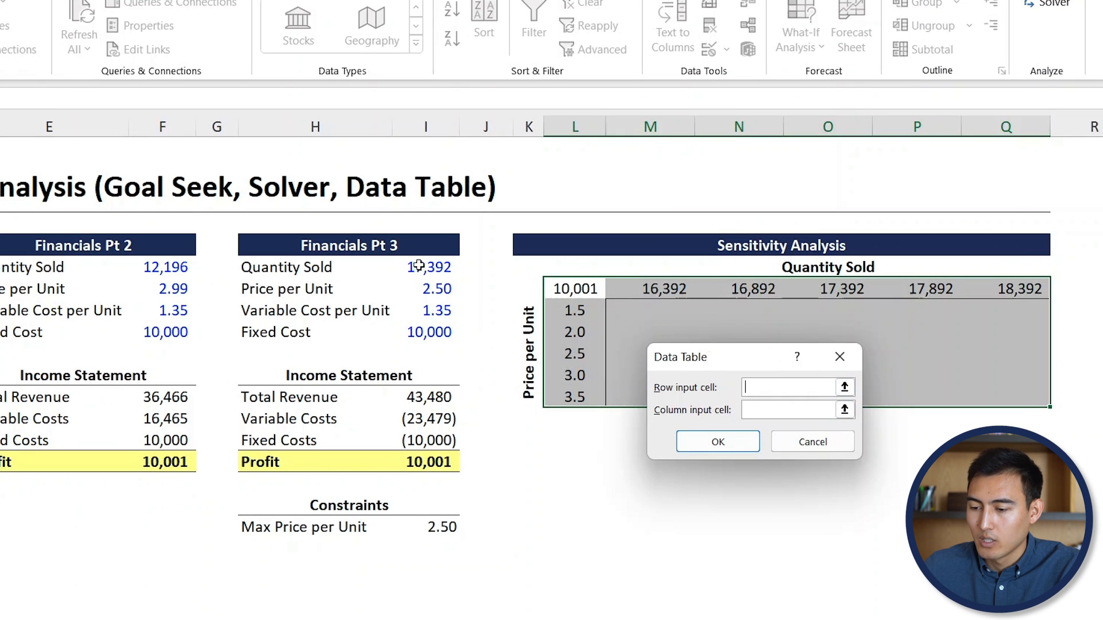
{"action": "left_click", "coordinate": [427, 266]}
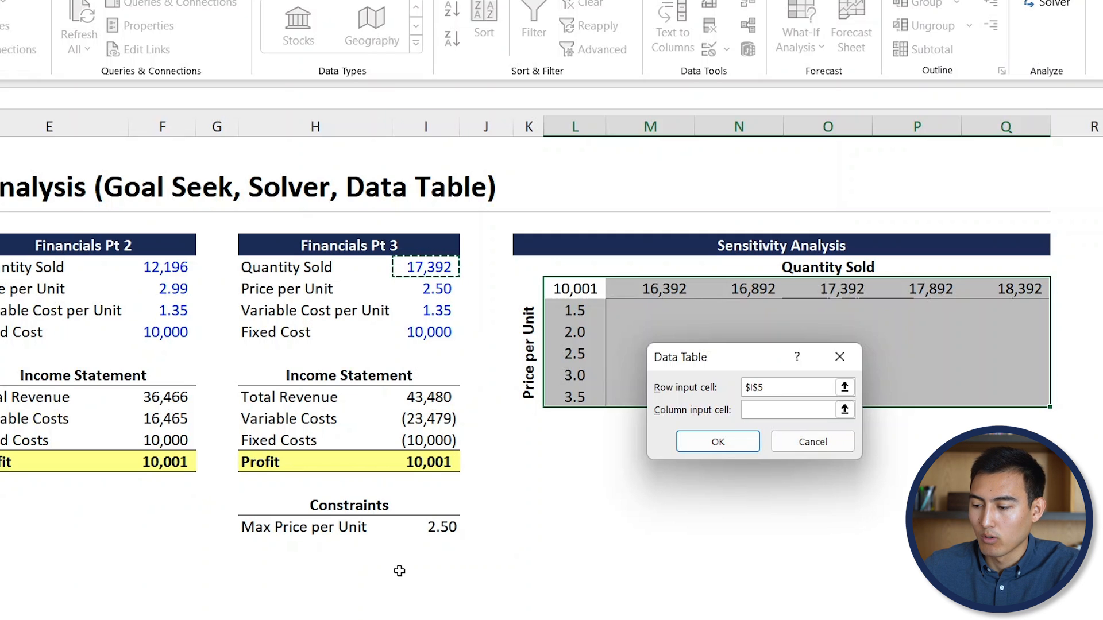
{"action": "left_click", "coordinate": [787, 410]}
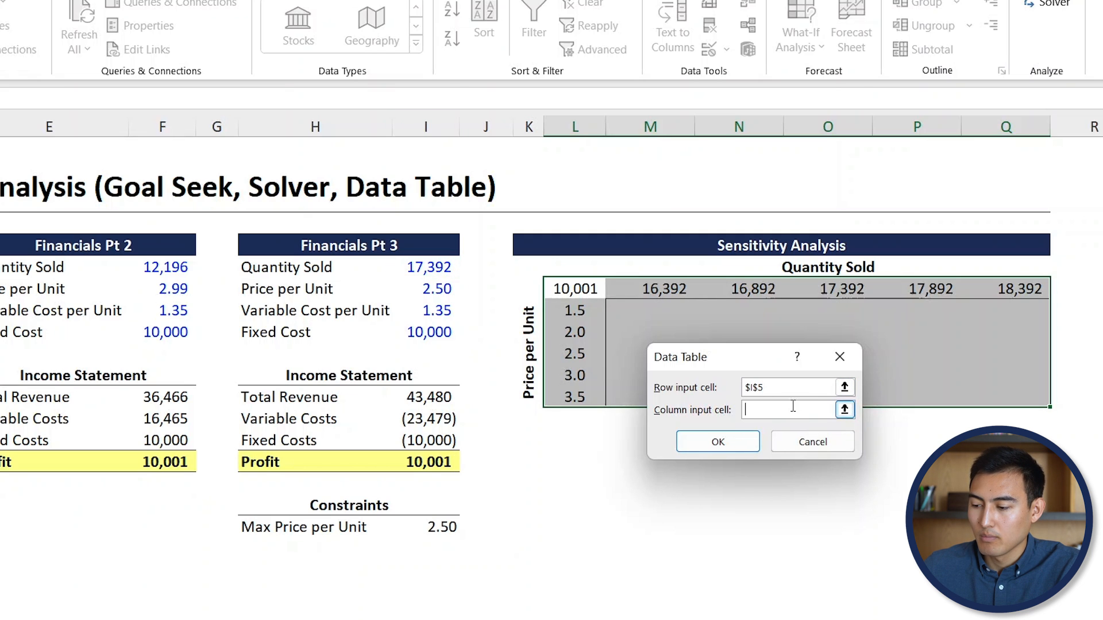
{"action": "left_click", "coordinate": [425, 289]}
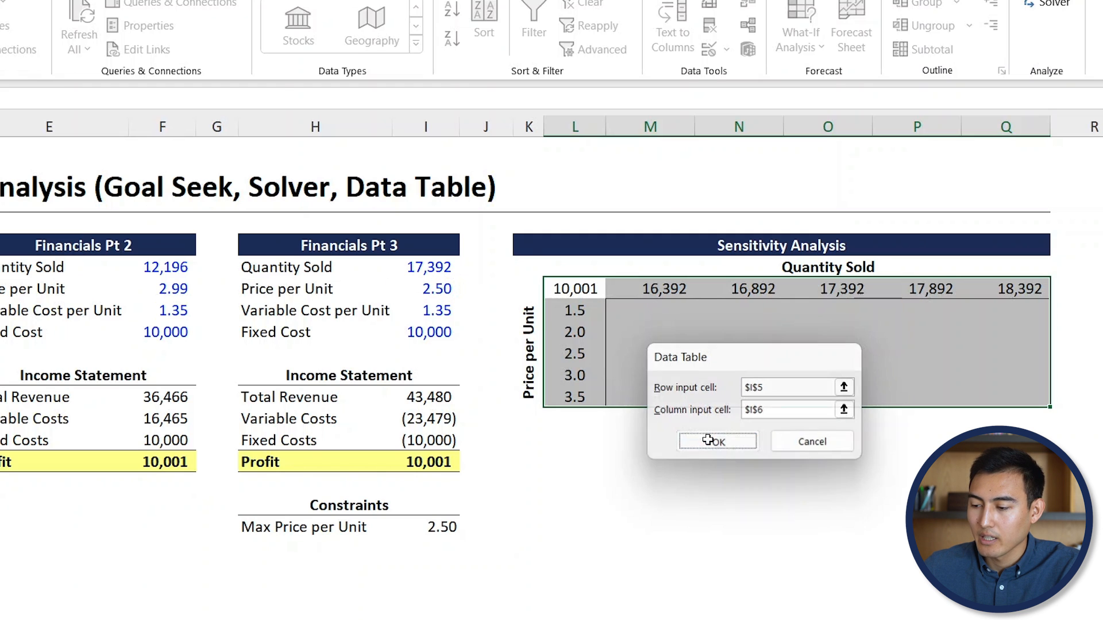
{"action": "left_click", "coordinate": [717, 441]}
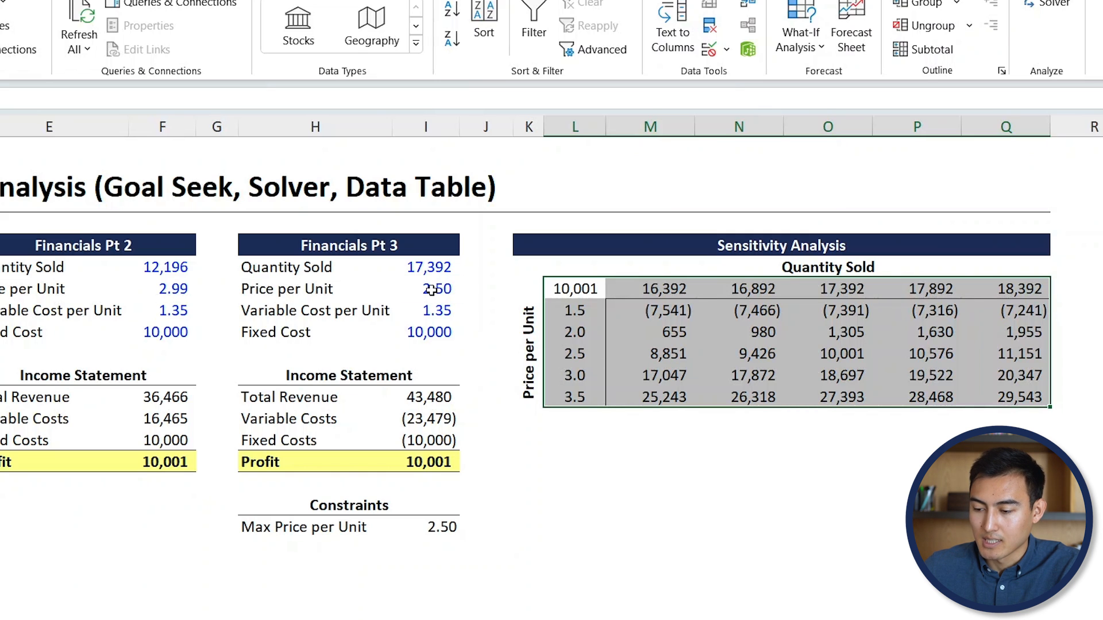
Spot-check the computed profits, the base price-quantity result and the 3.5 price formula.
{"action": "left_click", "coordinate": [737, 353]}
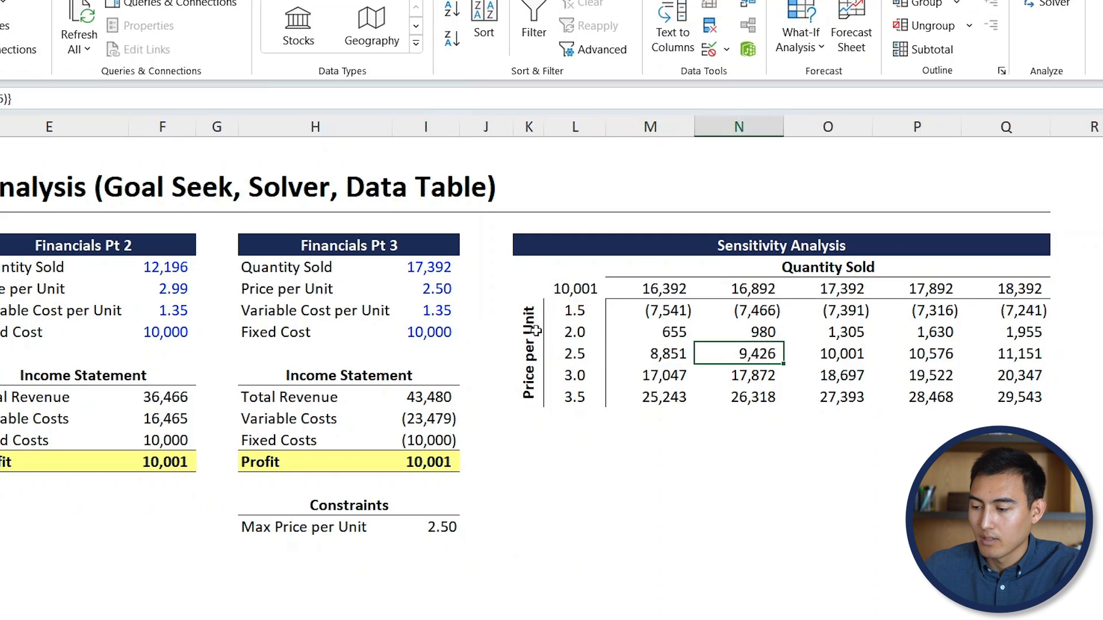
{"action": "left_click", "coordinate": [827, 354]}
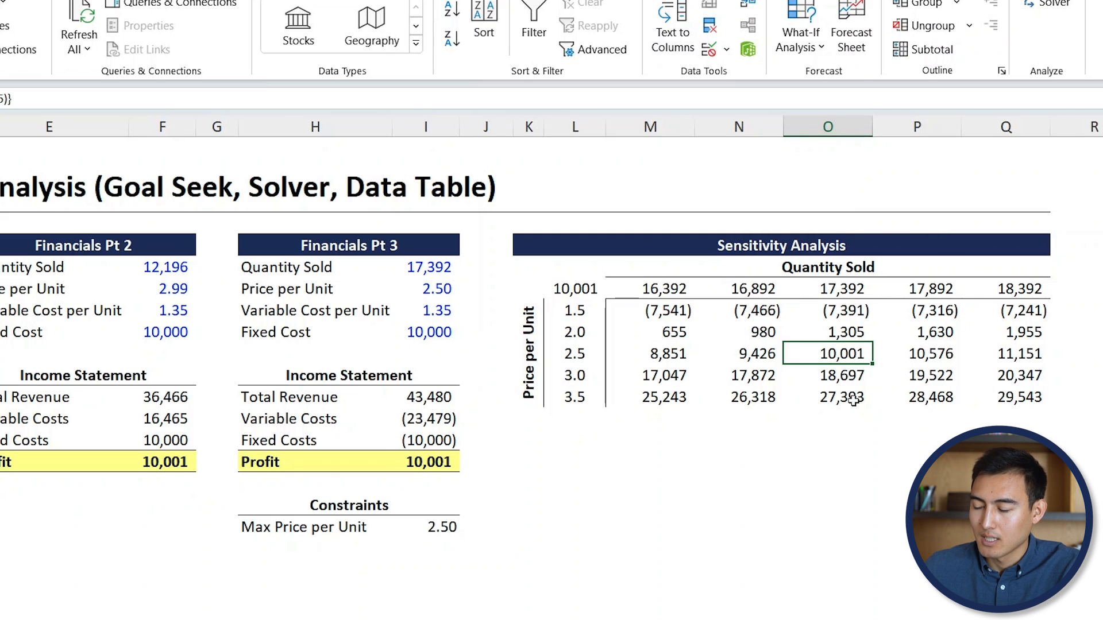
{"action": "left_click", "coordinate": [574, 288]}
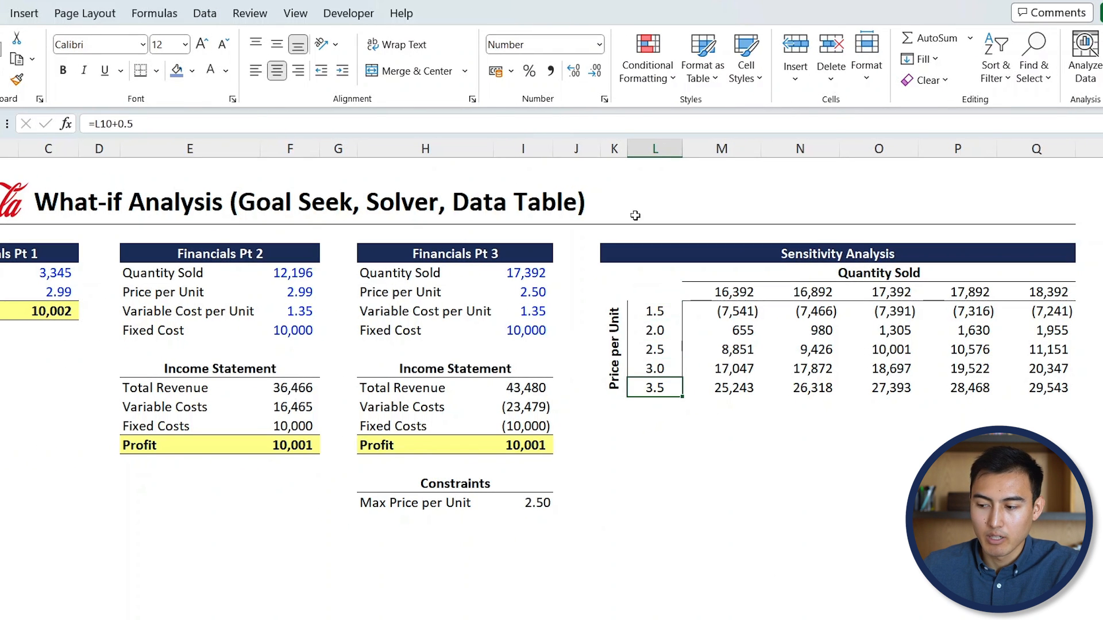
{"action": "mouse_move", "coordinate": [703, 322]}
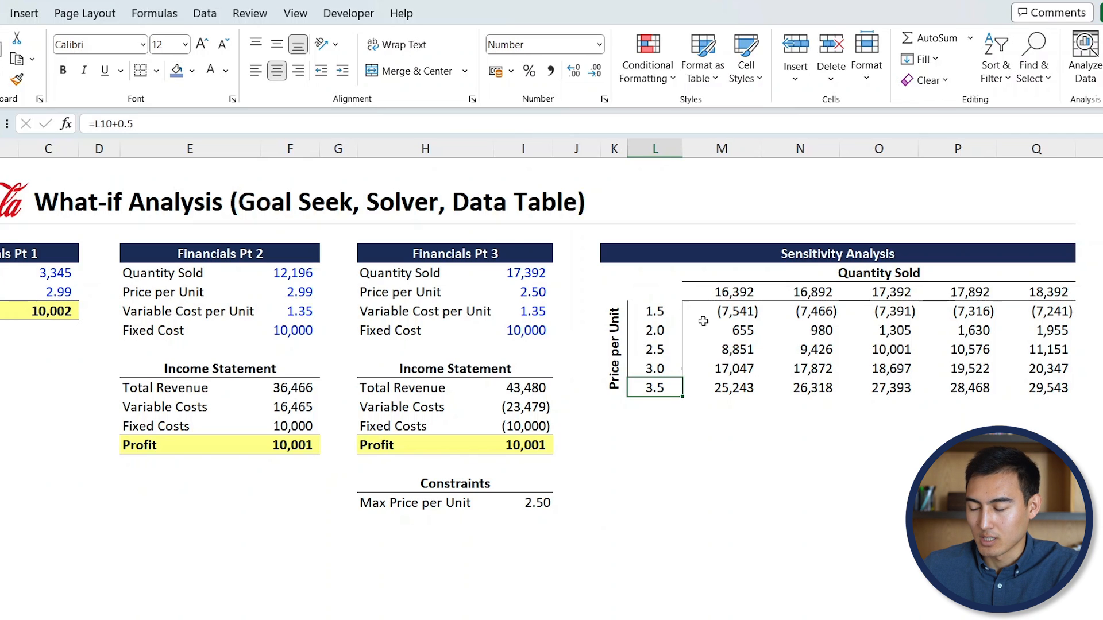
Apply the Green - Yellow - Red color scale to the profit cells M7:Q11.
{"action": "left_click", "coordinate": [720, 310]}
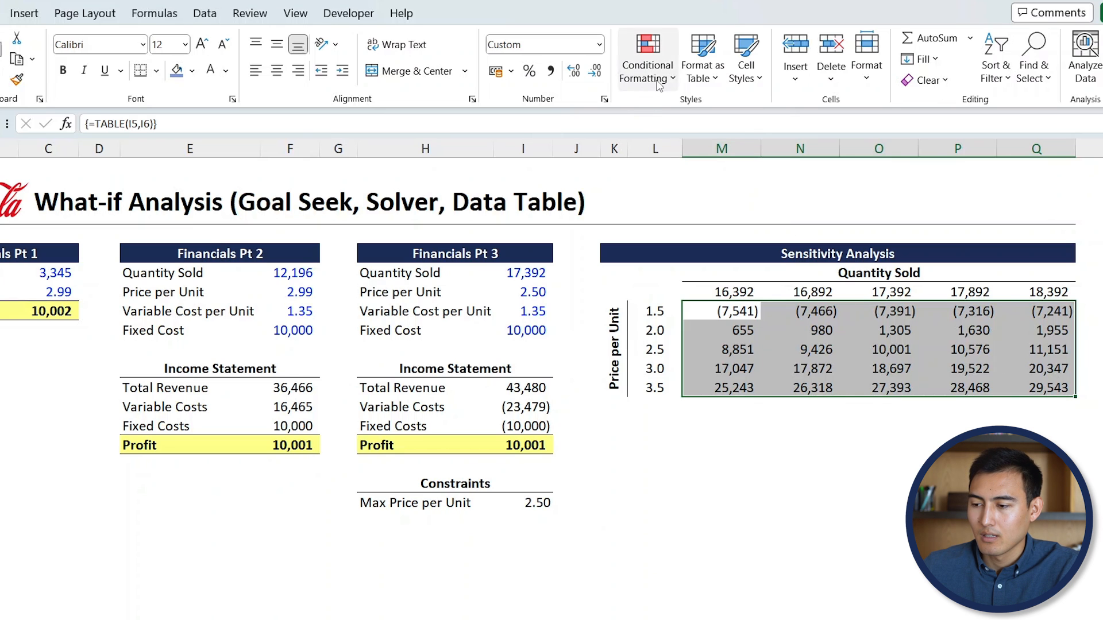
{"action": "left_click", "coordinate": [646, 59]}
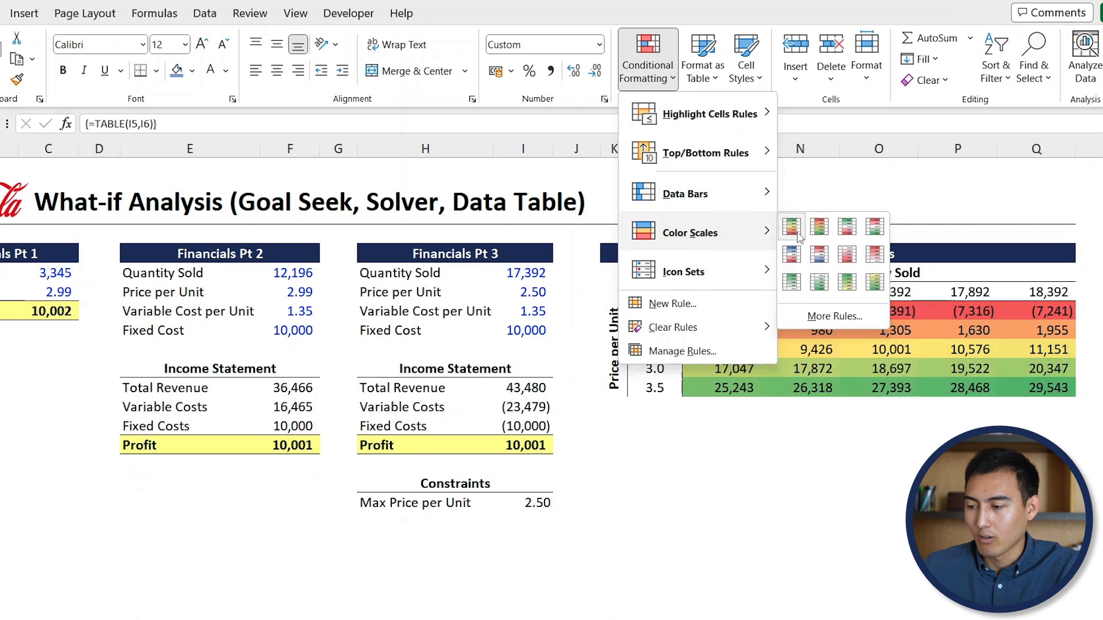
{"action": "mouse_move", "coordinate": [792, 226]}
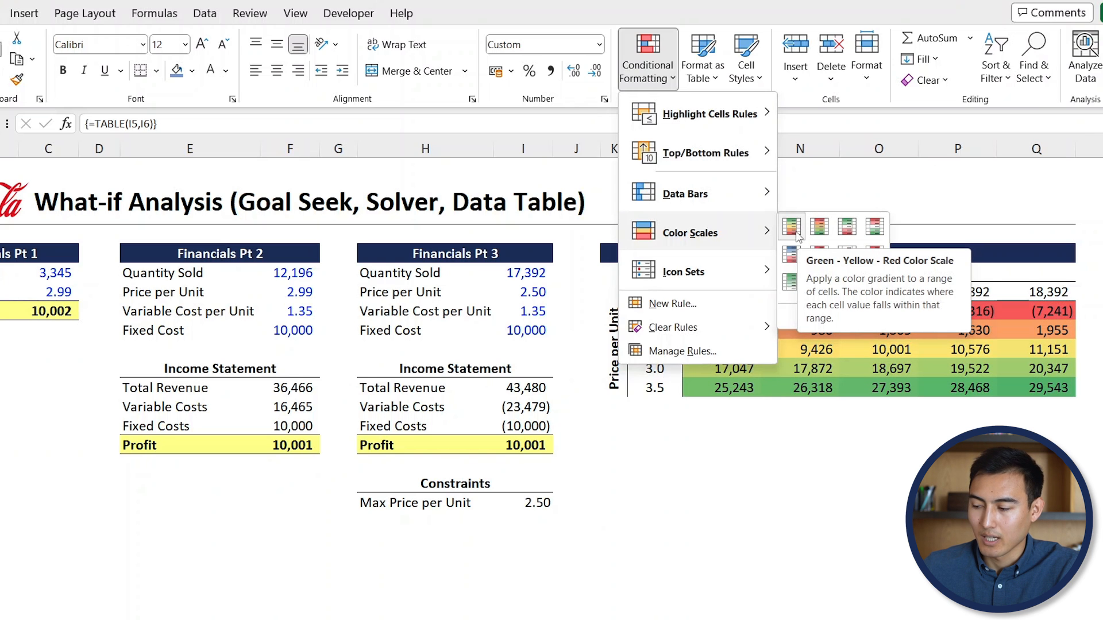
{"action": "left_click", "coordinate": [790, 227]}
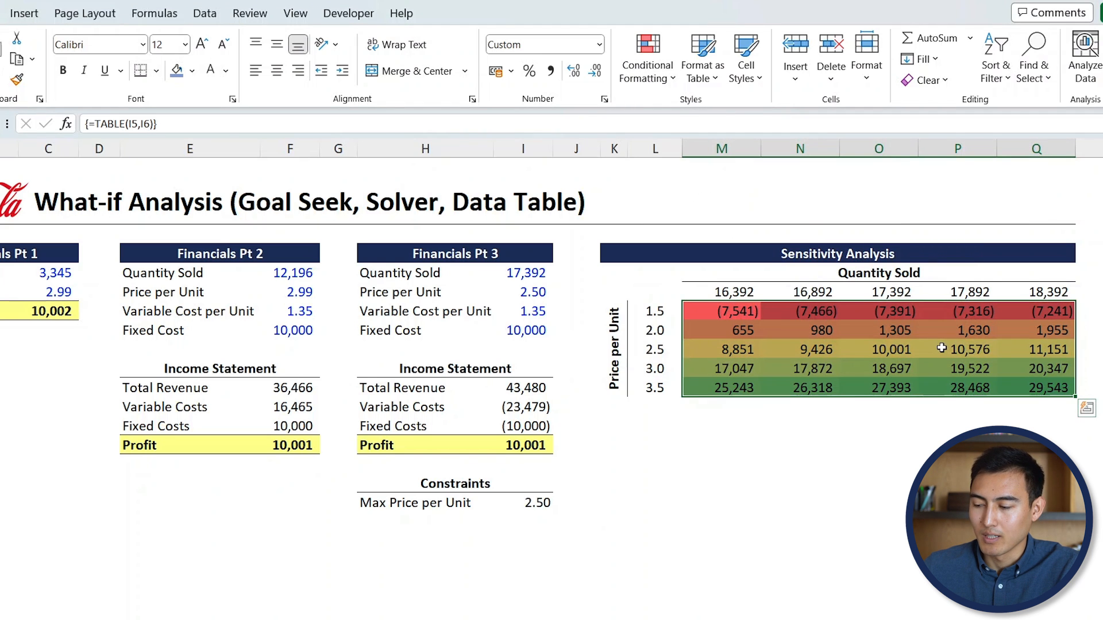